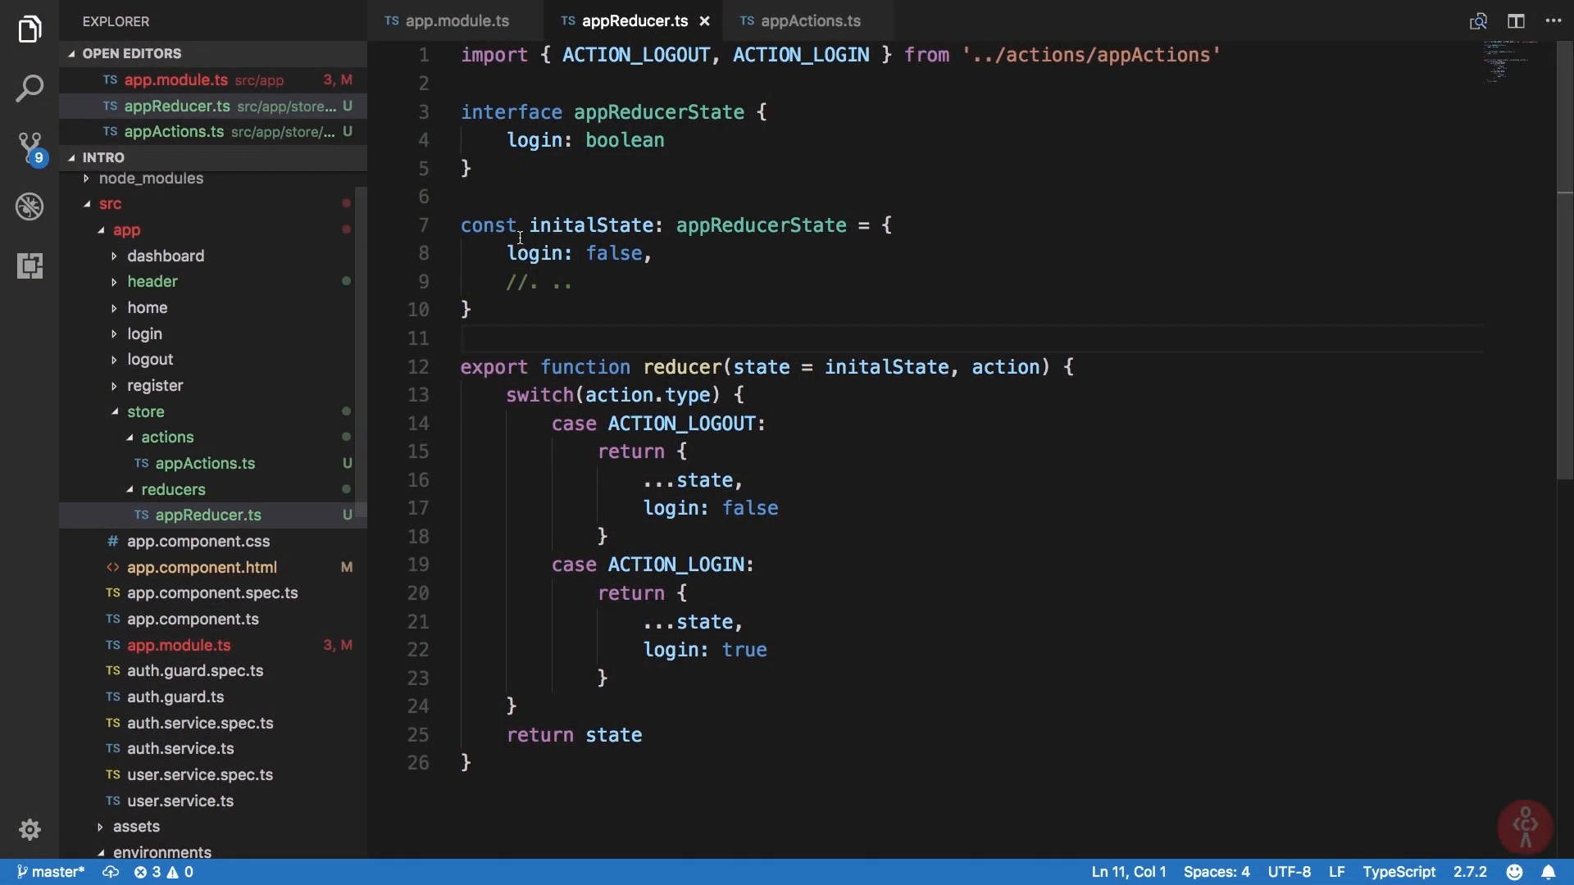
# In app.module.ts, remove the appReducer import and pass reducers to StoreModule.forRoot(reducers, {}).
pyautogui.click(452, 20)
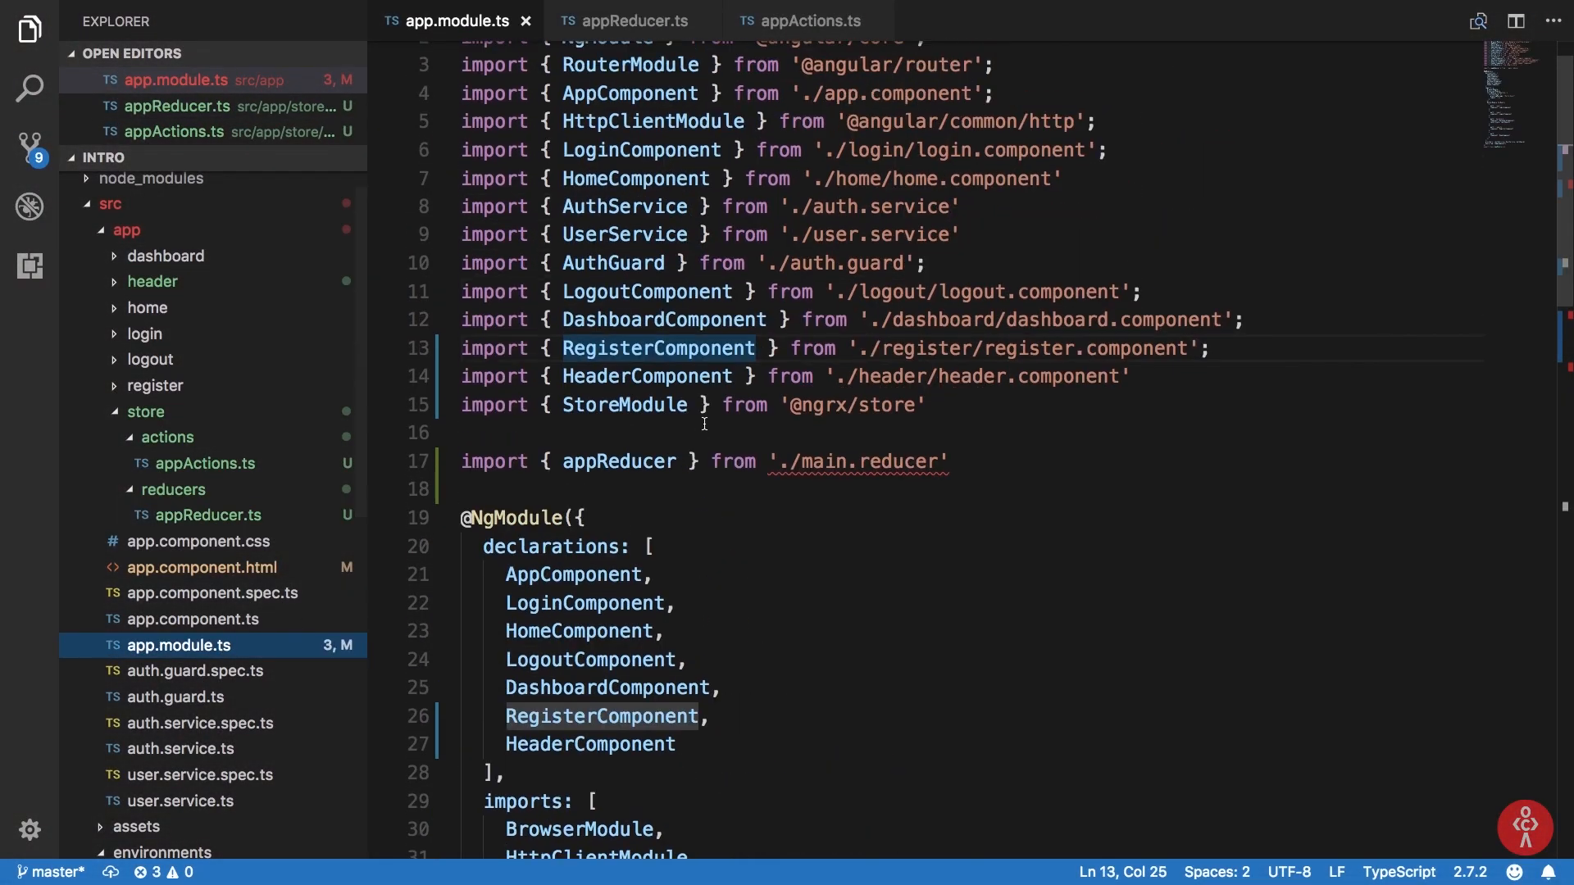
pyautogui.press('Delete')
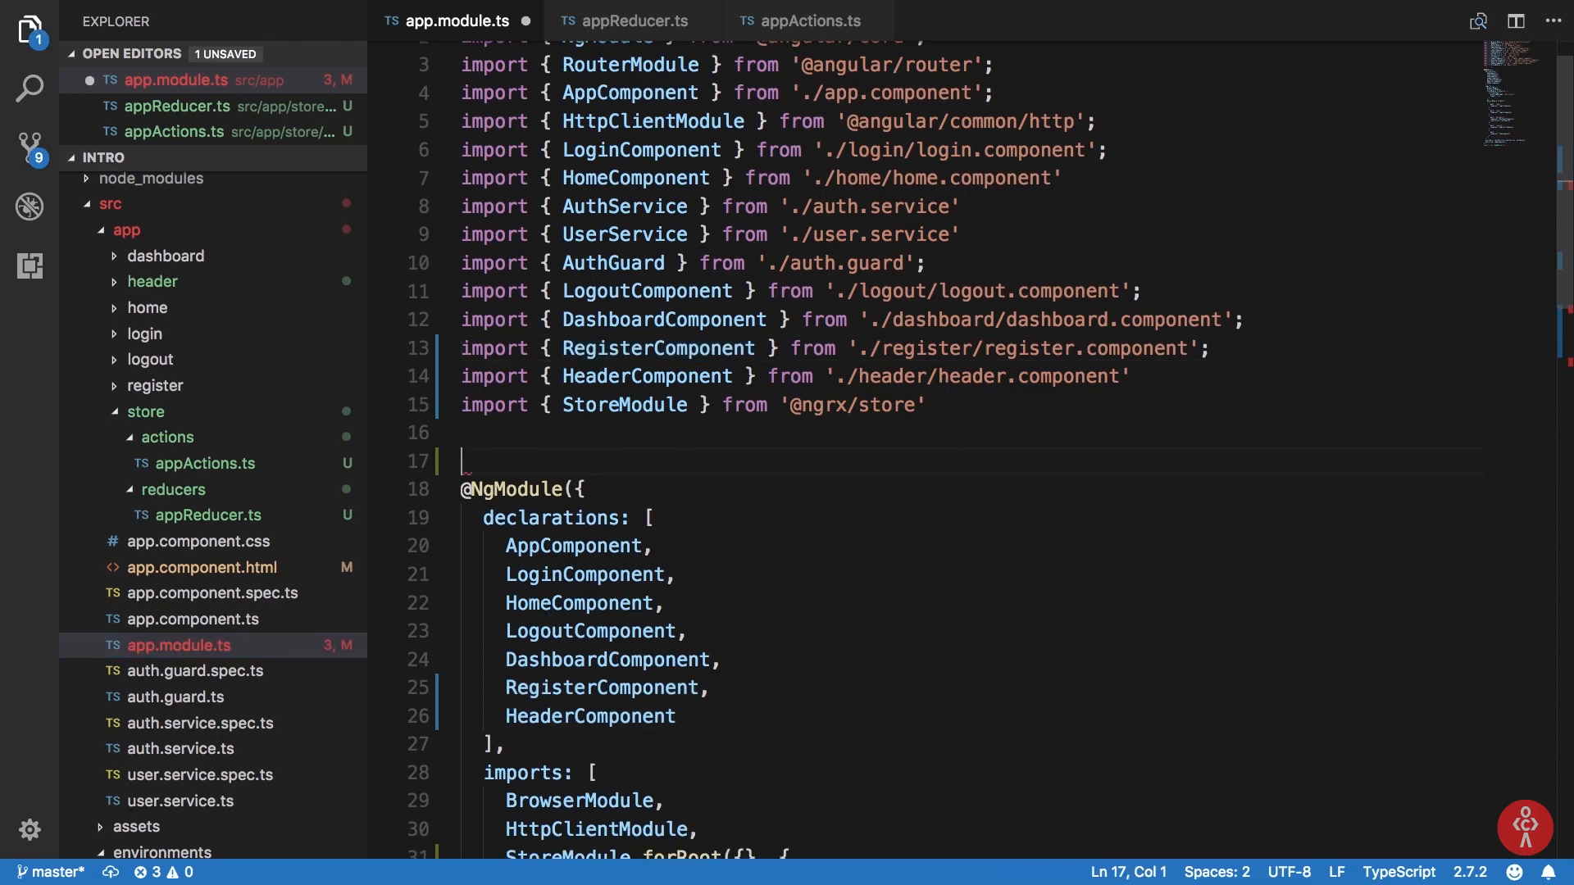
pyautogui.scroll(-3)
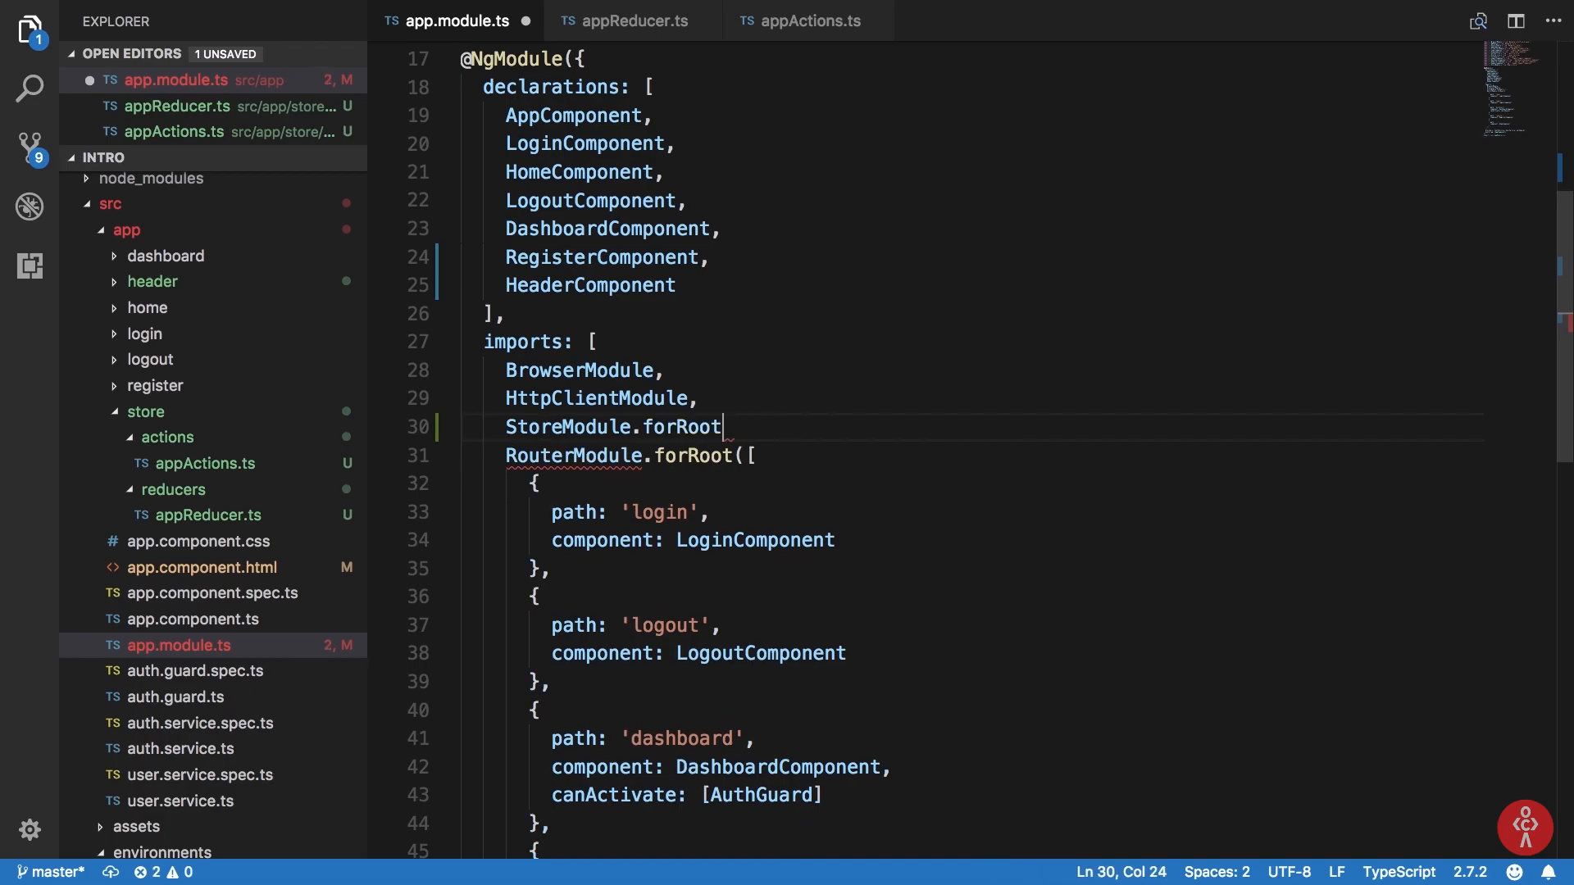
pyautogui.write('(),')
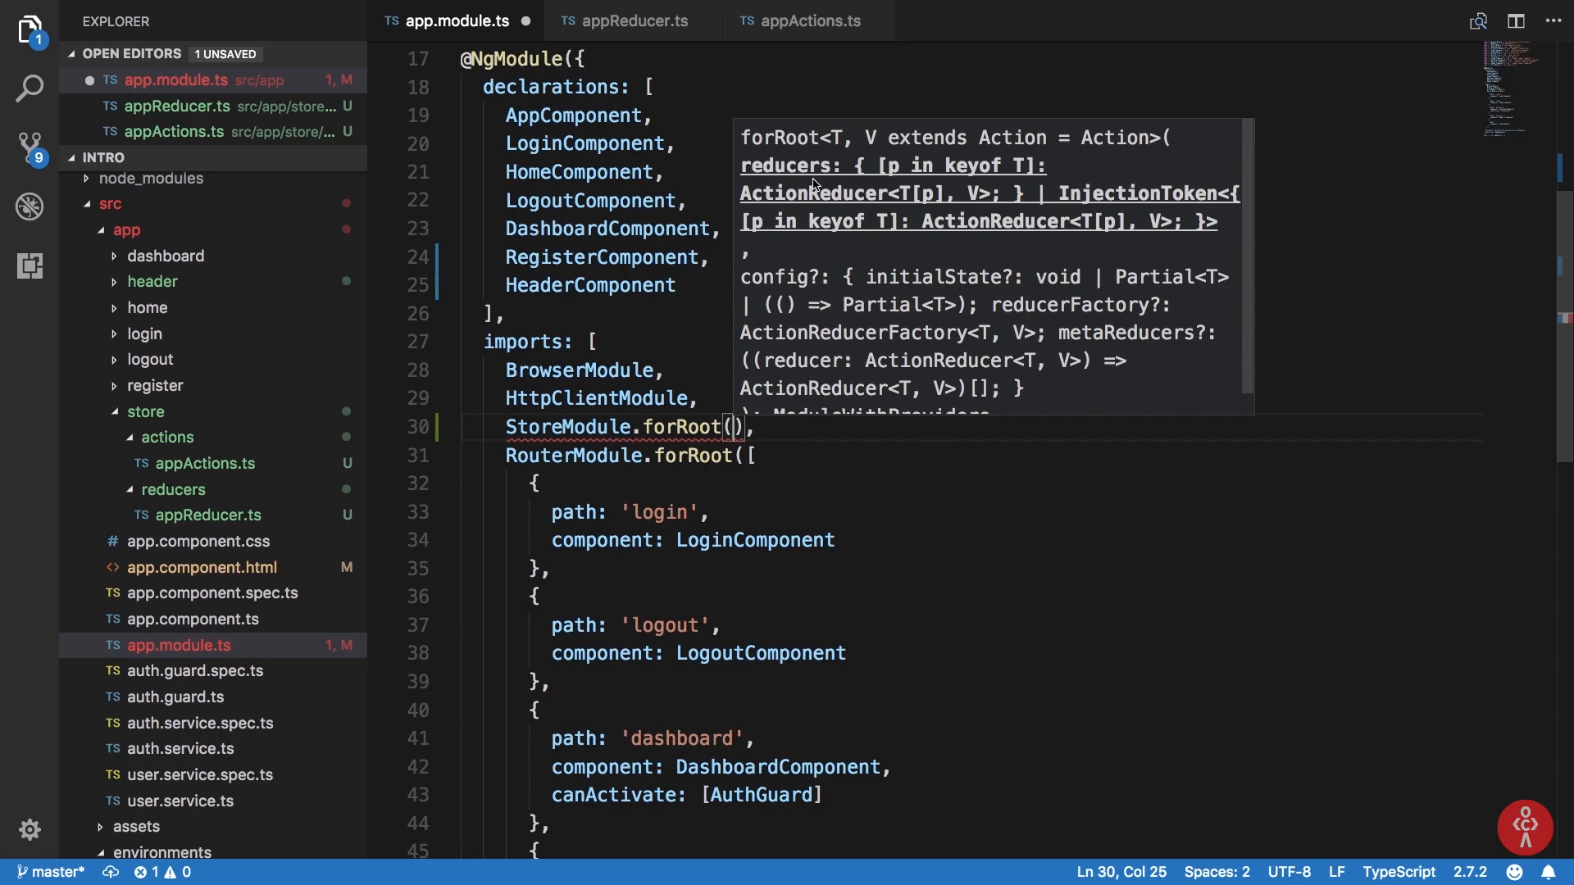
pyautogui.write('reducers, {')
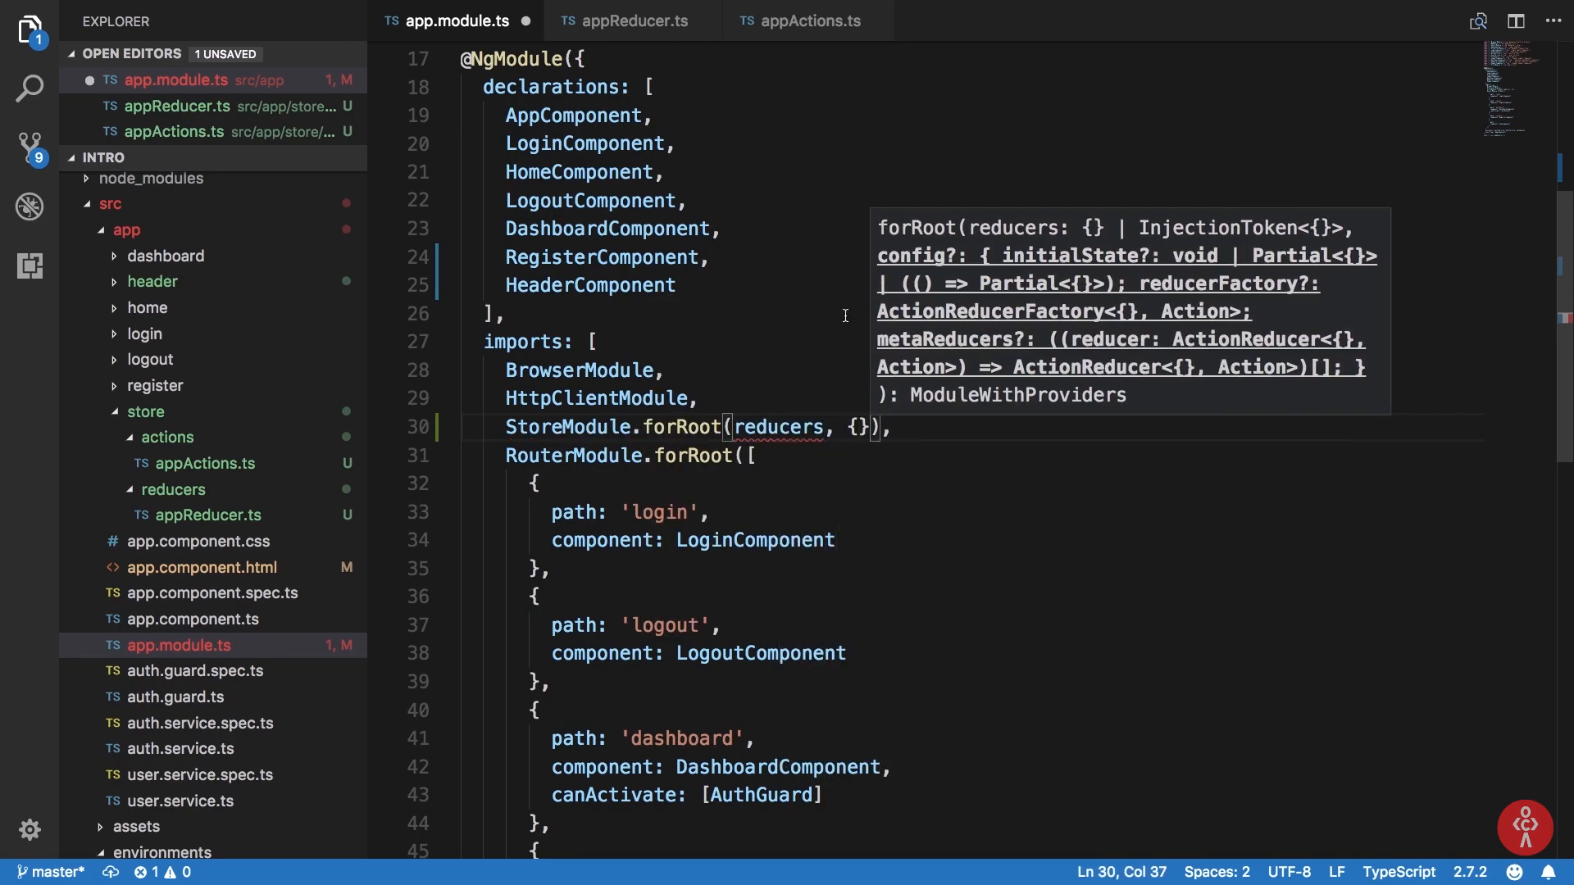
# Add import { reducers } from './store/reducers' at the top of app.module.ts.
pyautogui.scroll(3)
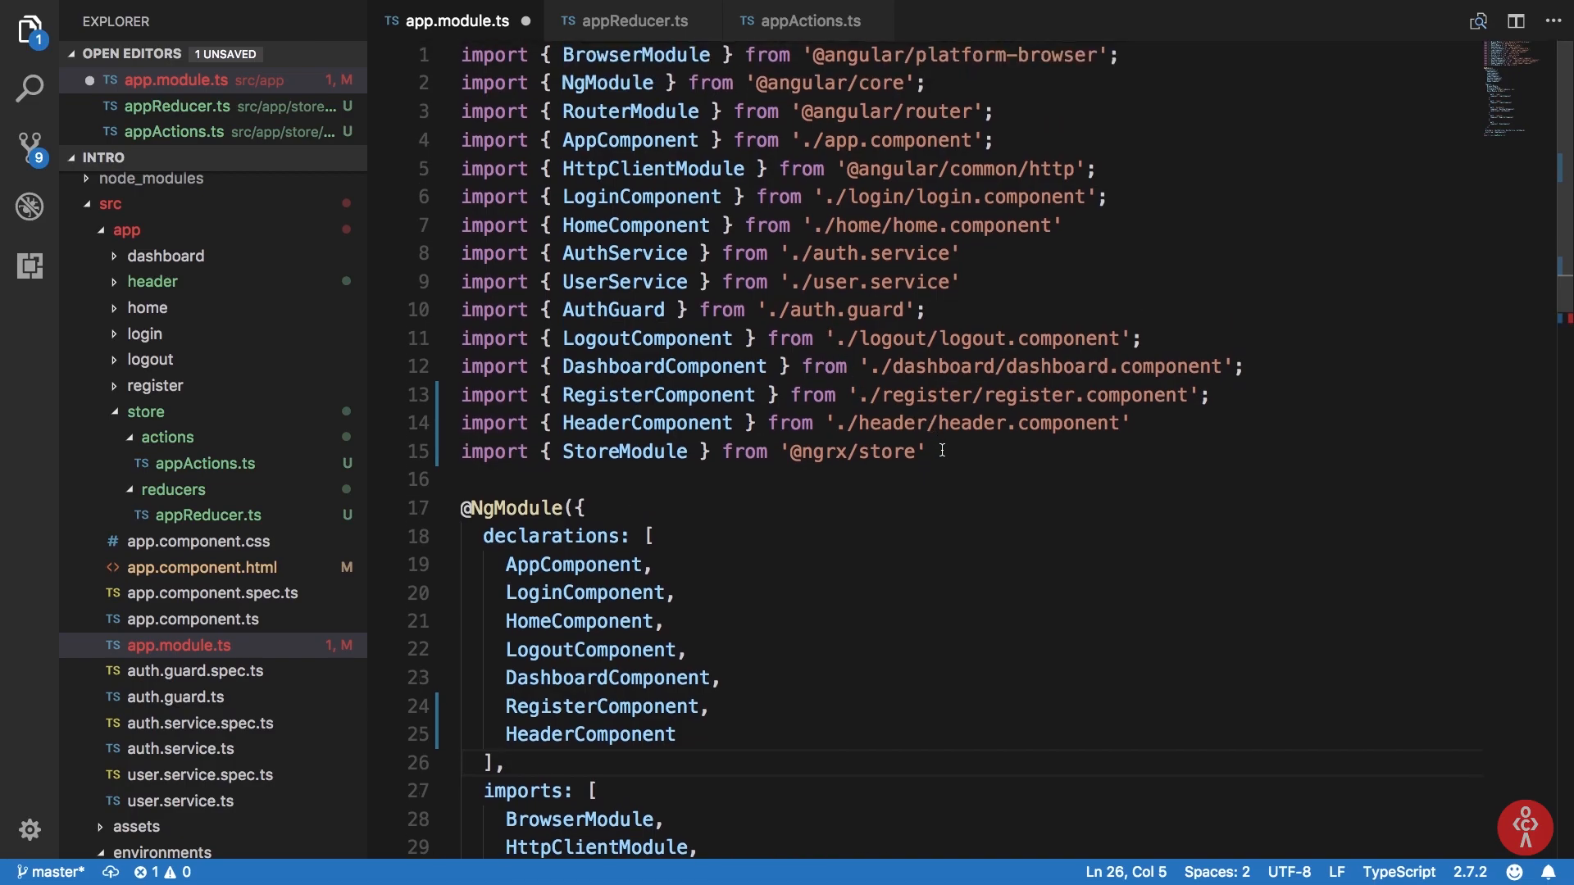
pyautogui.write('import { reducers } from')
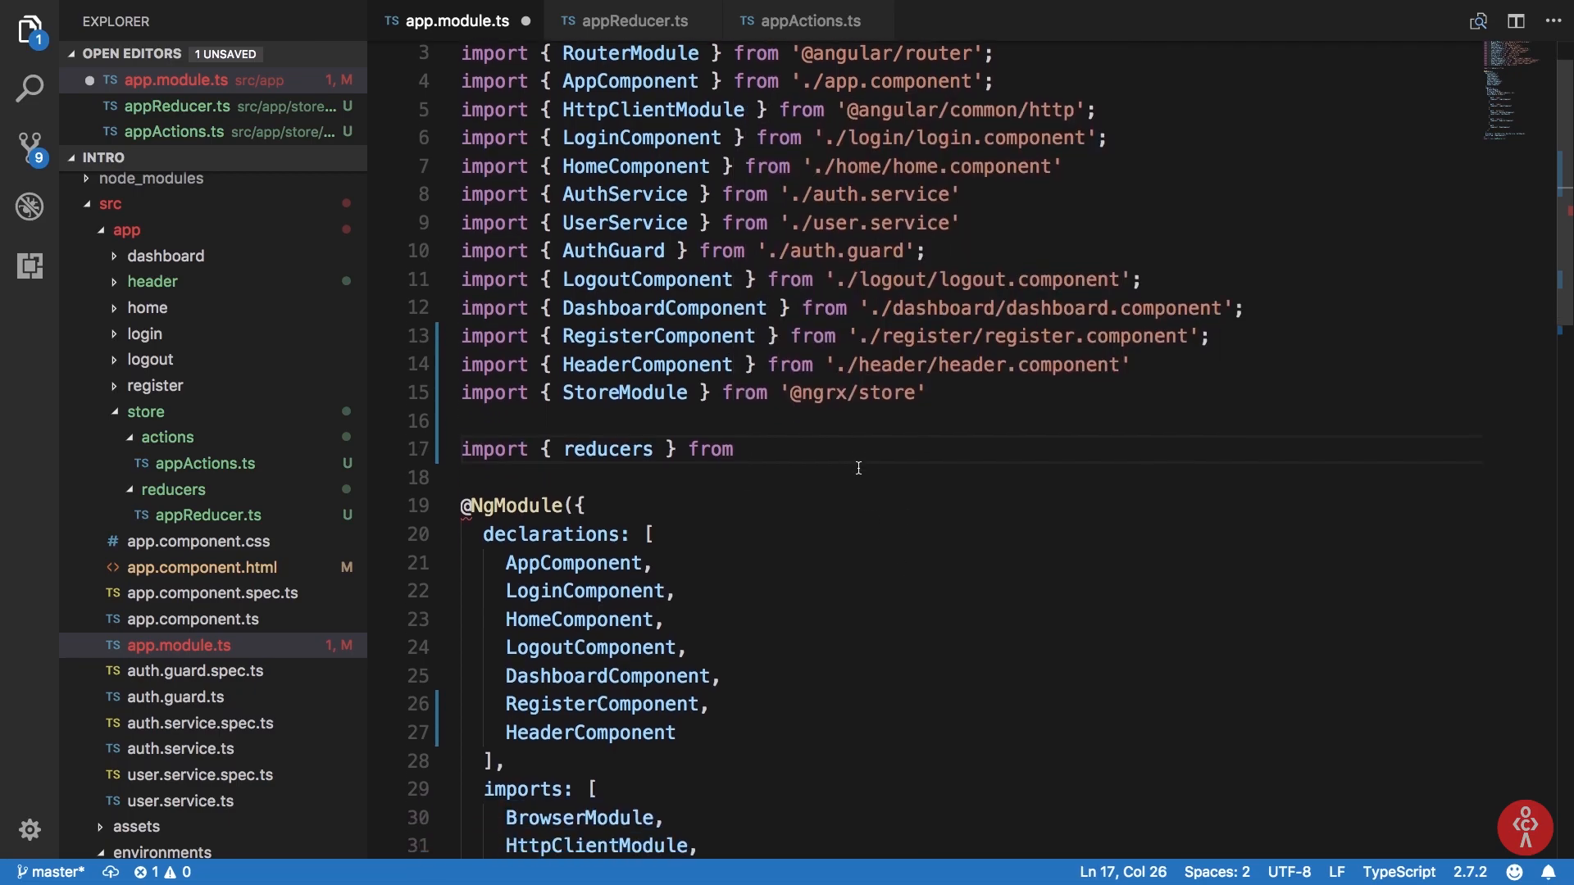
pyautogui.write("'./store'")
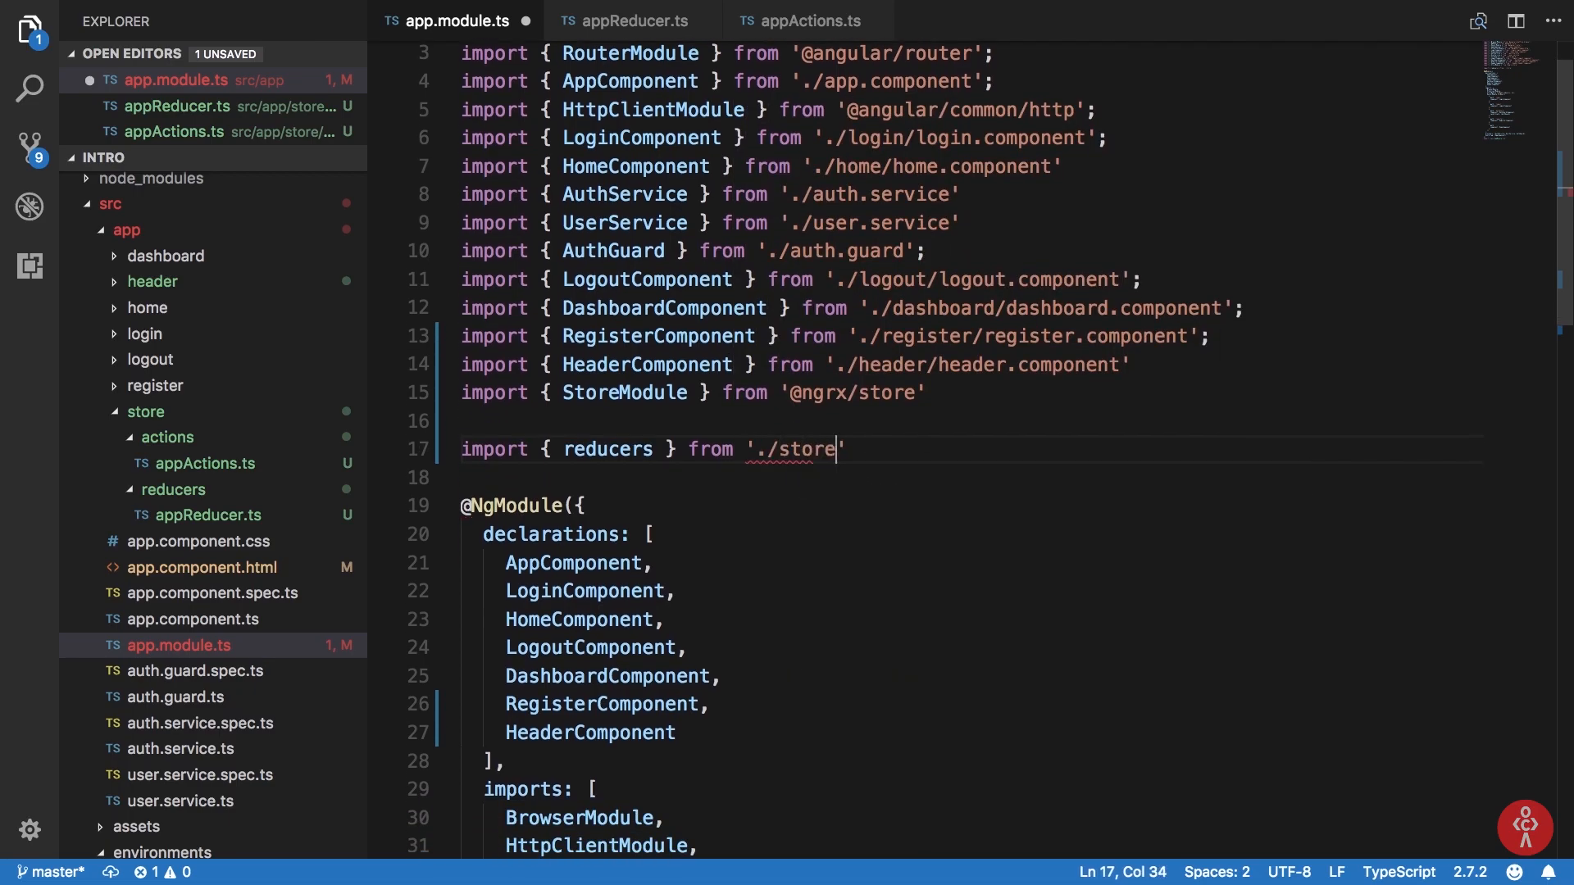
pyautogui.write('/reducers/')
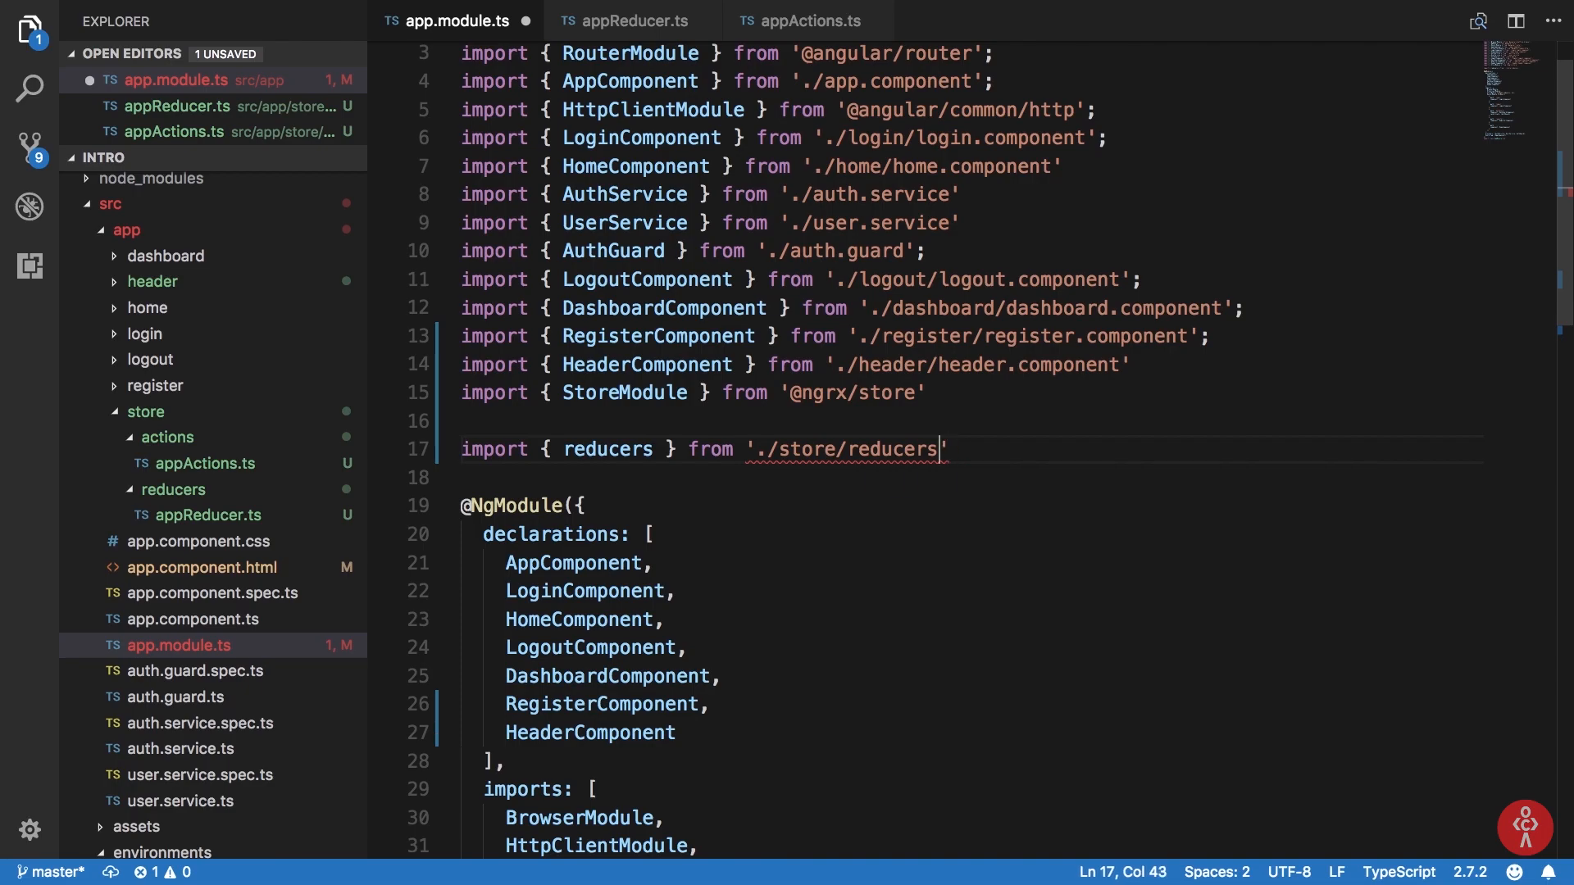
# Create store/reducers/index.ts declaring export const reducers = {}, consulting appReducer.ts alongside.
pyautogui.rightClick(174, 491)
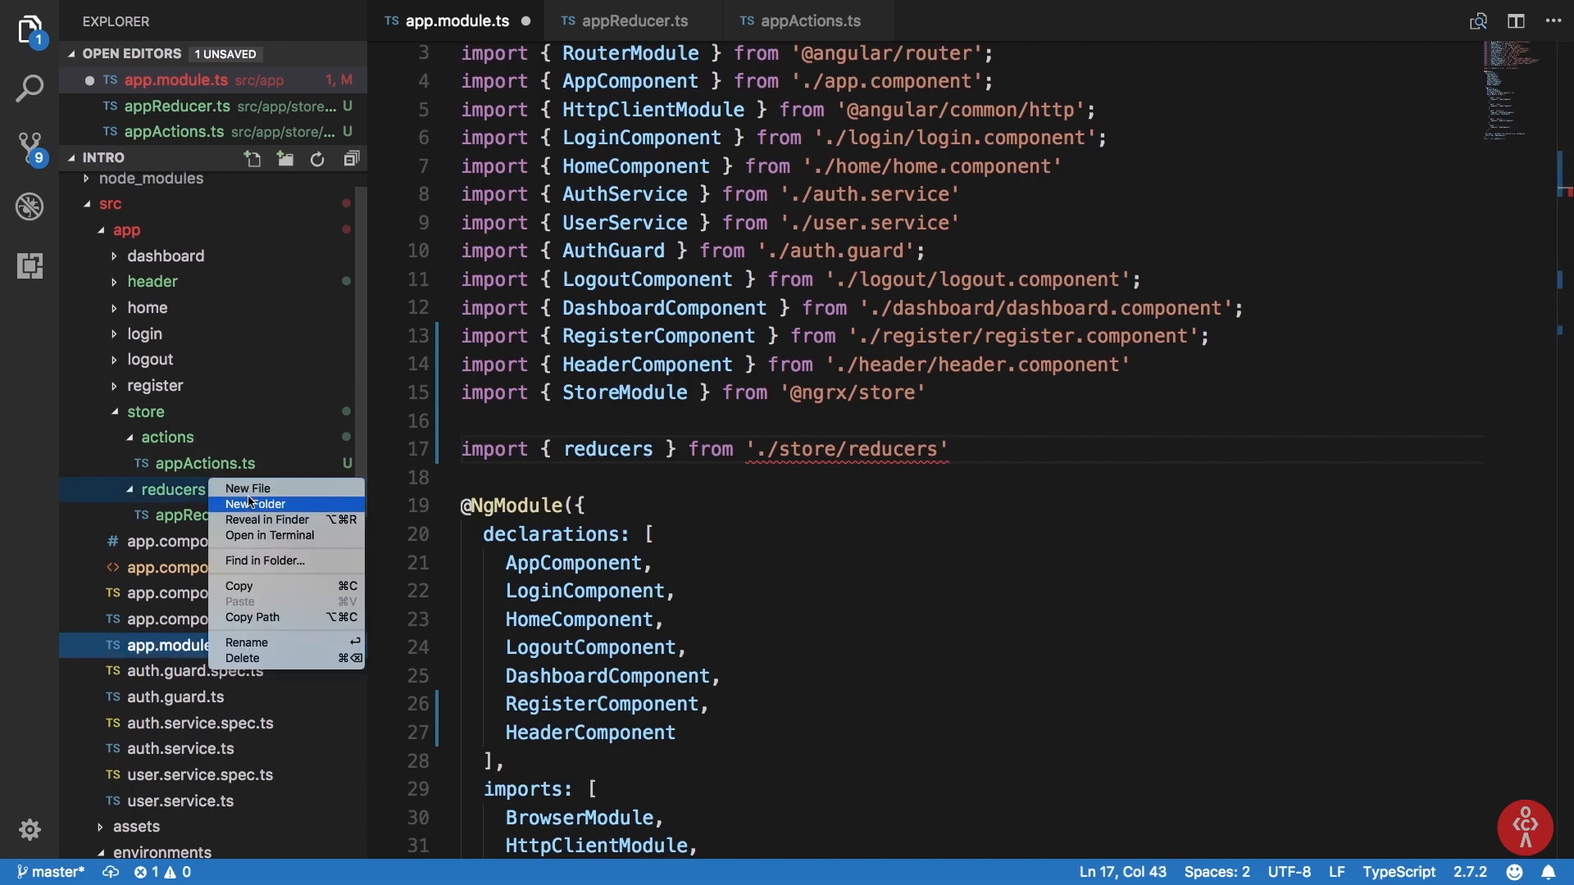
pyautogui.click(247, 489)
pyautogui.write('index.ts')
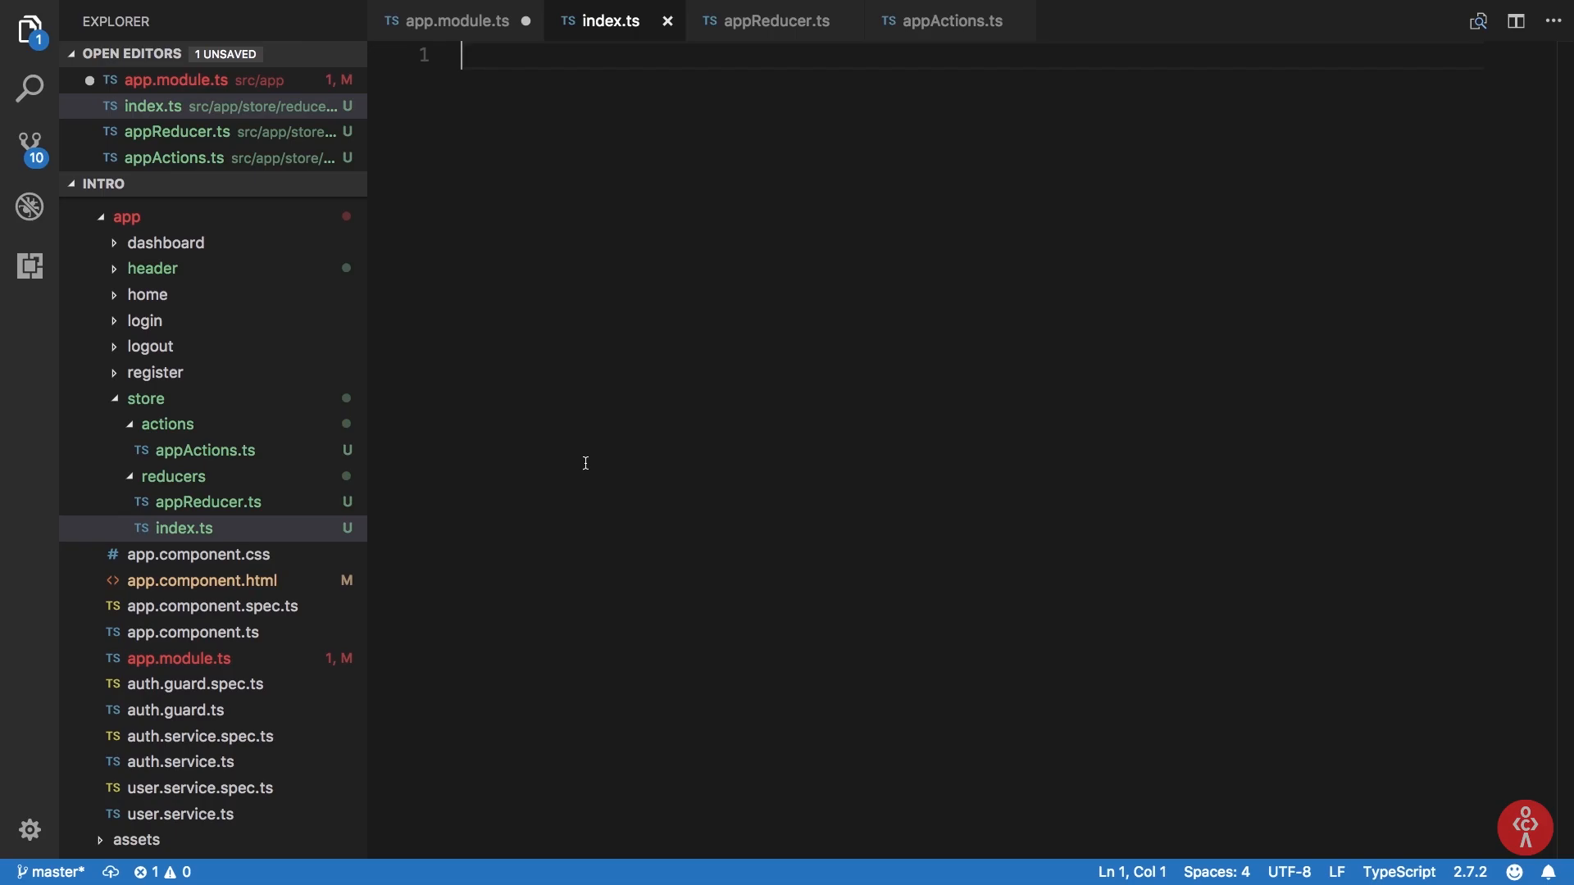
pyautogui.write('export const re')
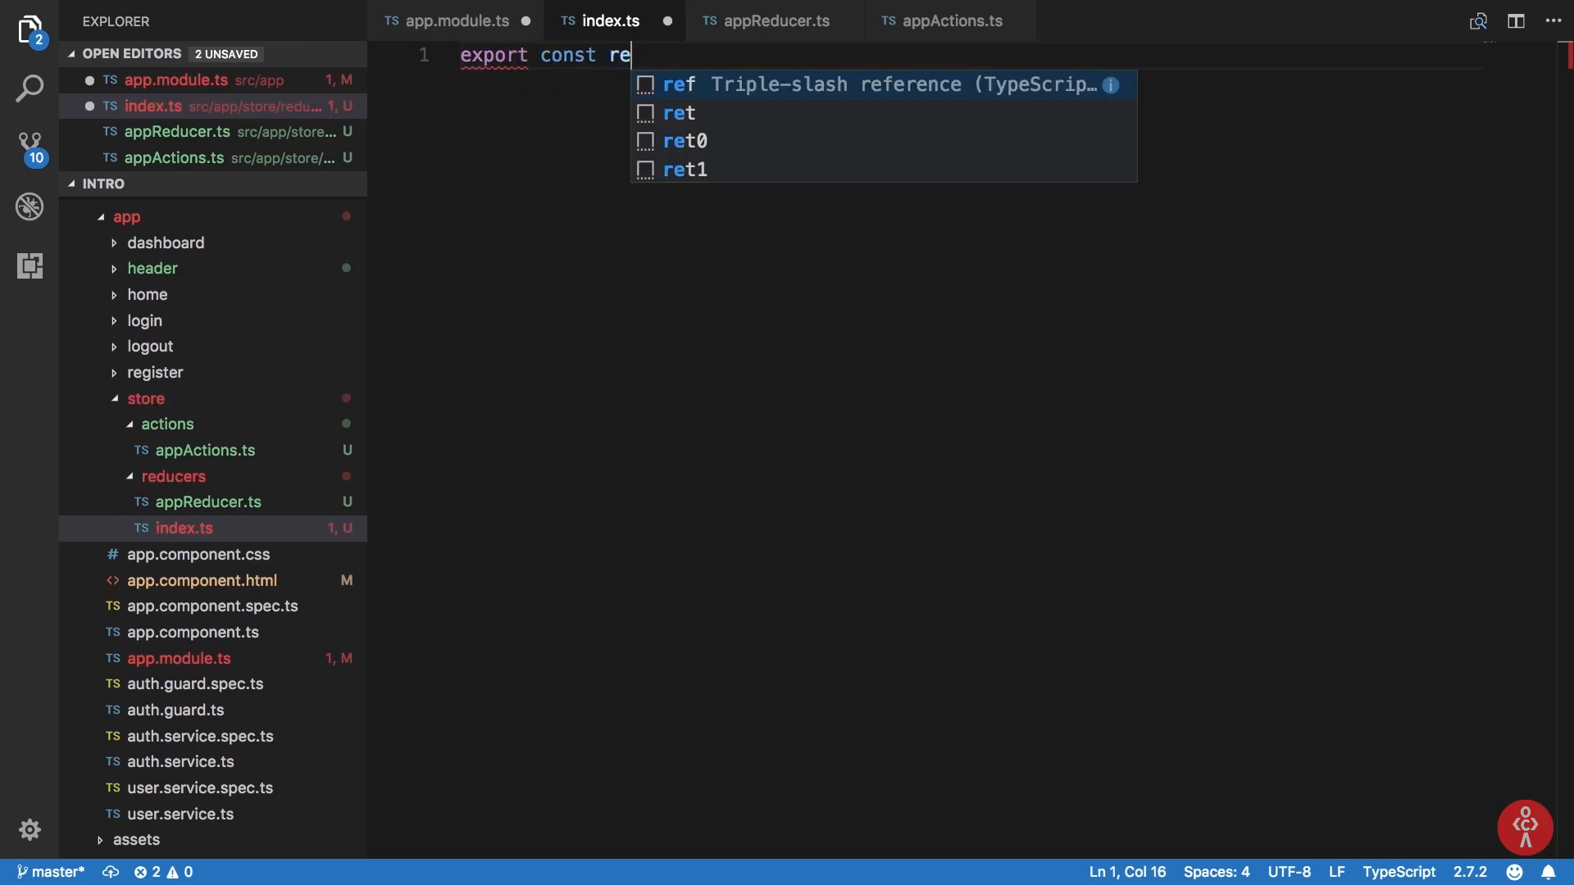
pyautogui.write('ducers {')
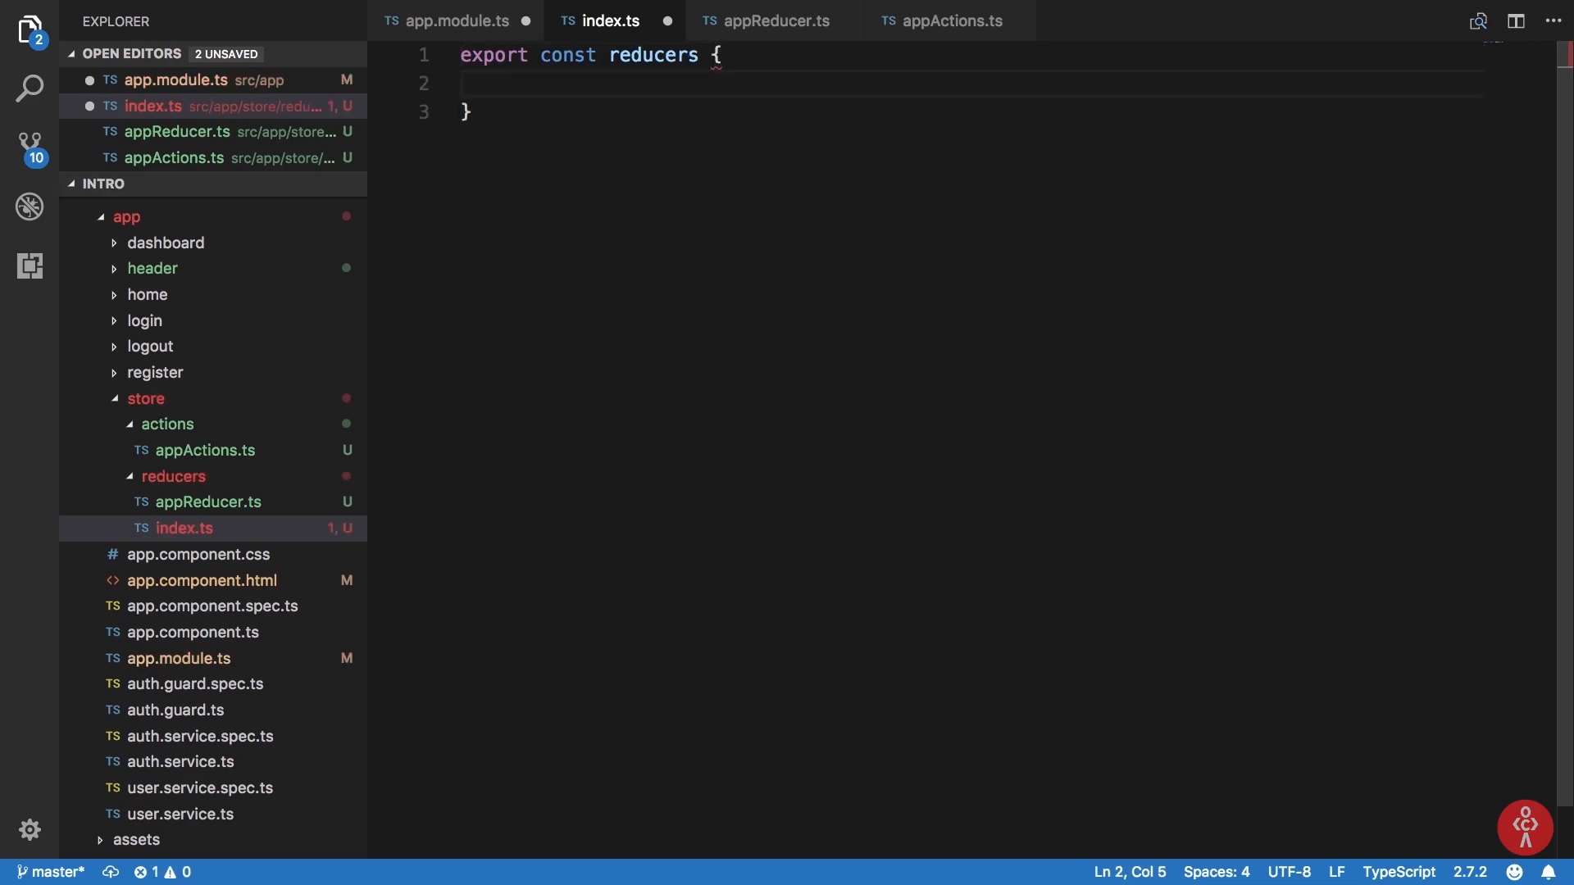
pyautogui.moveTo(711, 173)
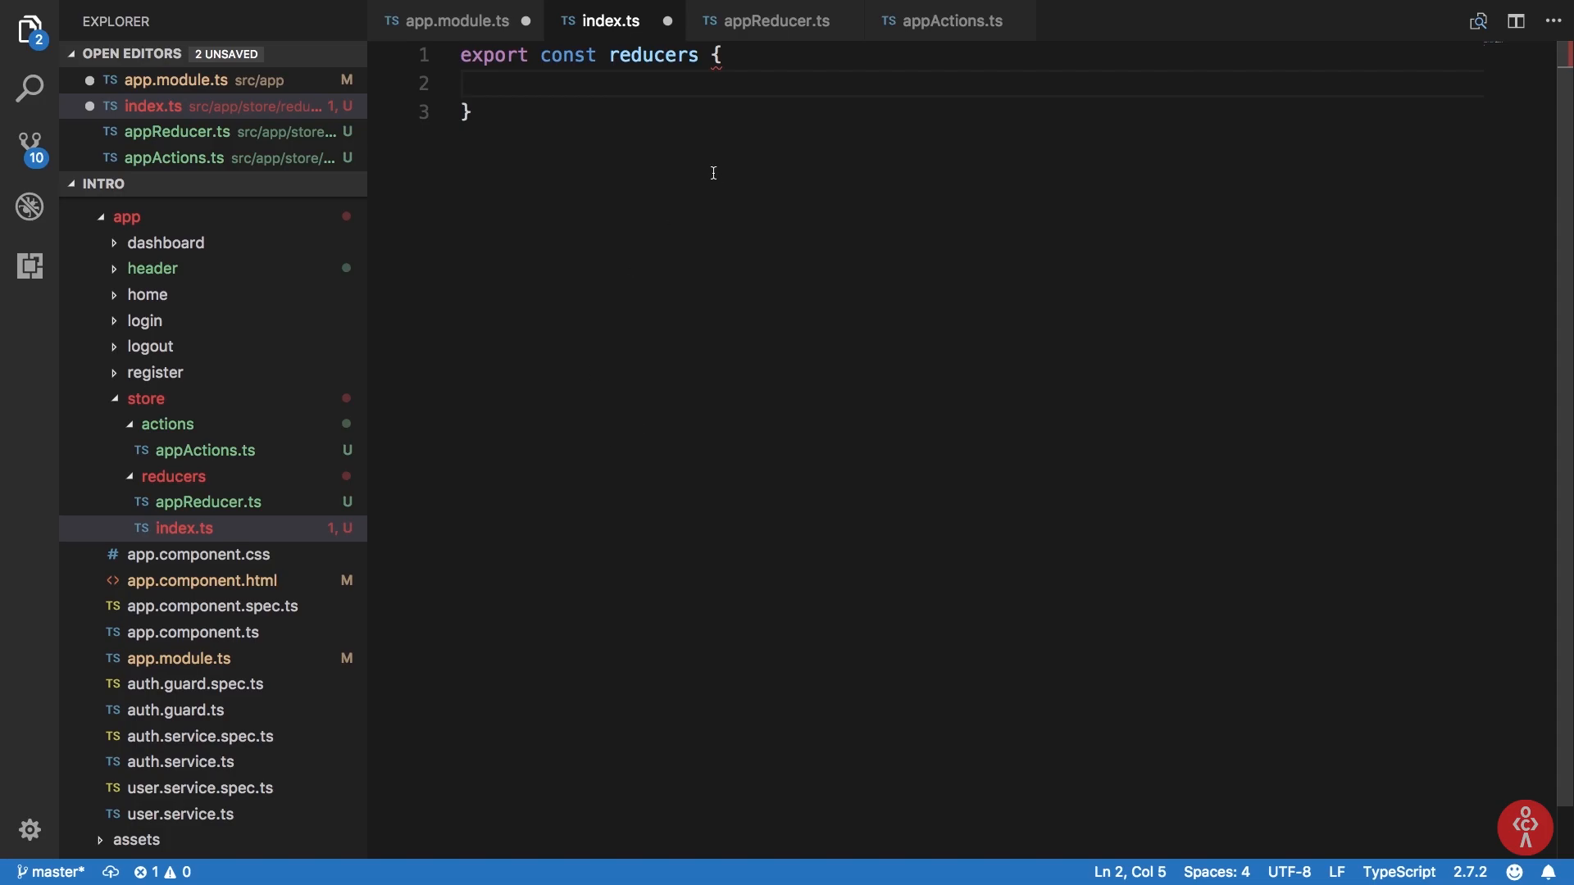
pyautogui.write('=')
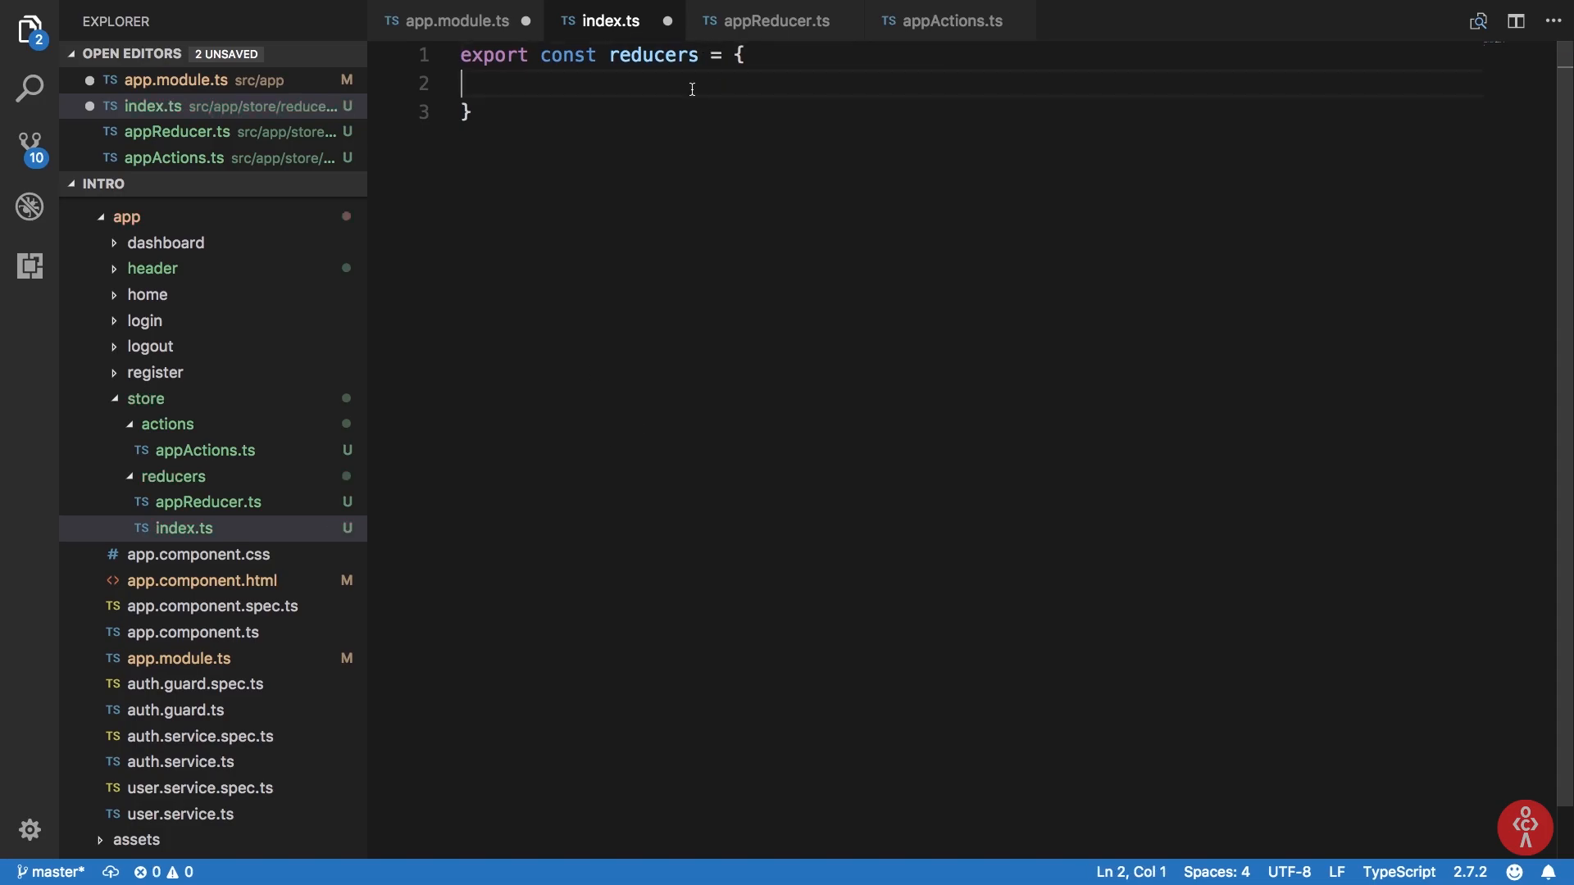
pyautogui.click(773, 19)
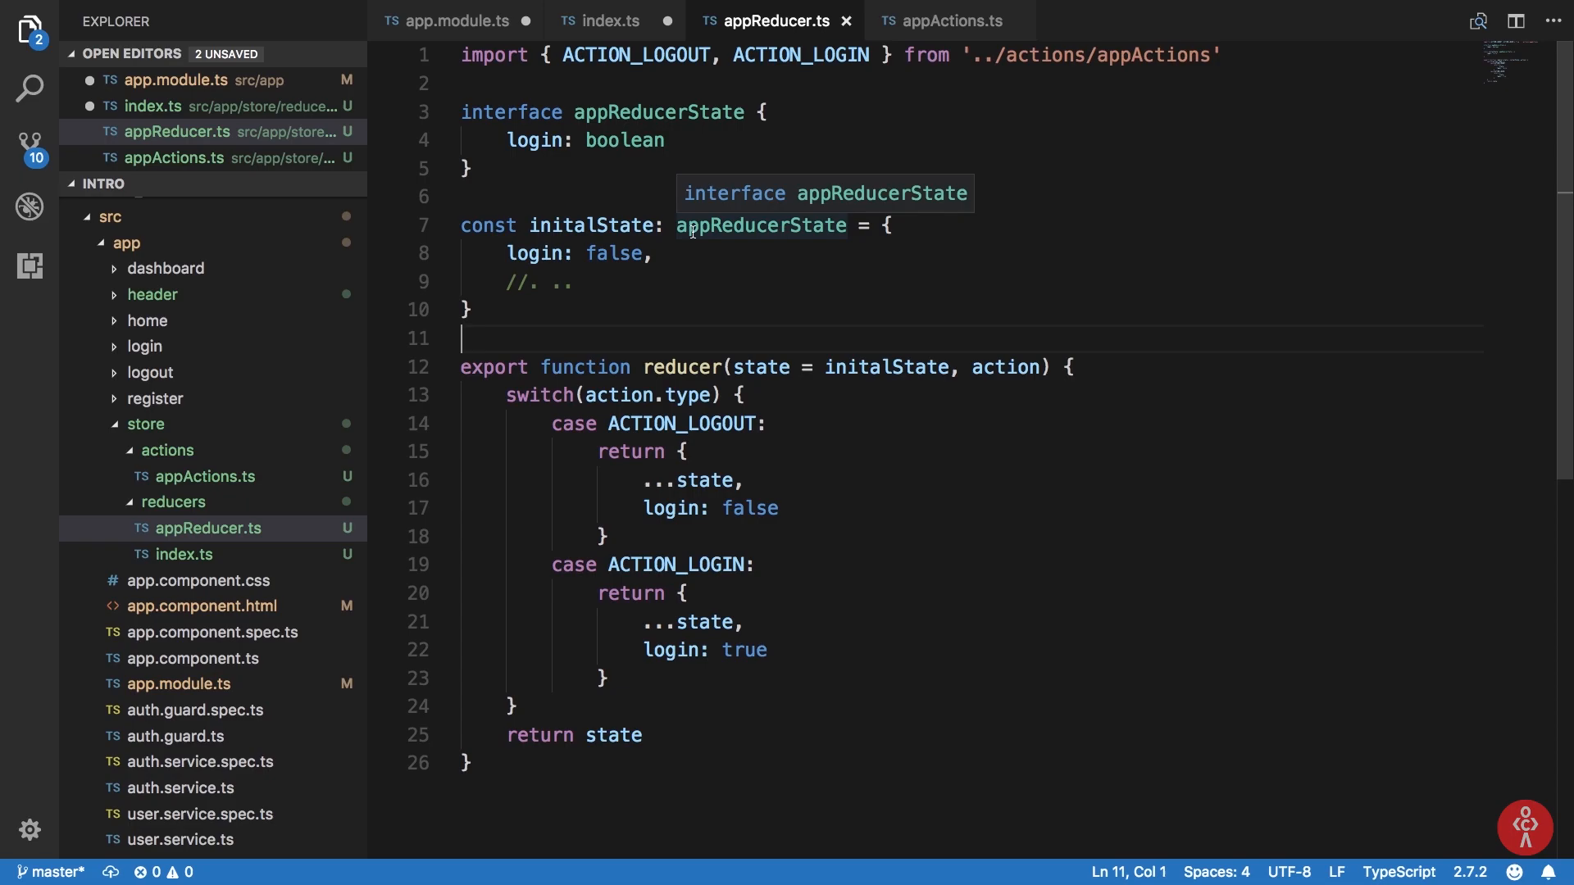
pyautogui.moveTo(461, 38)
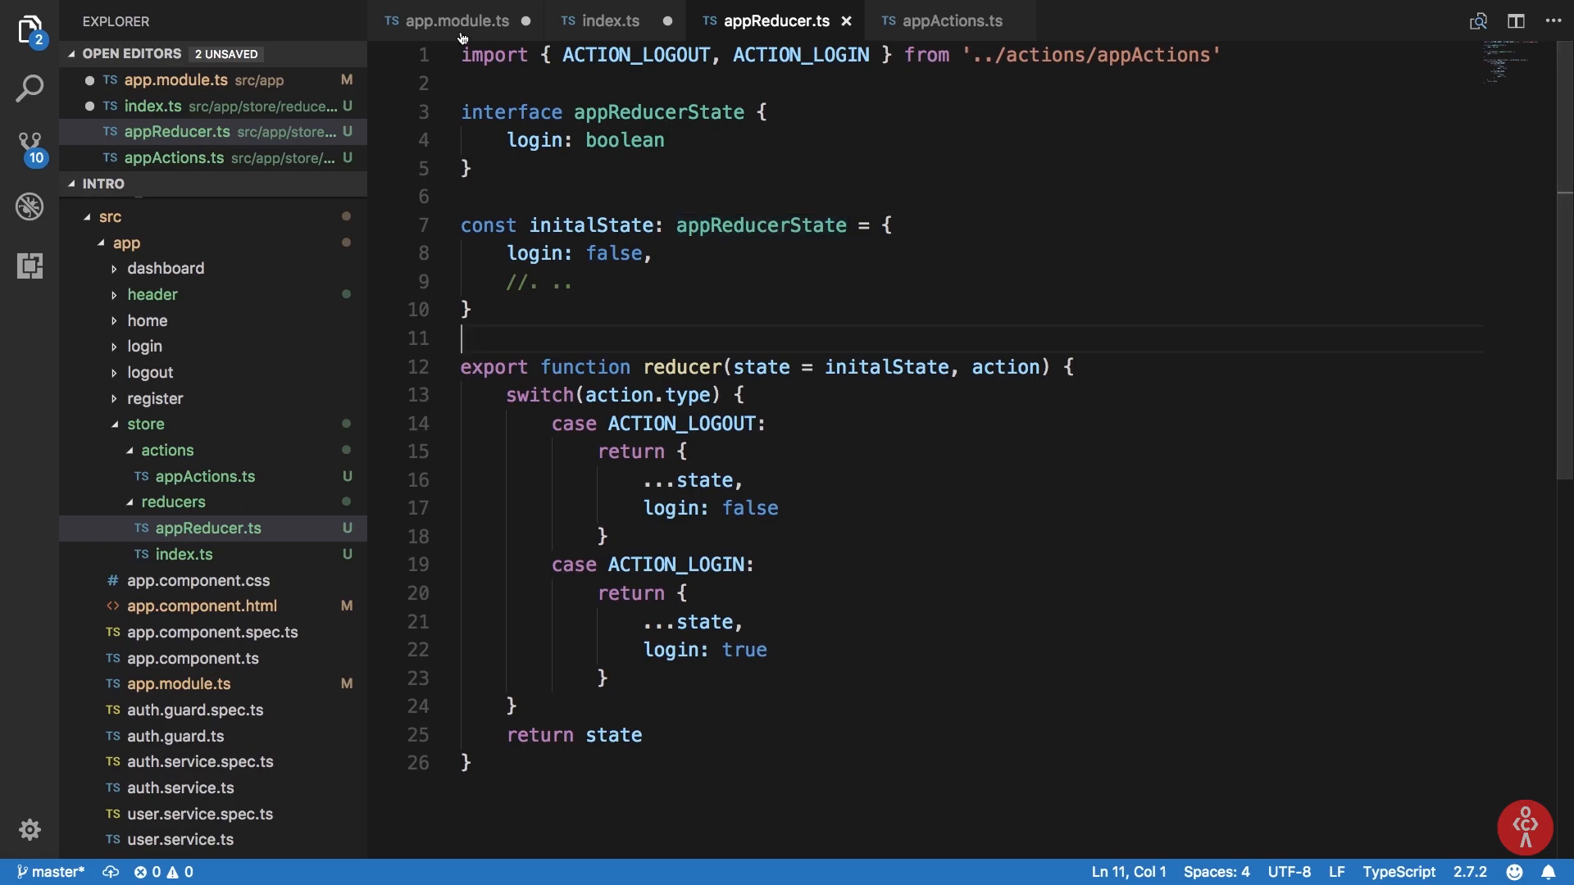
pyautogui.click(606, 20)
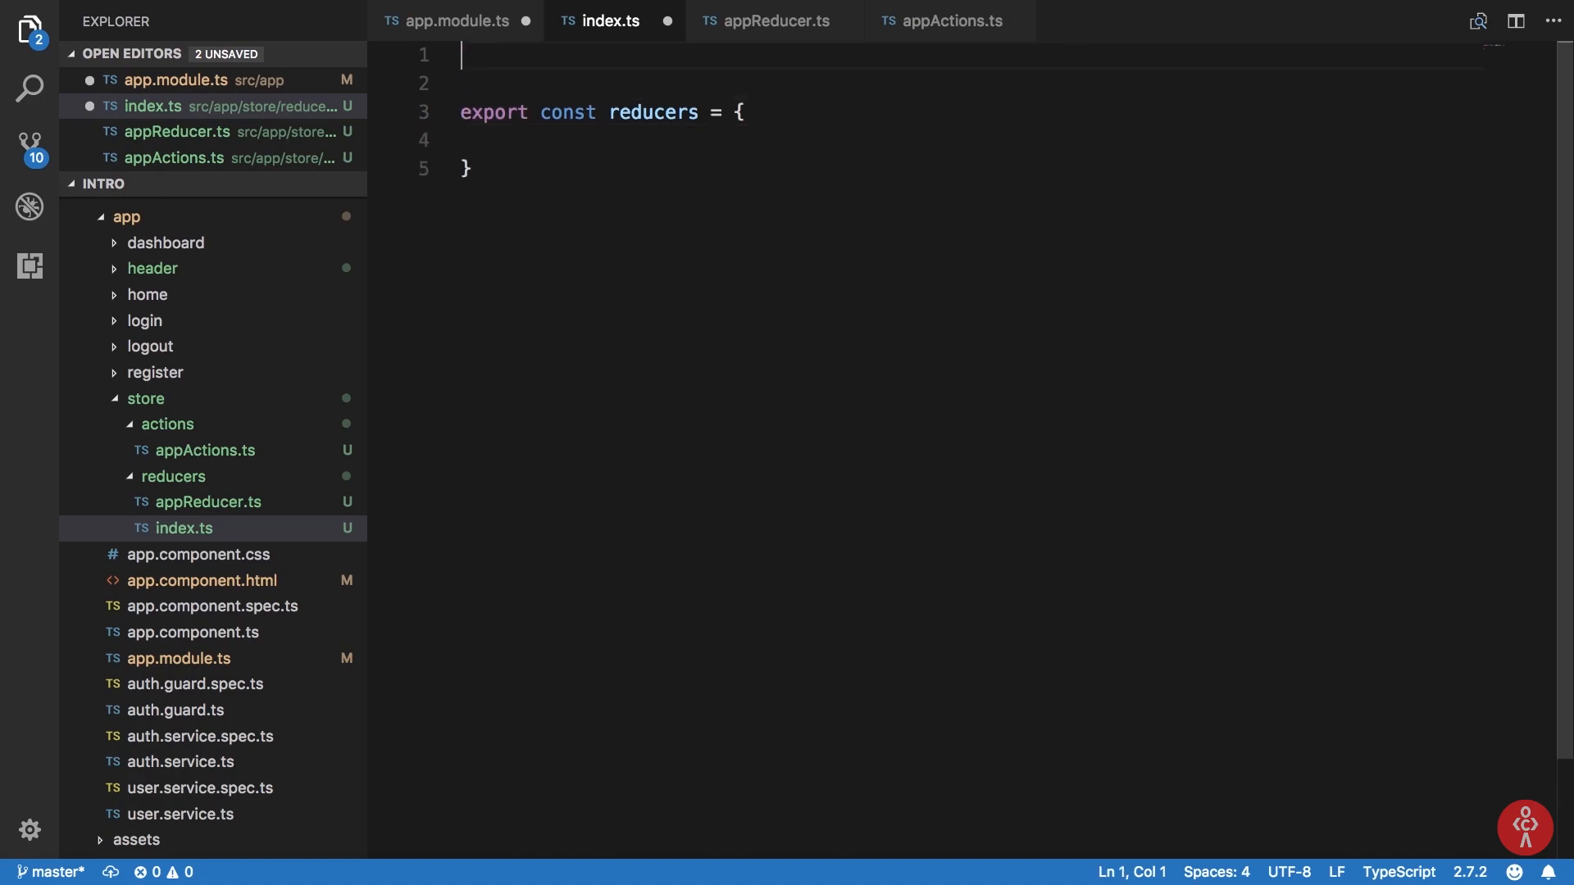
pyautogui.write('YOURSTORE = {')
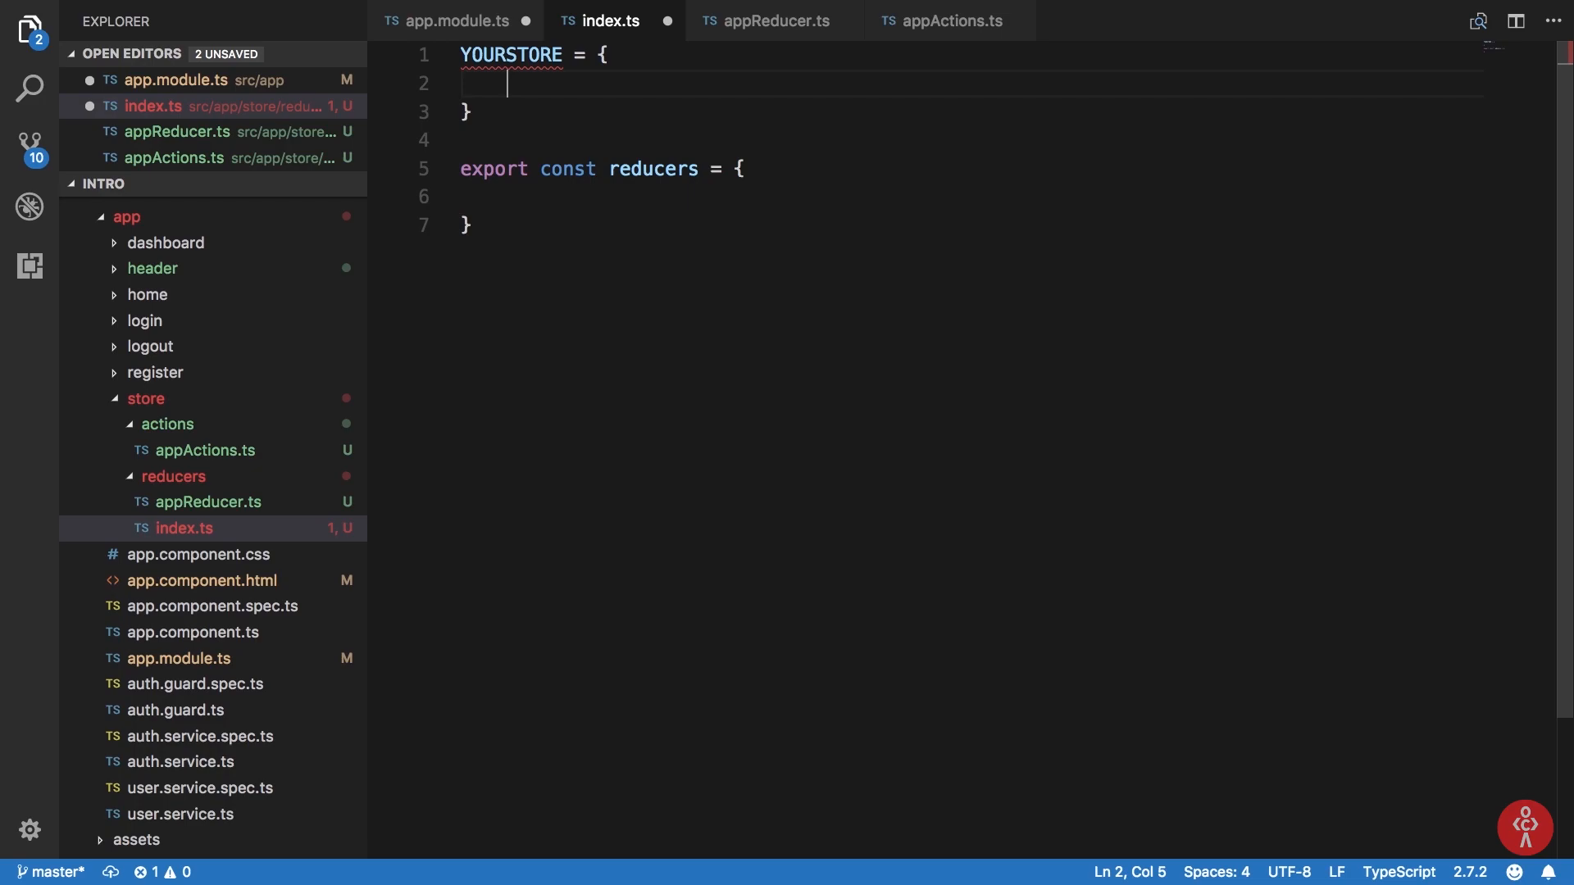
pyautogui.write('userState: {},')
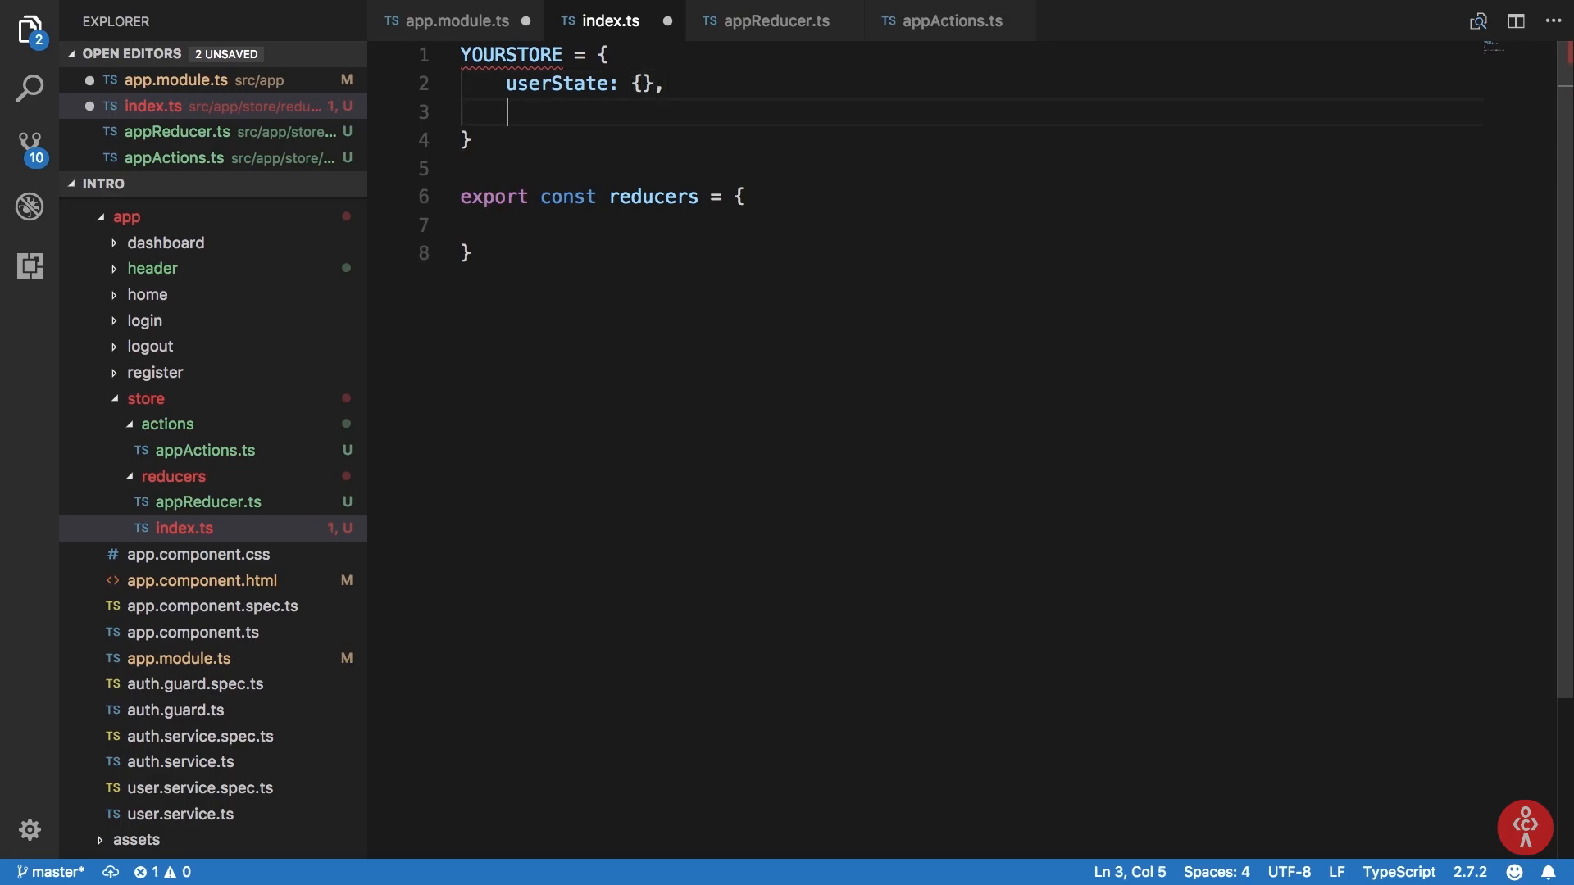
pyautogui.write('app')
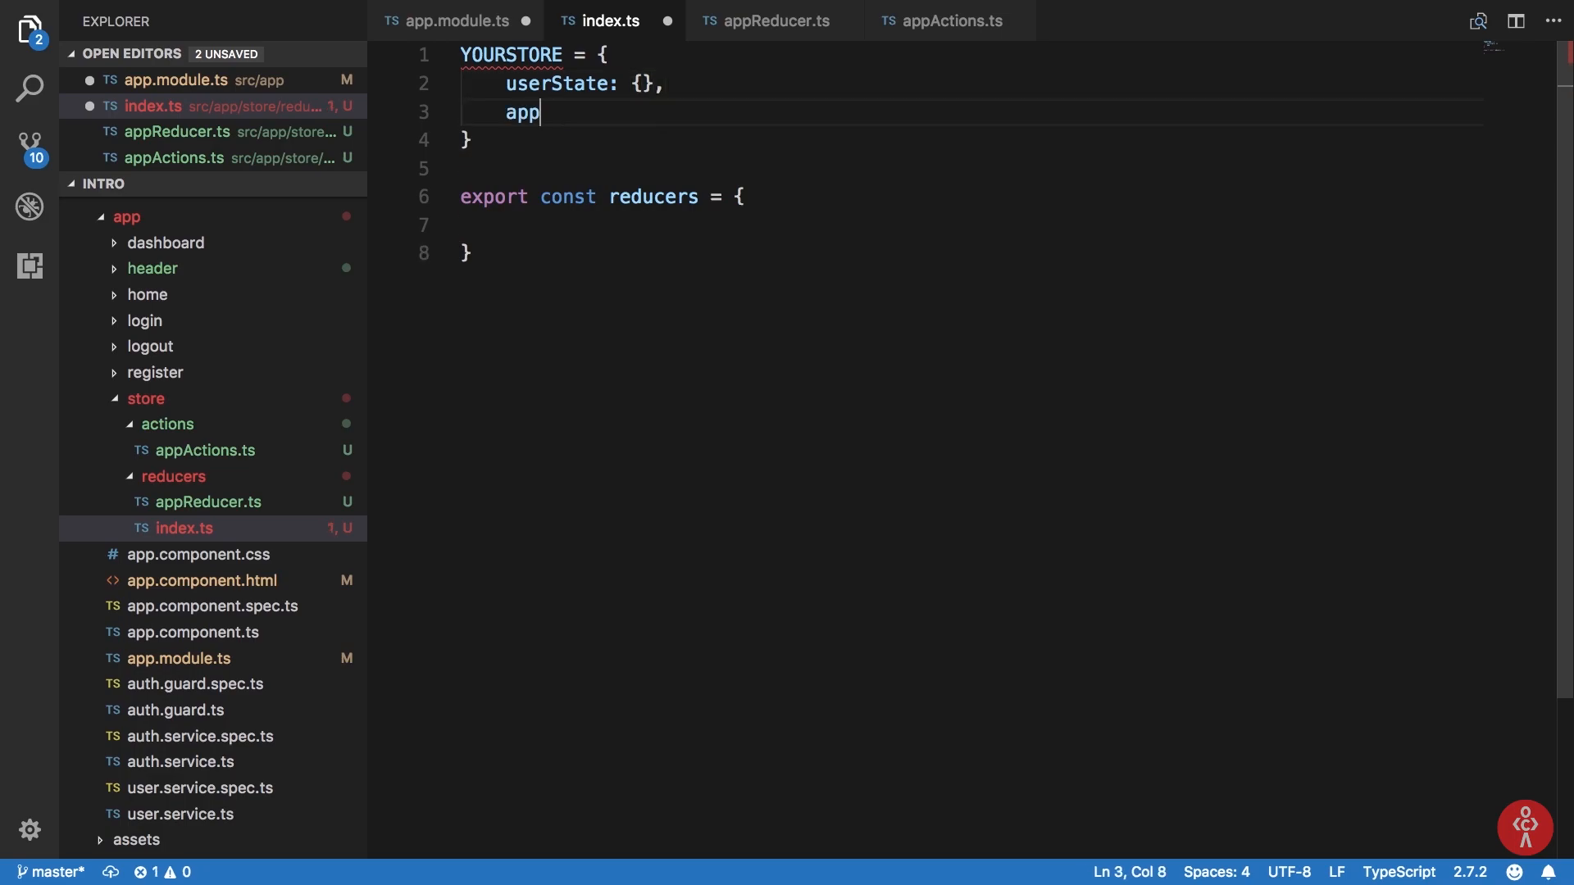
pyautogui.write('State: {}')
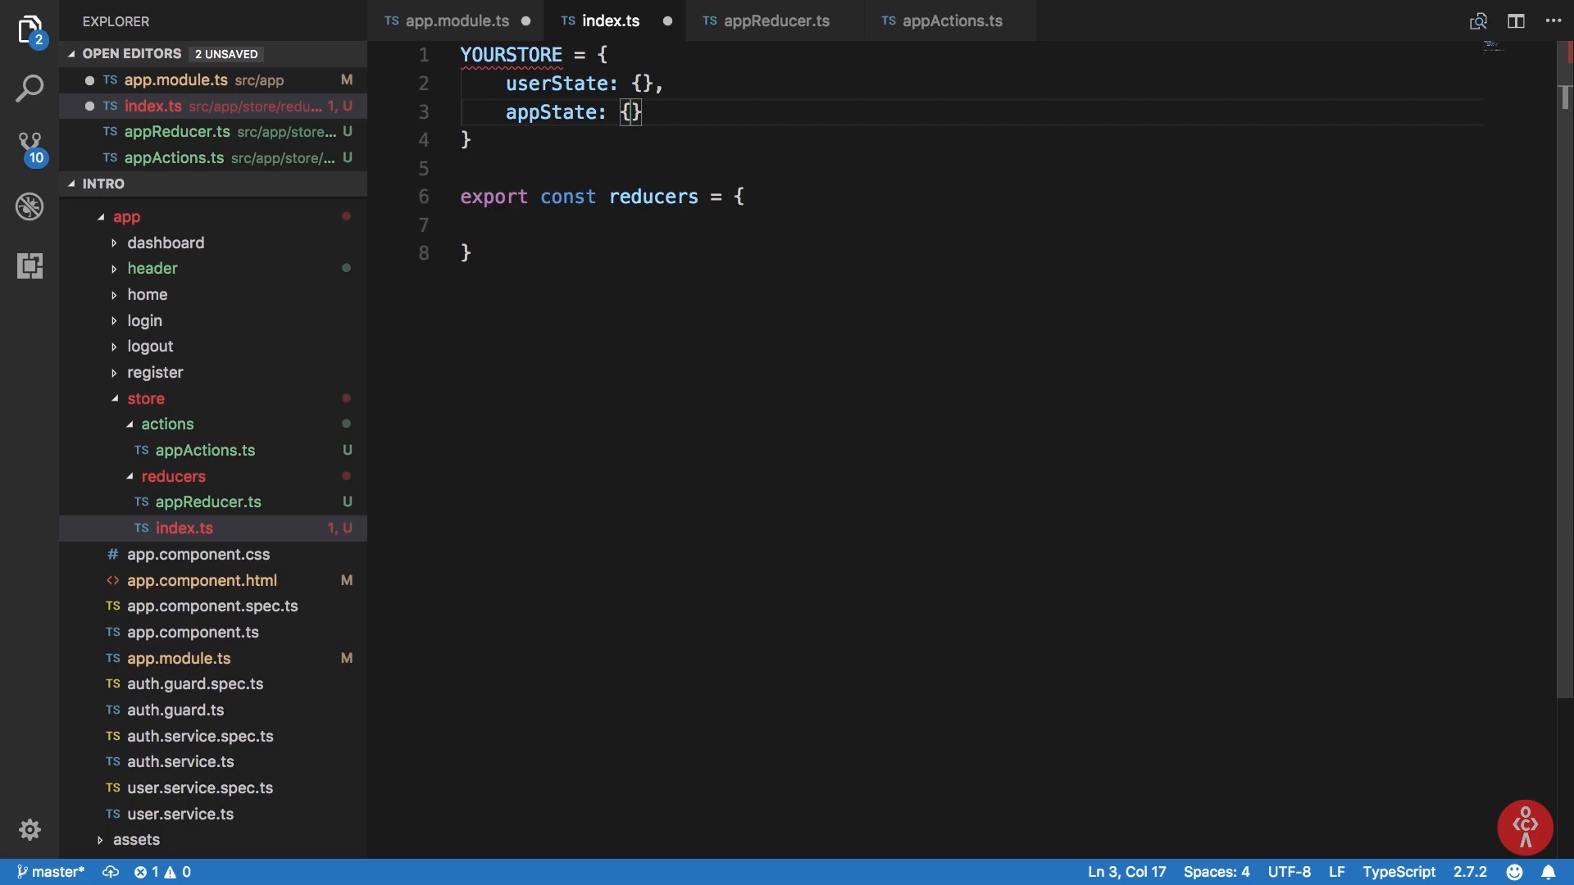
pyautogui.click(640, 83)
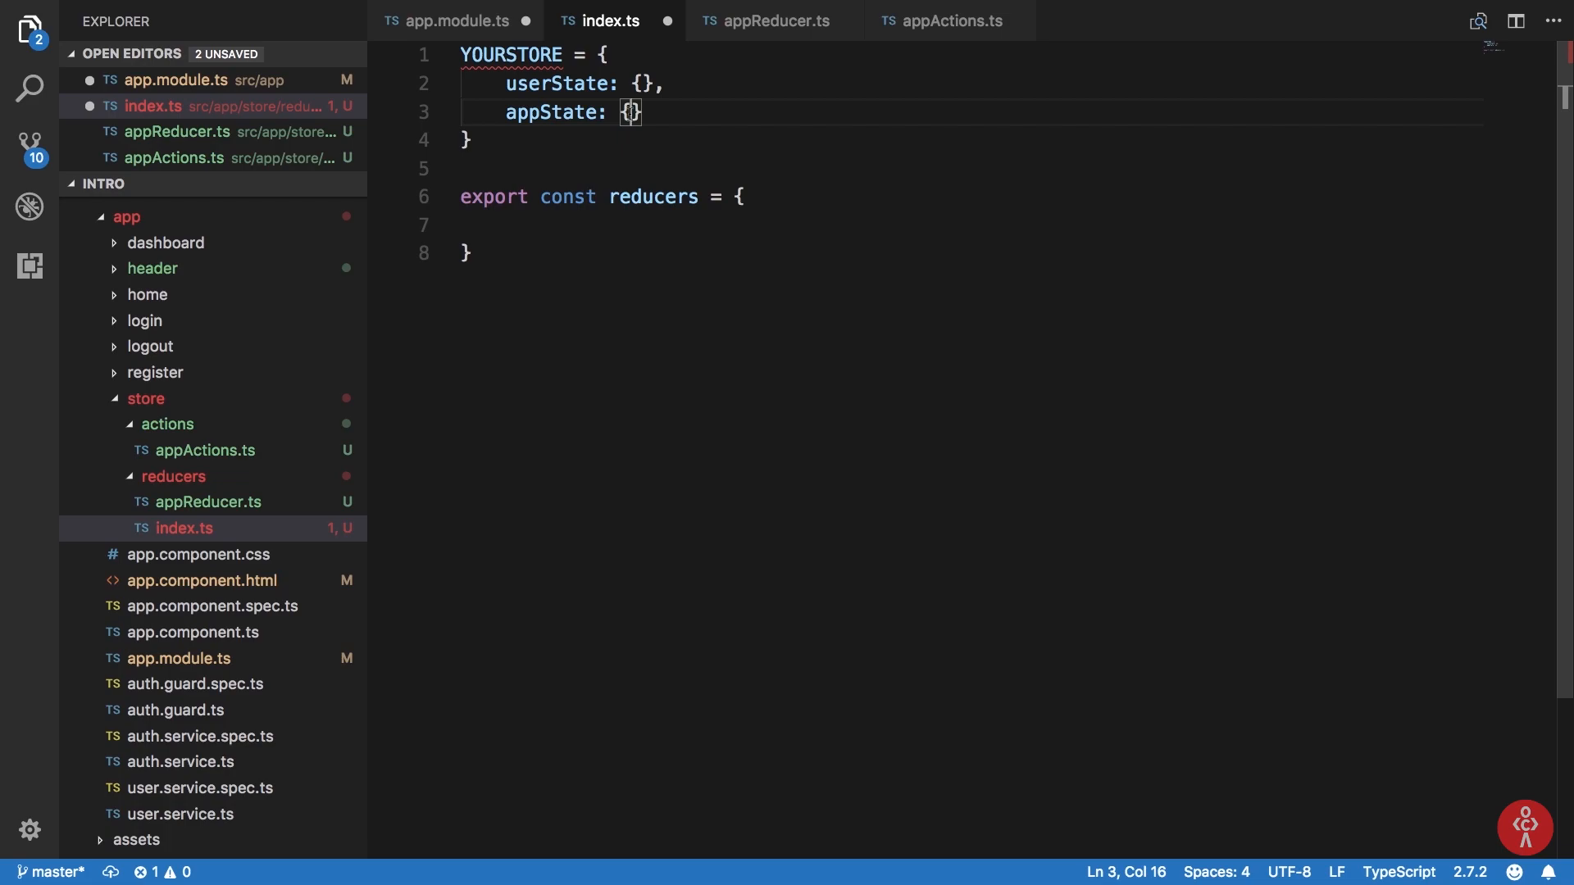
pyautogui.moveTo(557, 83)
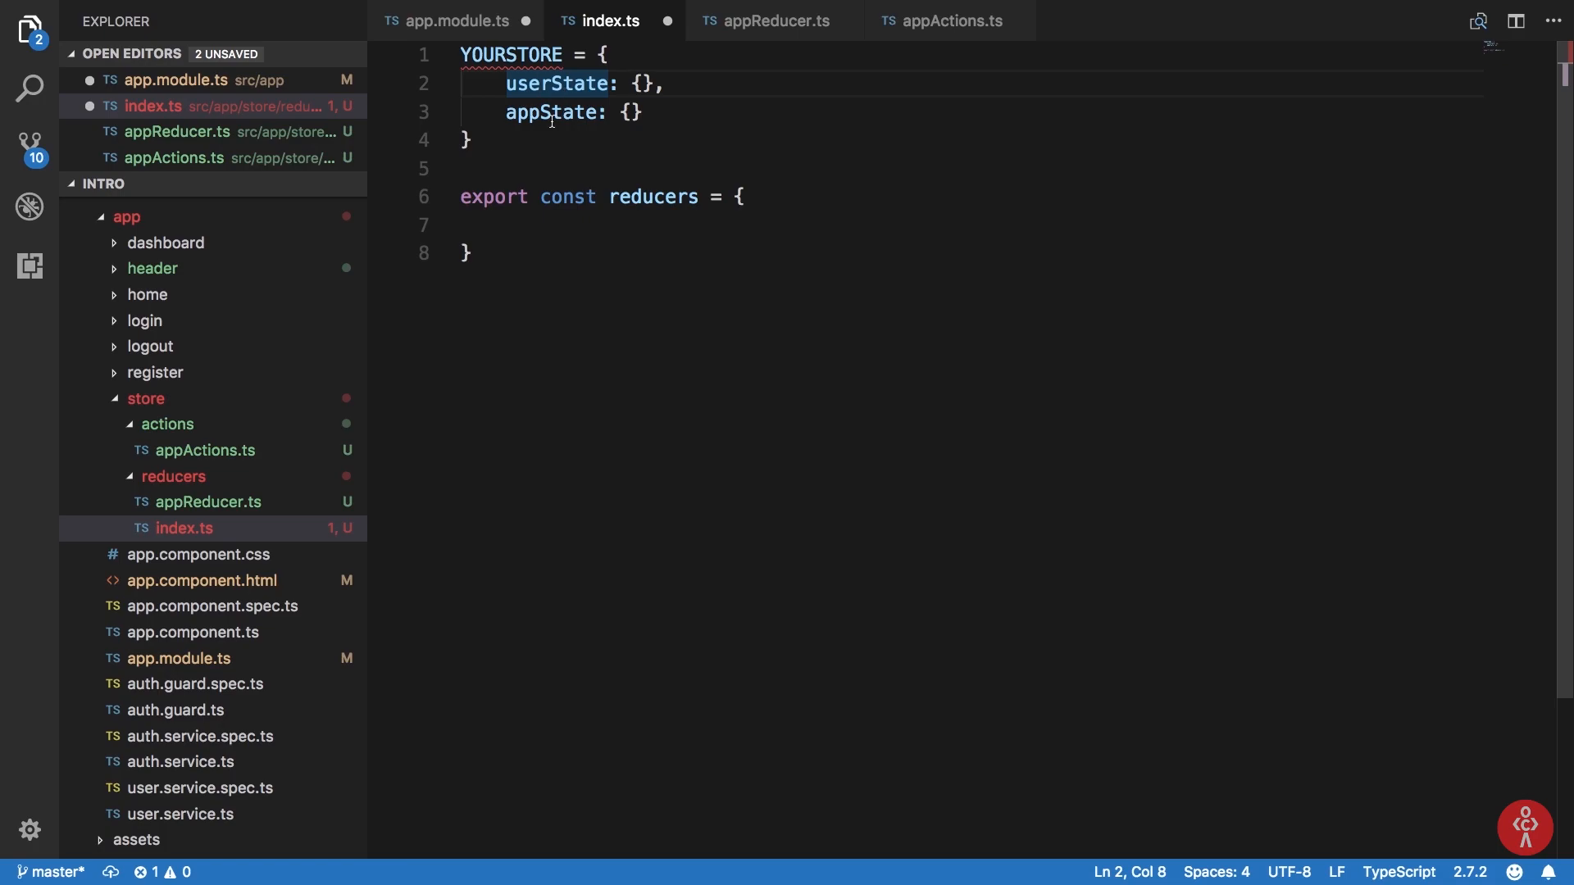
pyautogui.click(532, 166)
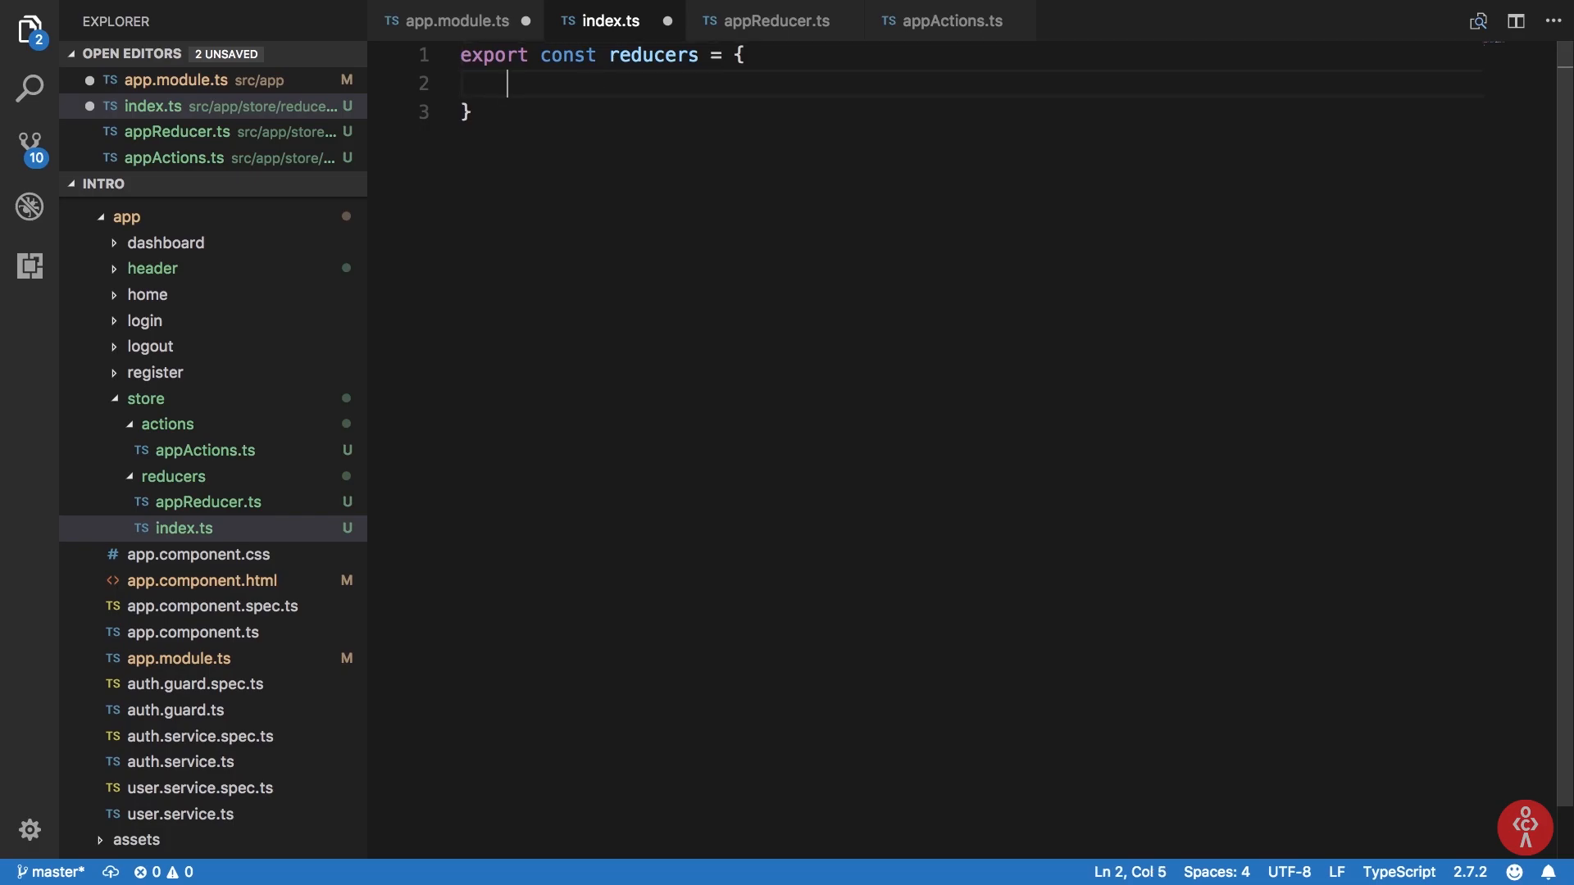
pyautogui.moveTo(777, 19)
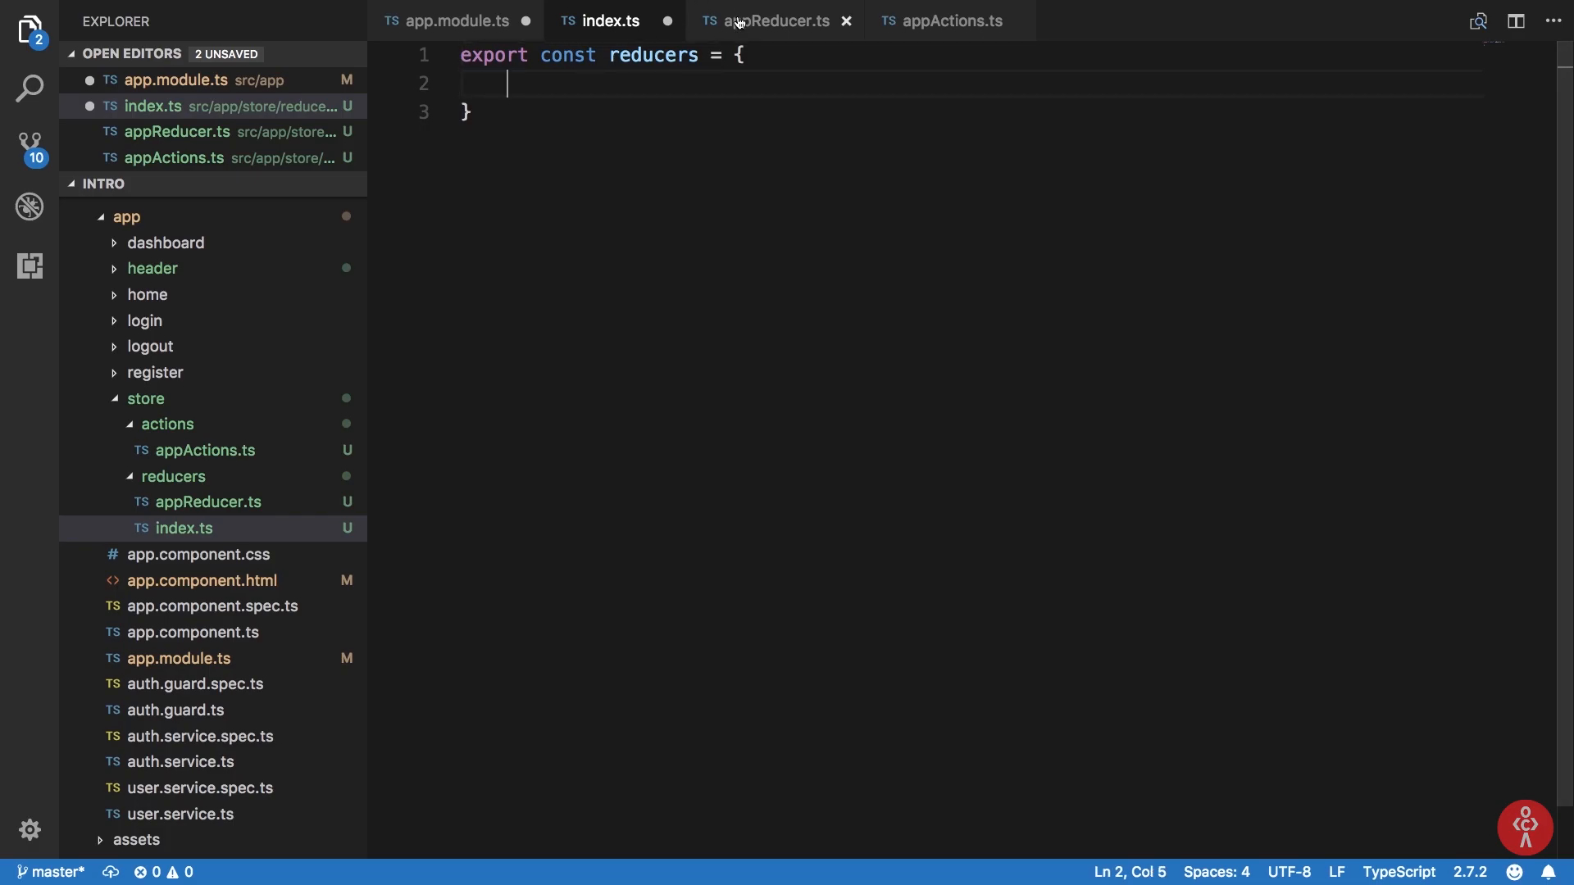
# Map appReducer: reducer in the reducers object and import reducer from './appReducer'.
pyautogui.click(773, 19)
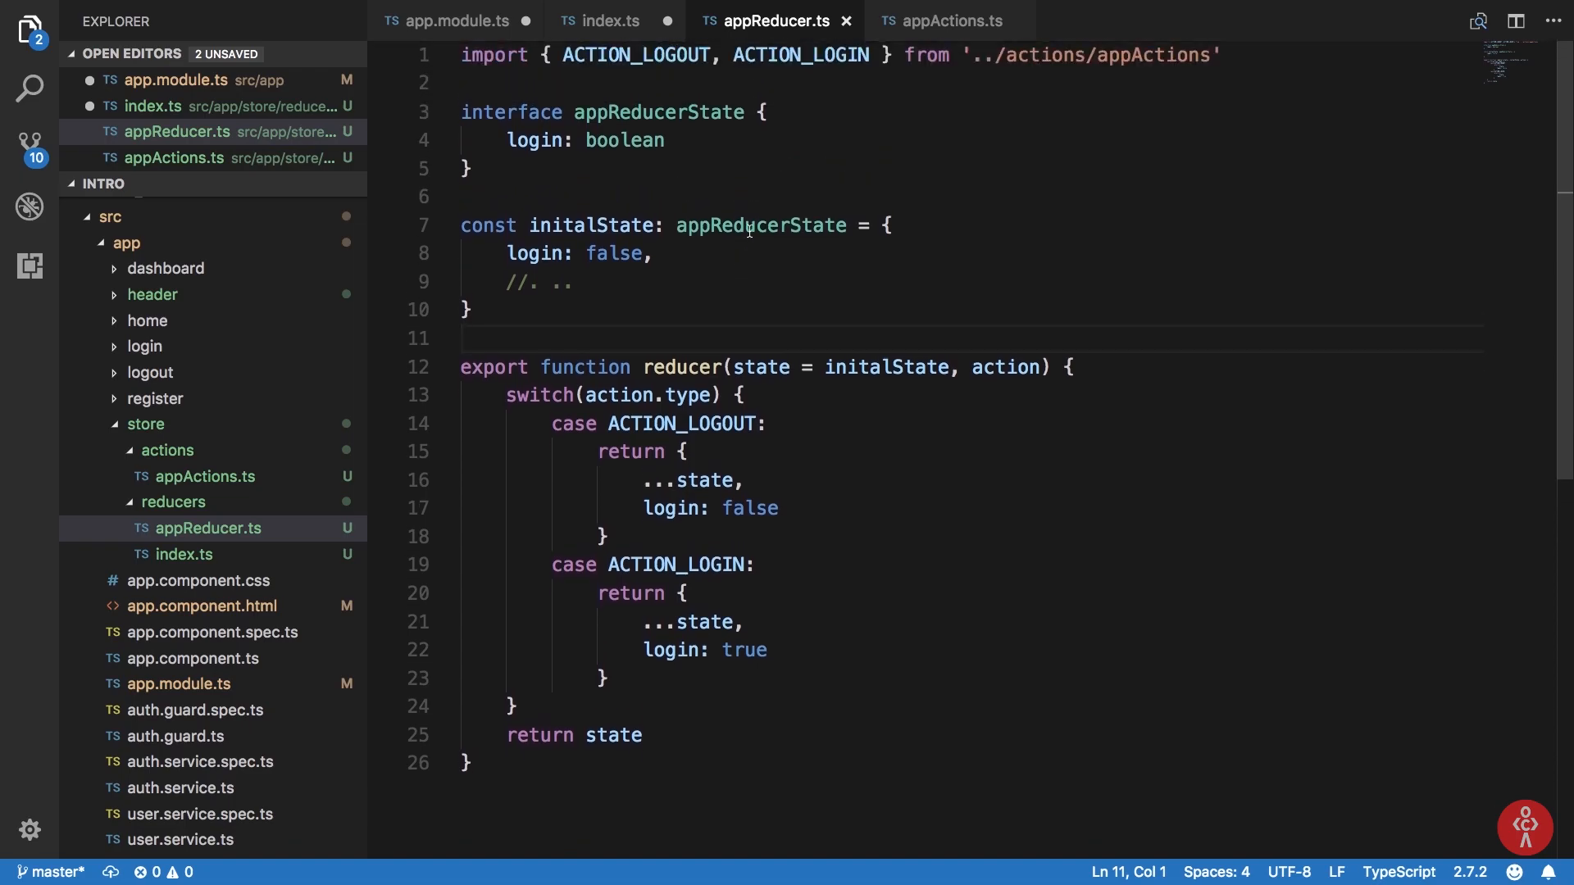
pyautogui.moveTo(716, 246)
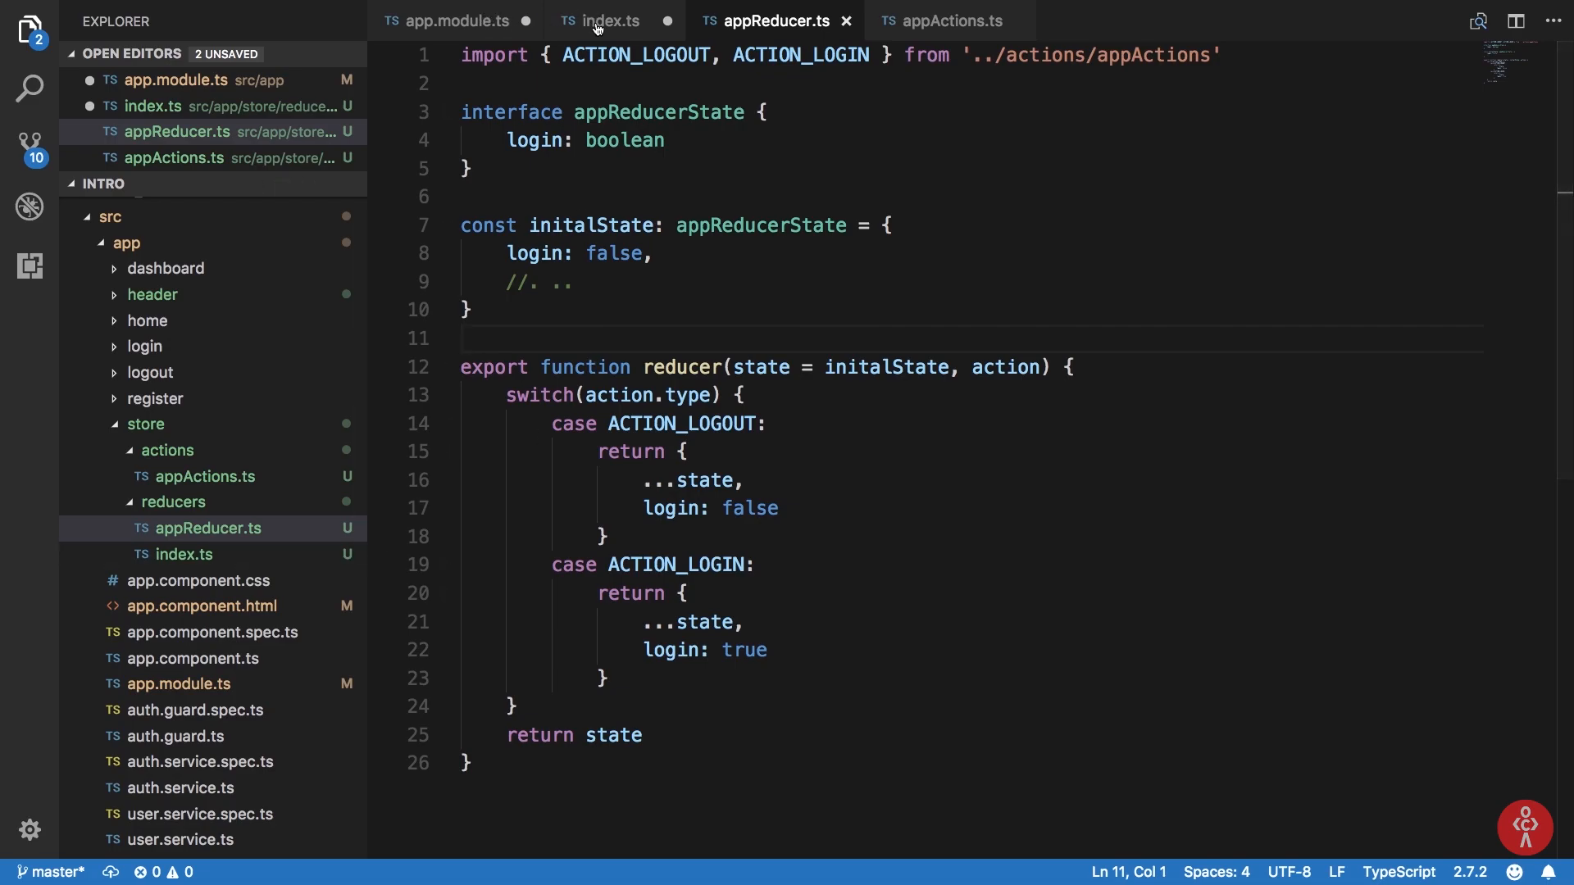
pyautogui.click(609, 20)
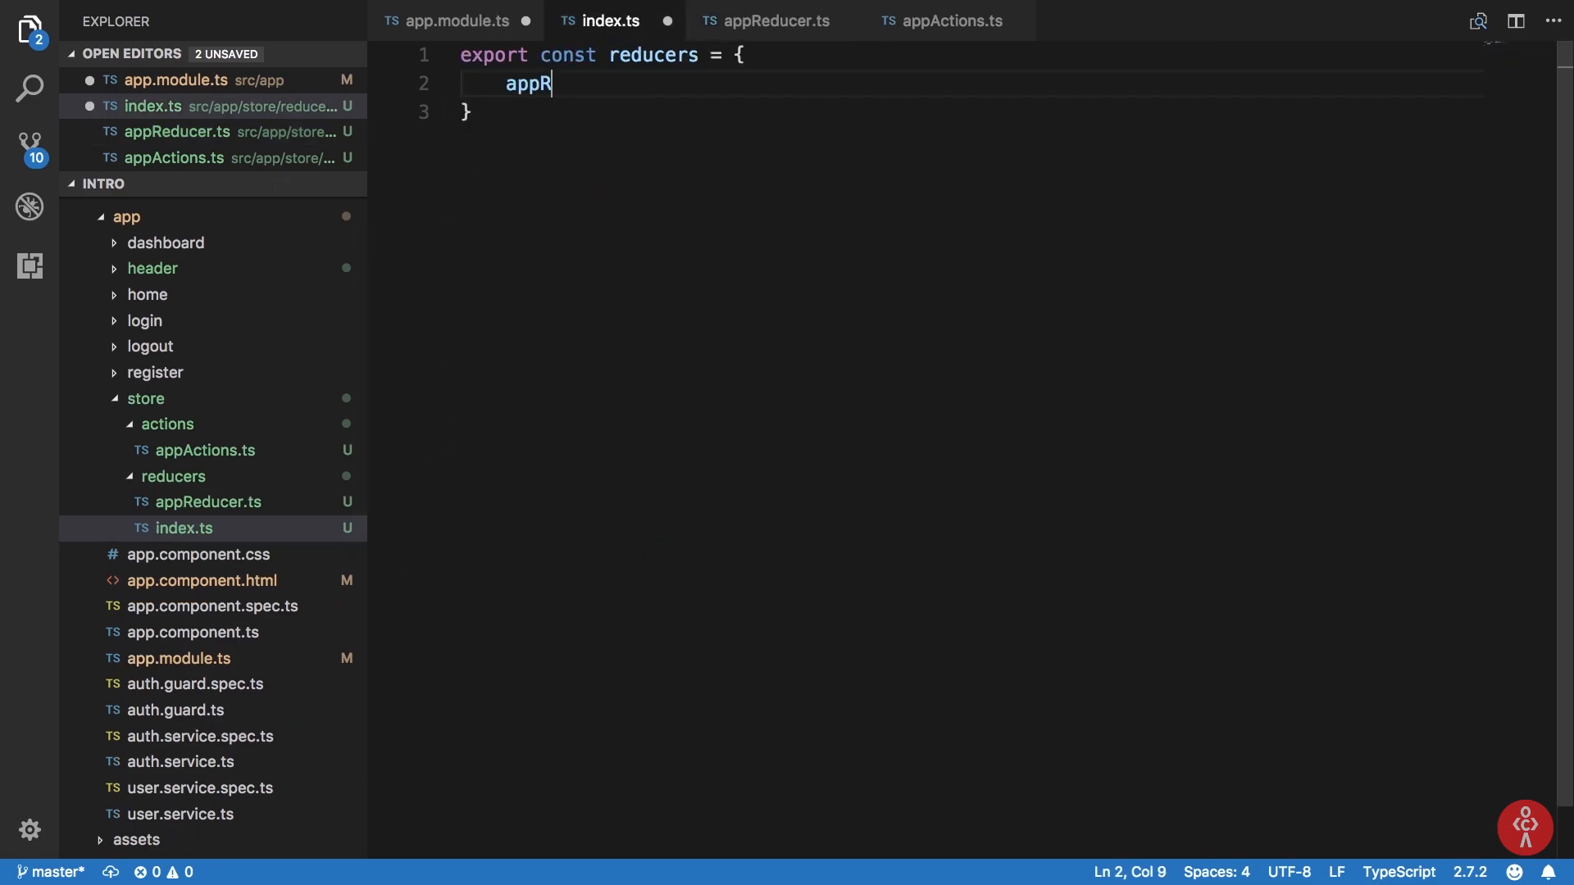
pyautogui.write('educer: appReducer')
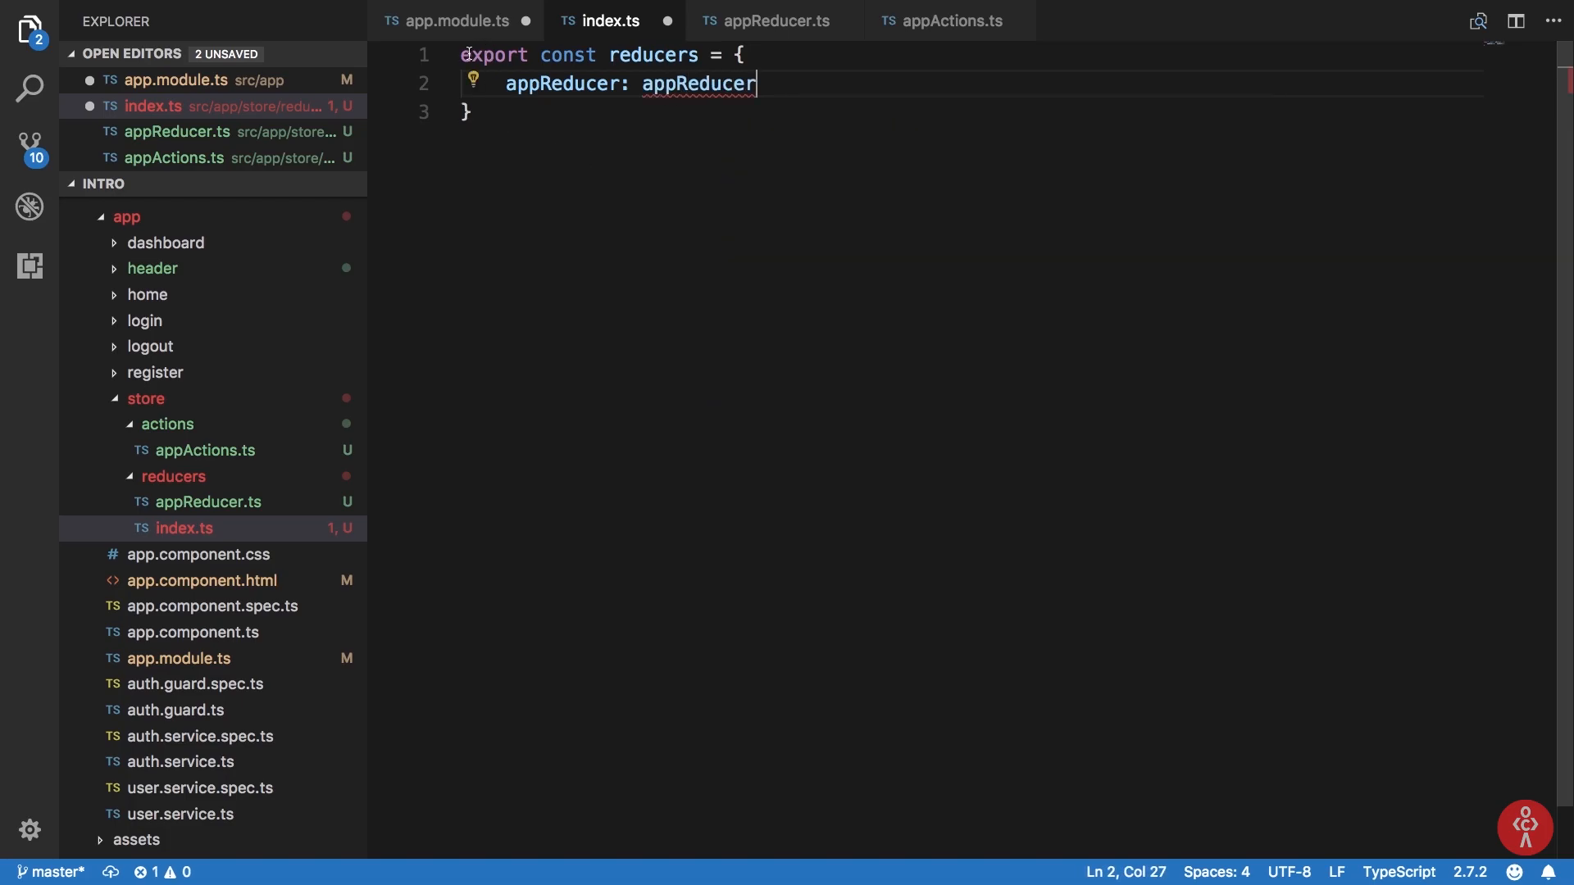
pyautogui.press('Enter')
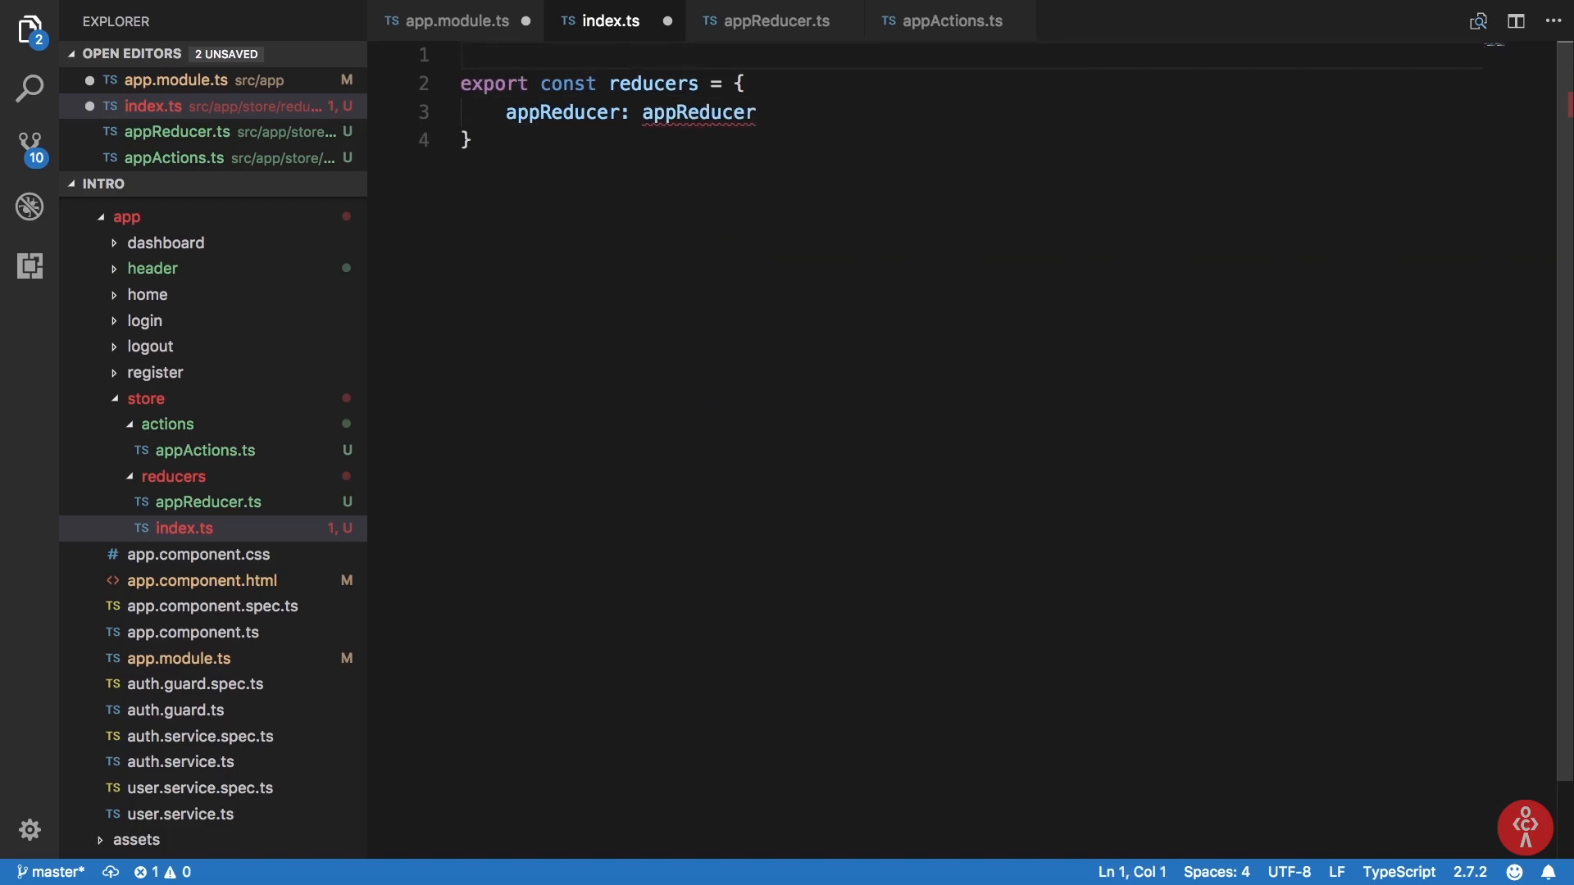
pyautogui.write('i')
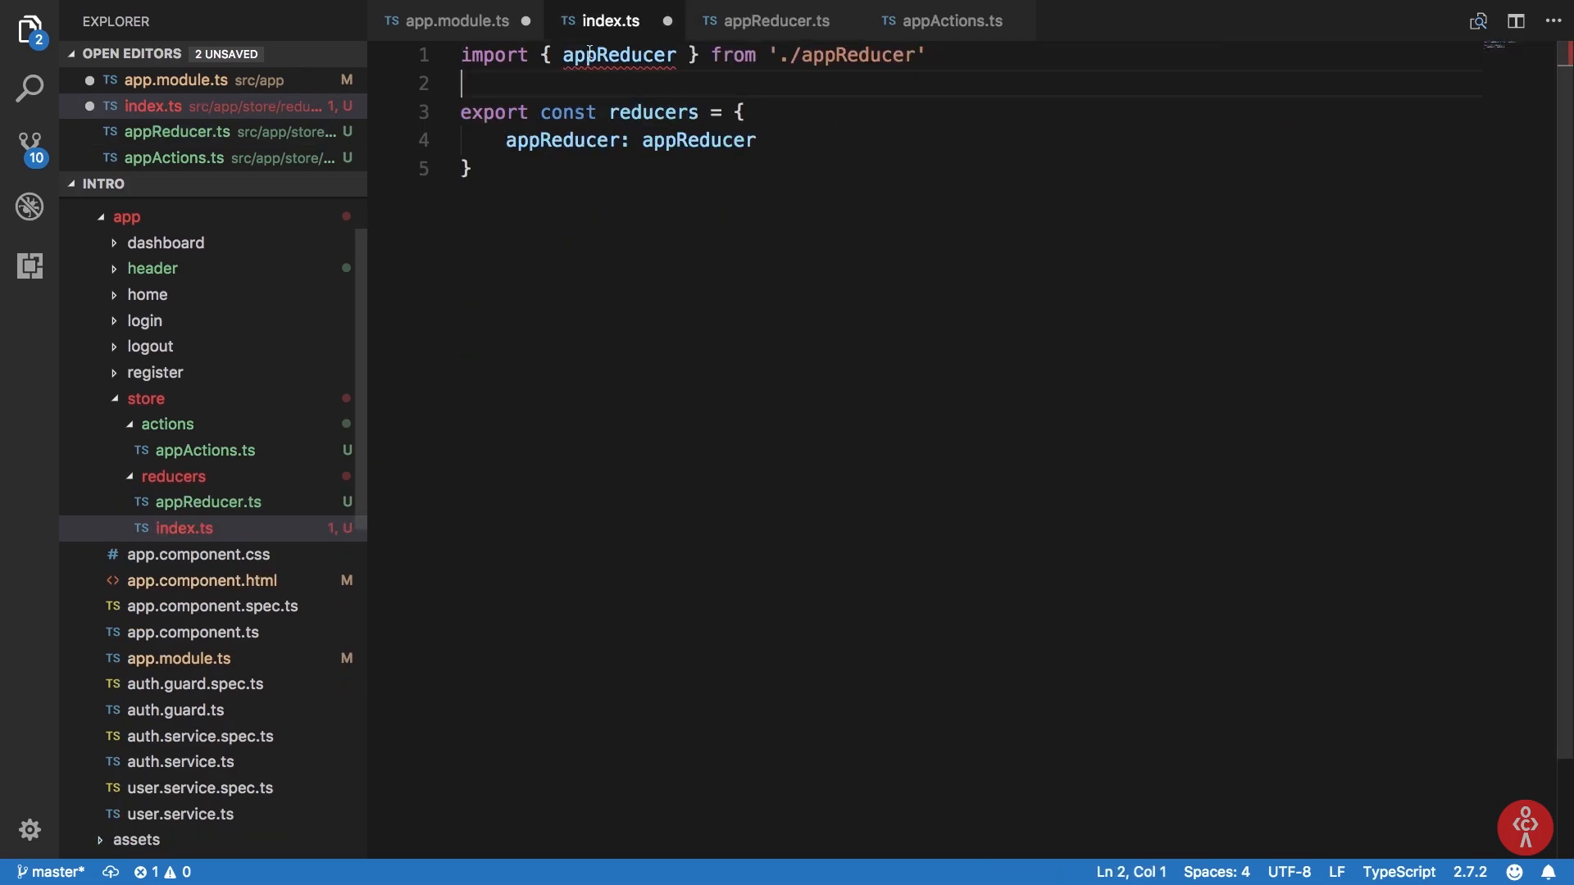
pyautogui.write('reducer')
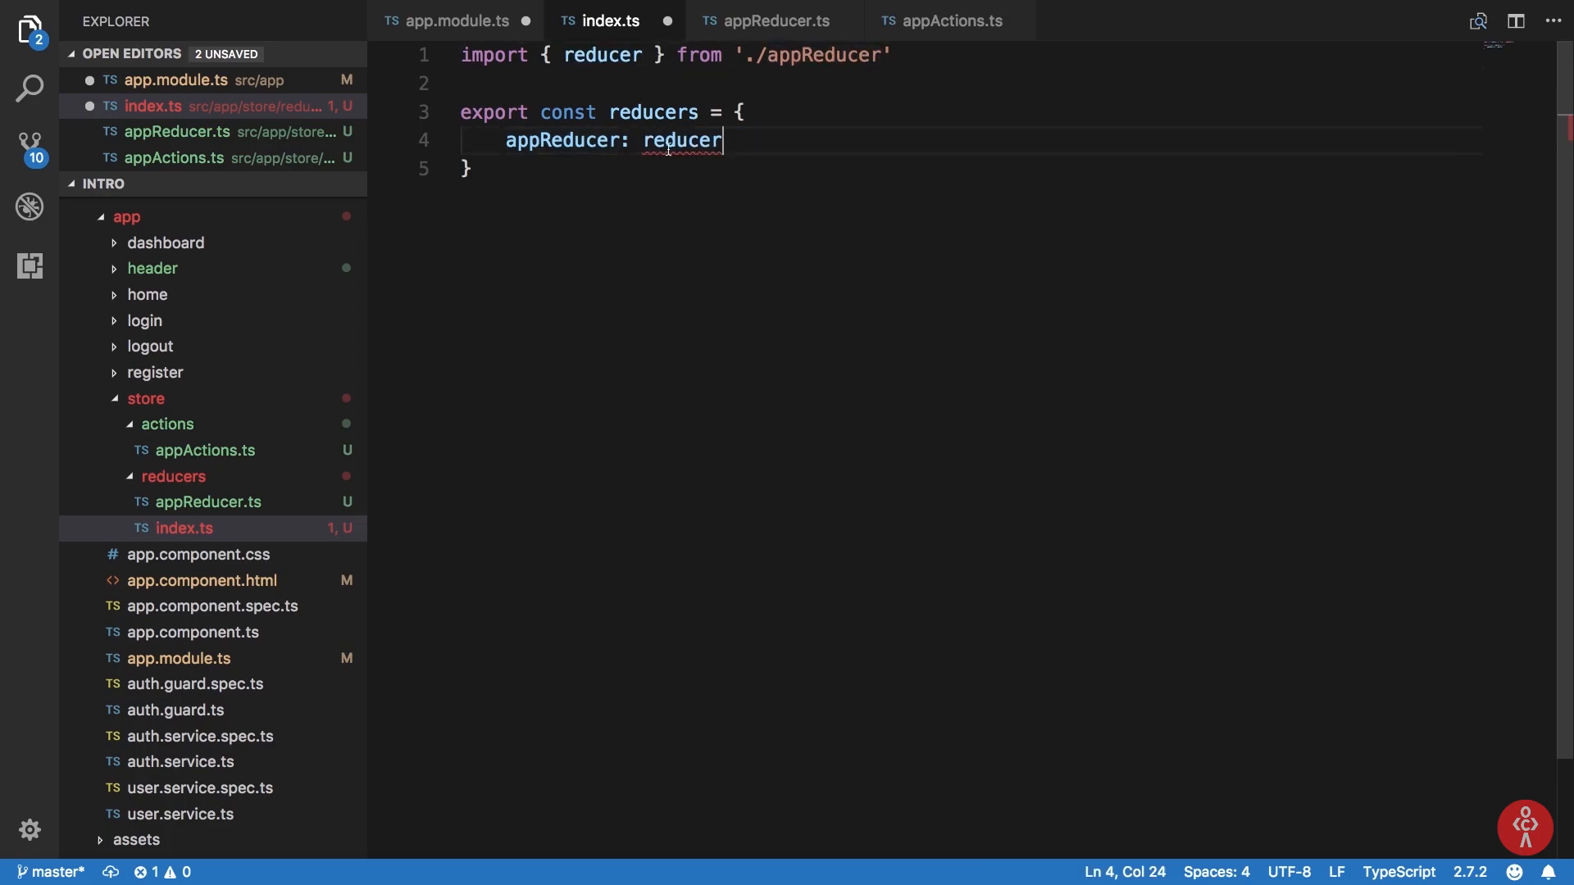
pyautogui.moveTo(684, 141)
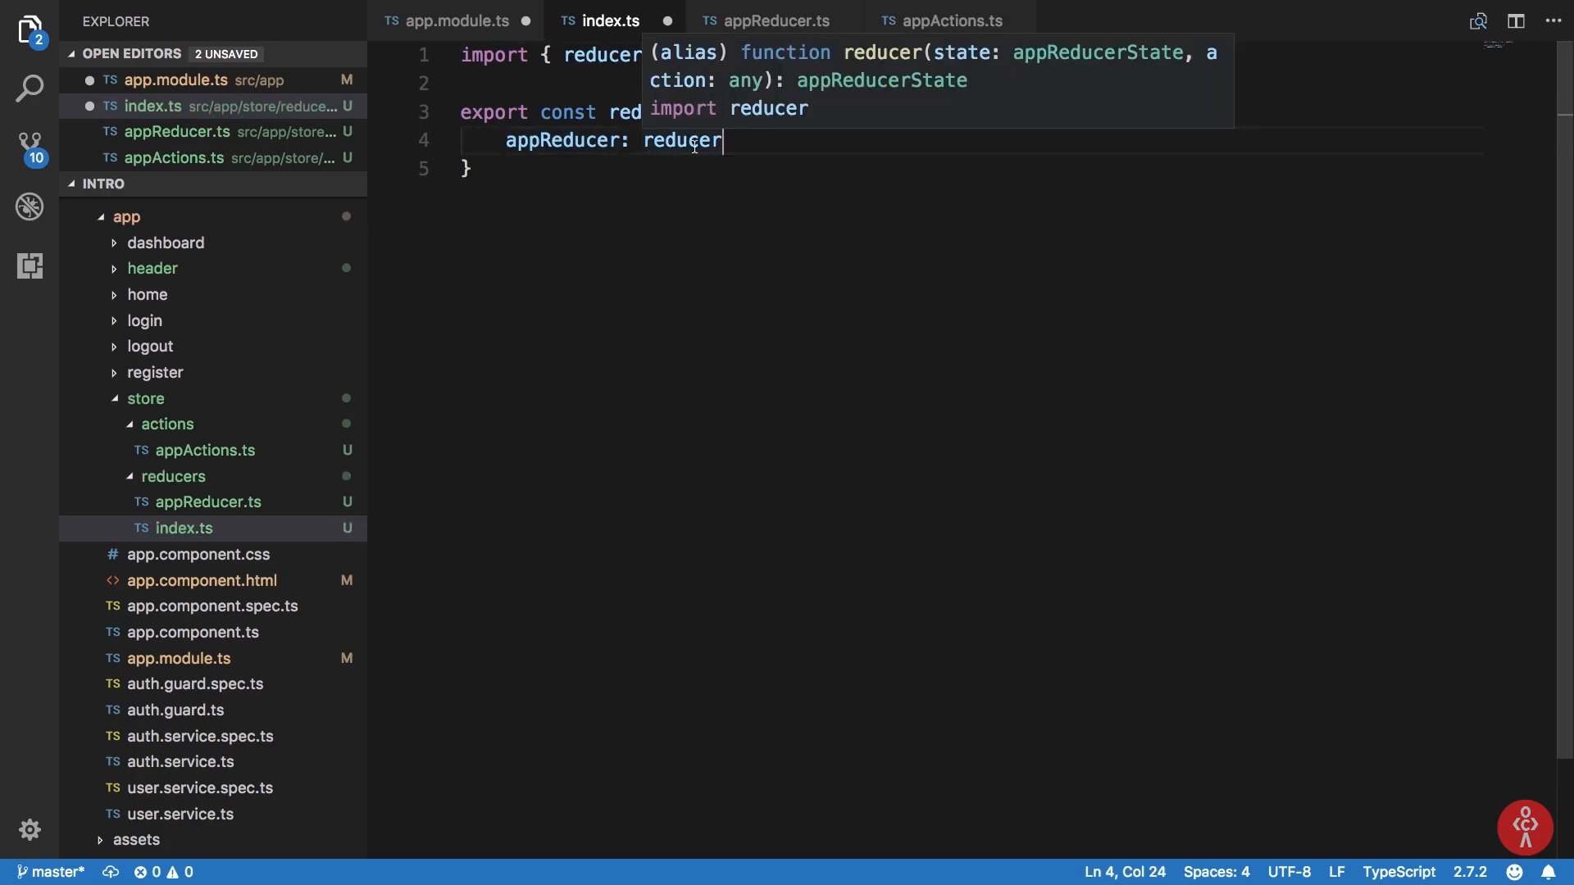
pyautogui.moveTo(778, 178)
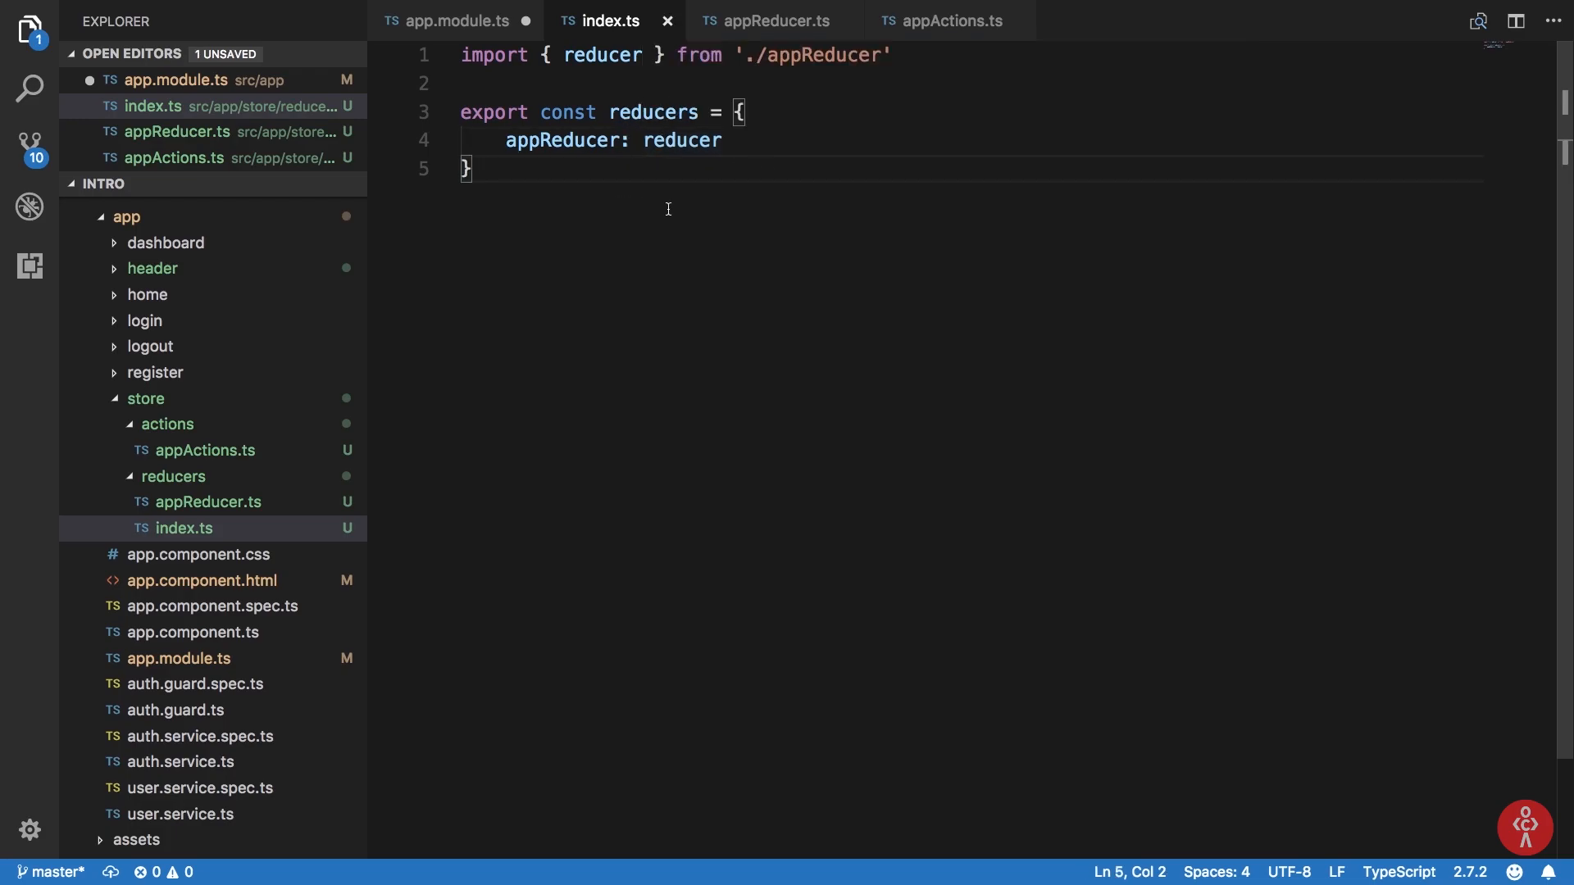
pyautogui.doubleClick(653, 111)
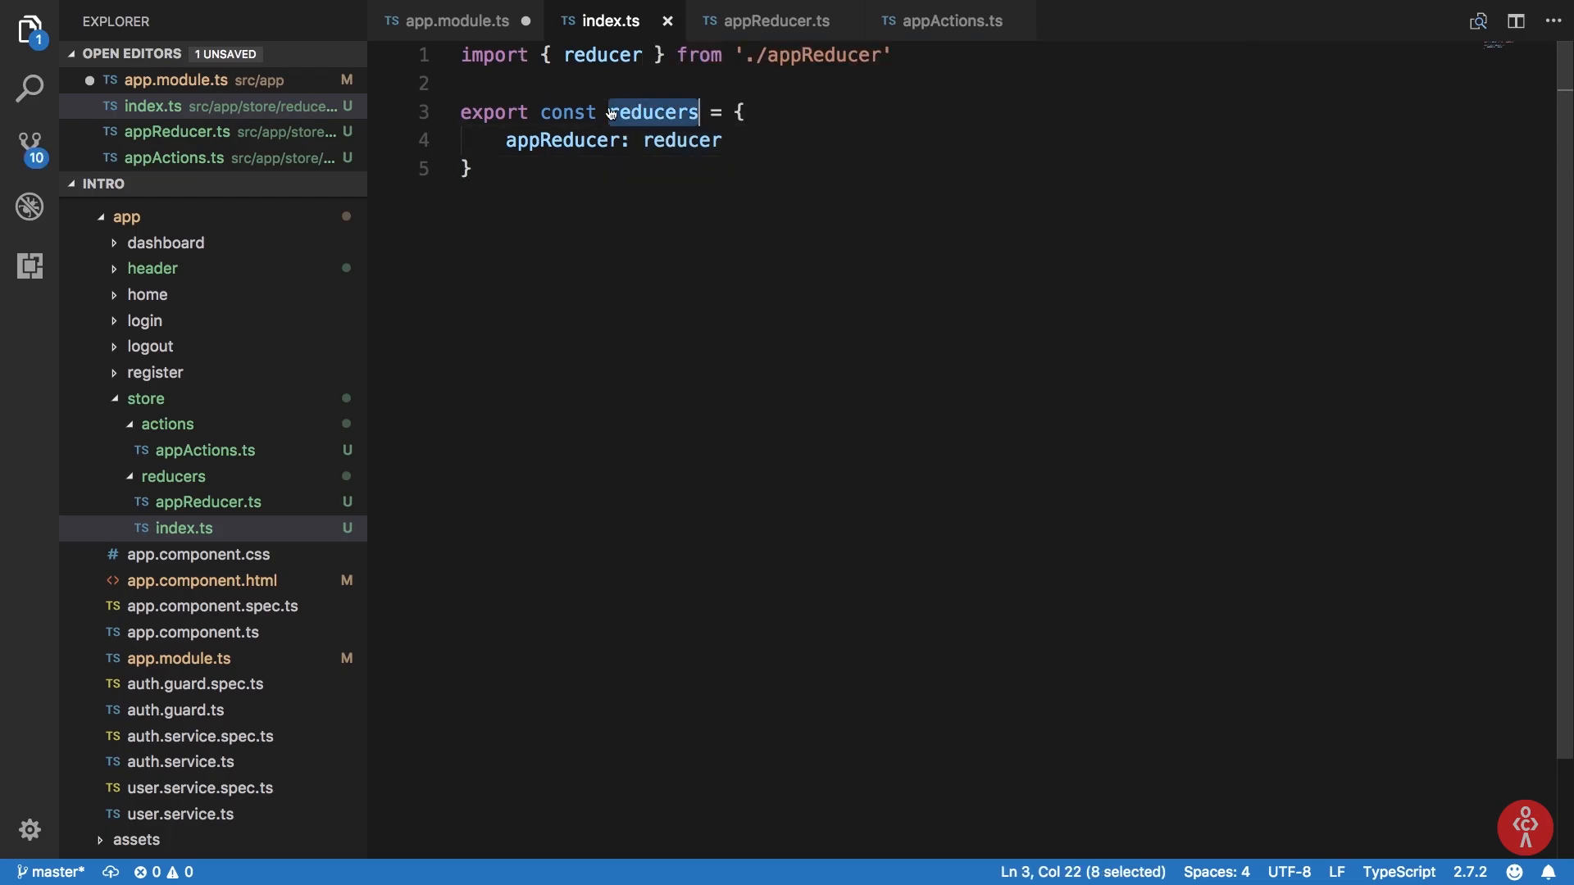
# View StoreModule.forRoot(reducers, {}) in the imports array of app.module.ts.
pyautogui.click(450, 20)
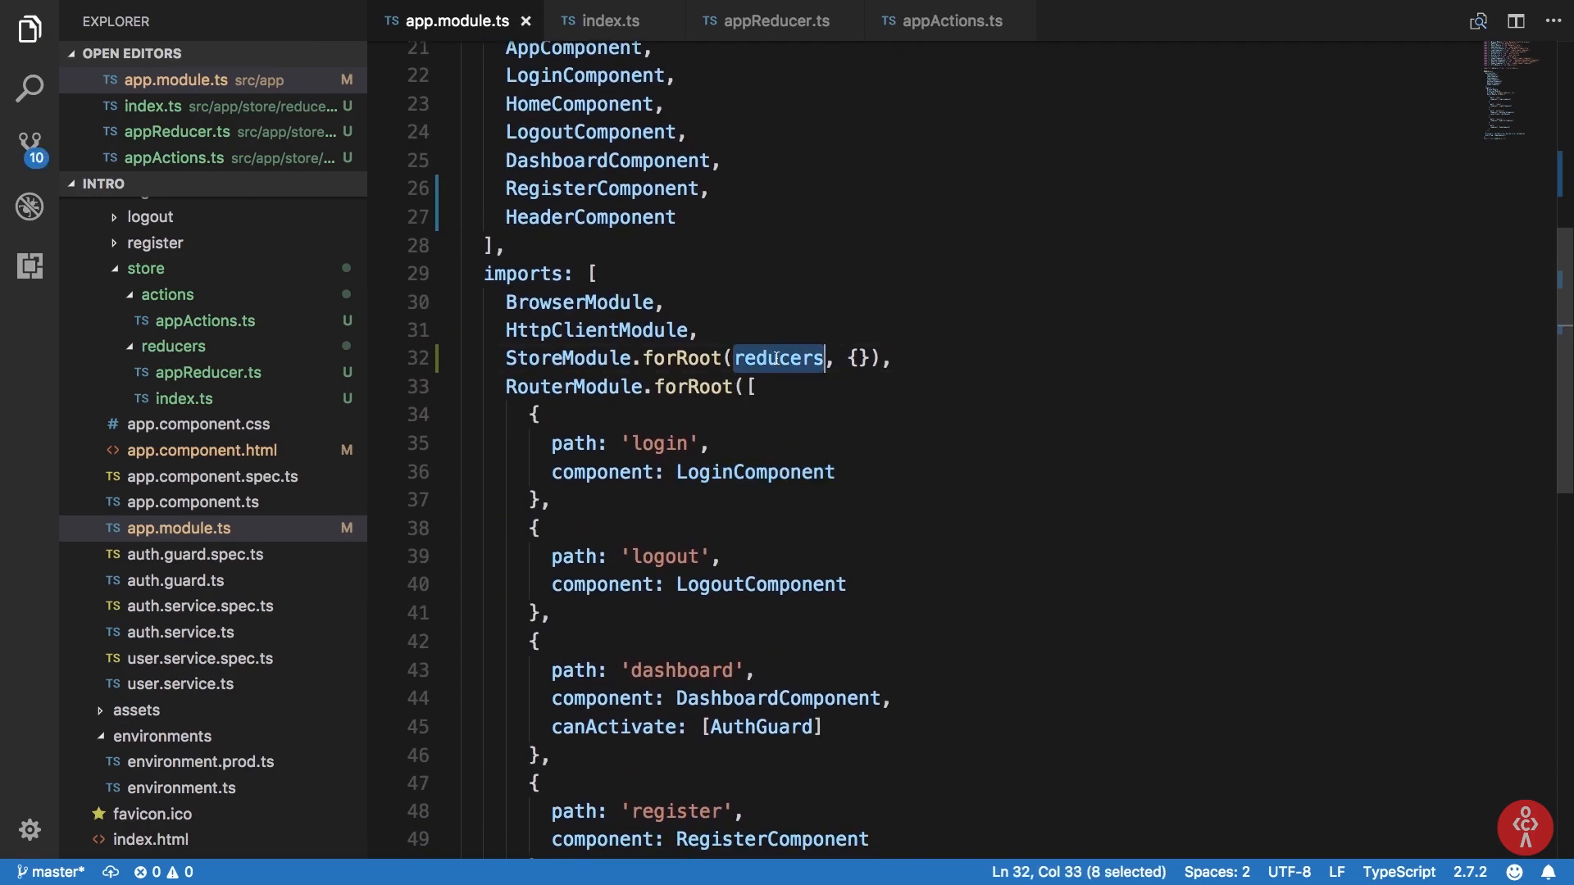
pyautogui.click(792, 435)
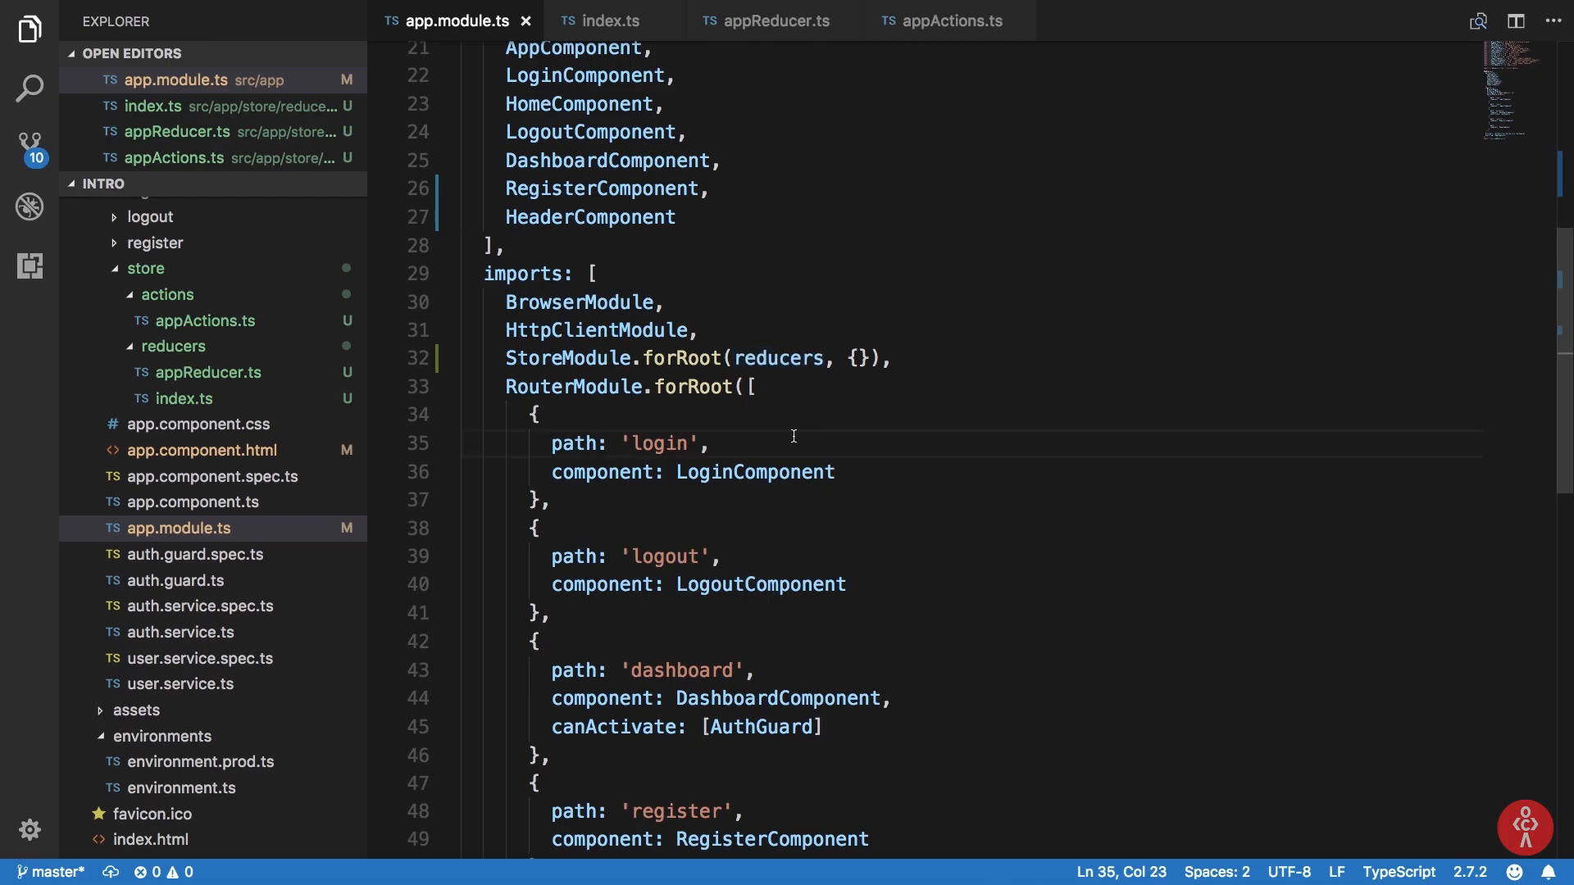
pyautogui.moveTo(798, 44)
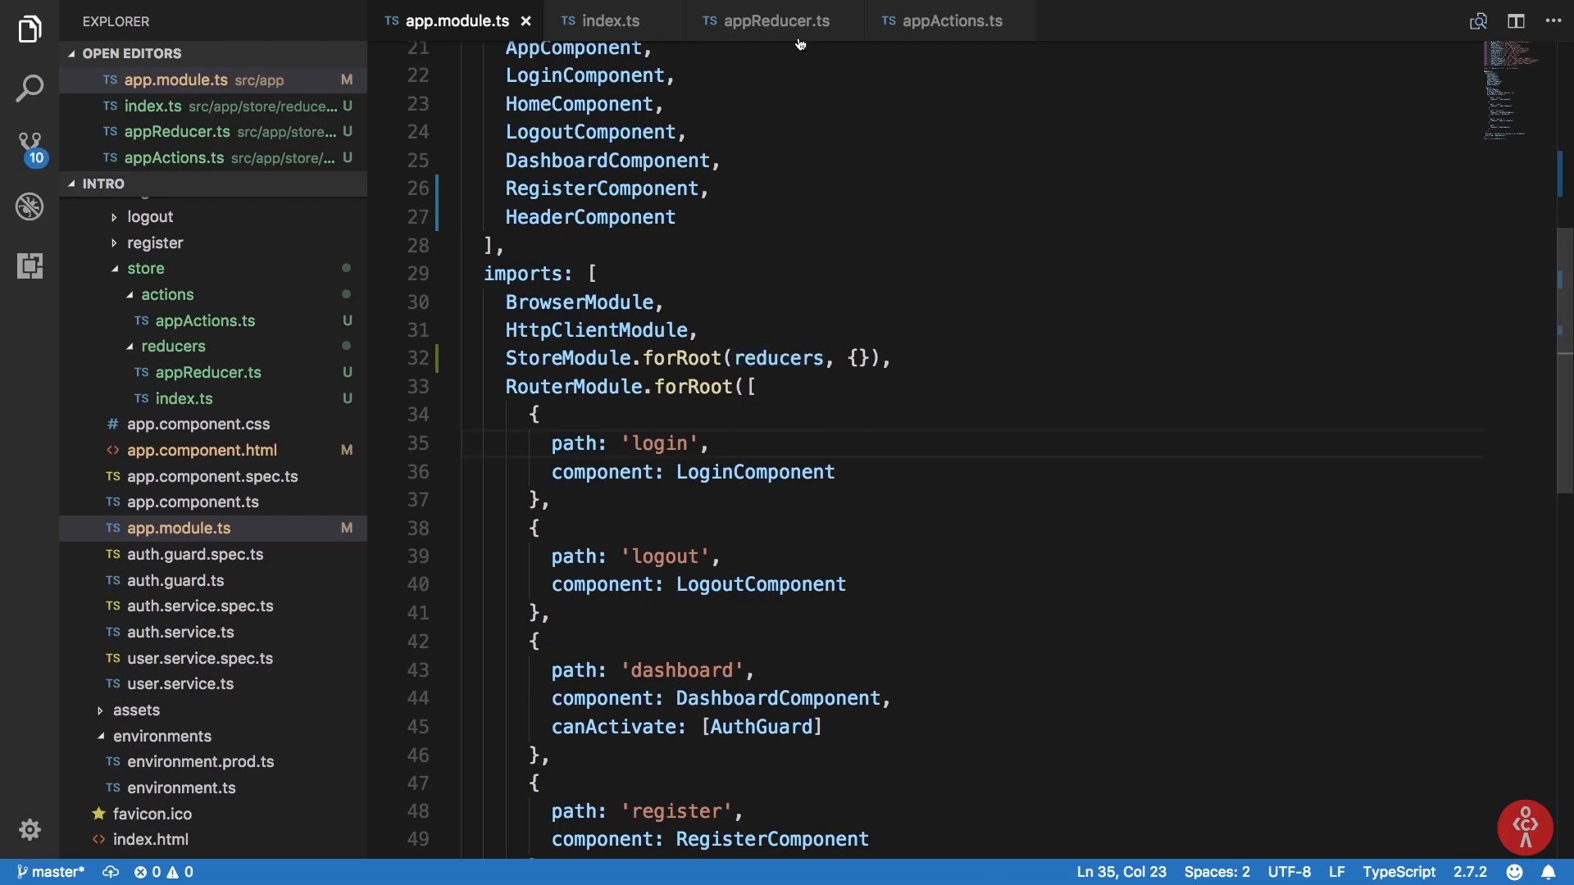
pyautogui.click(768, 20)
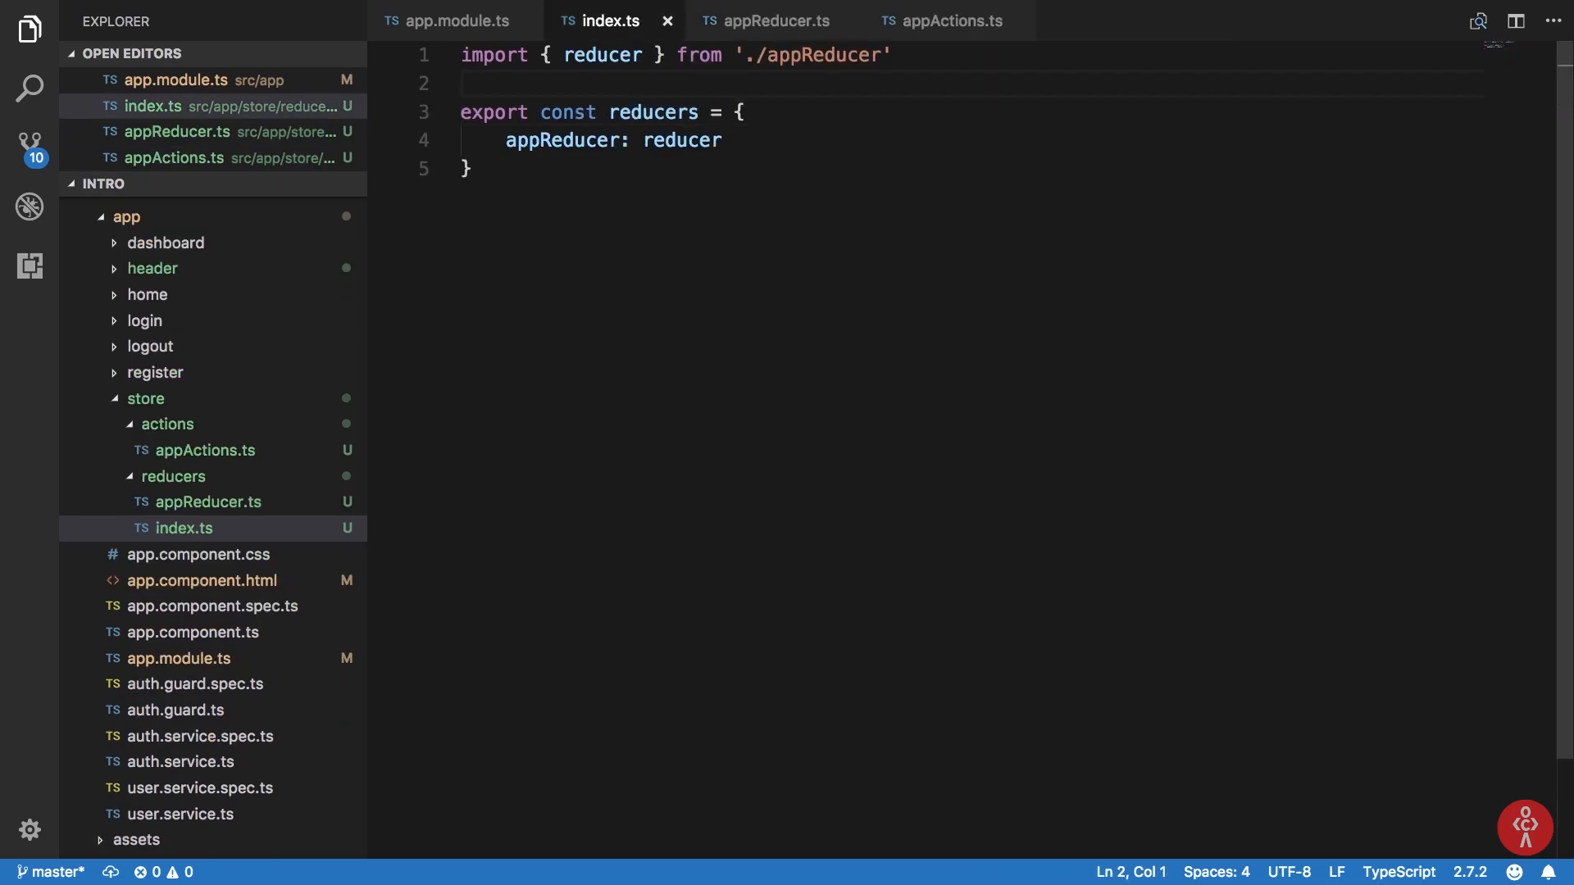
pyautogui.write('import {}')
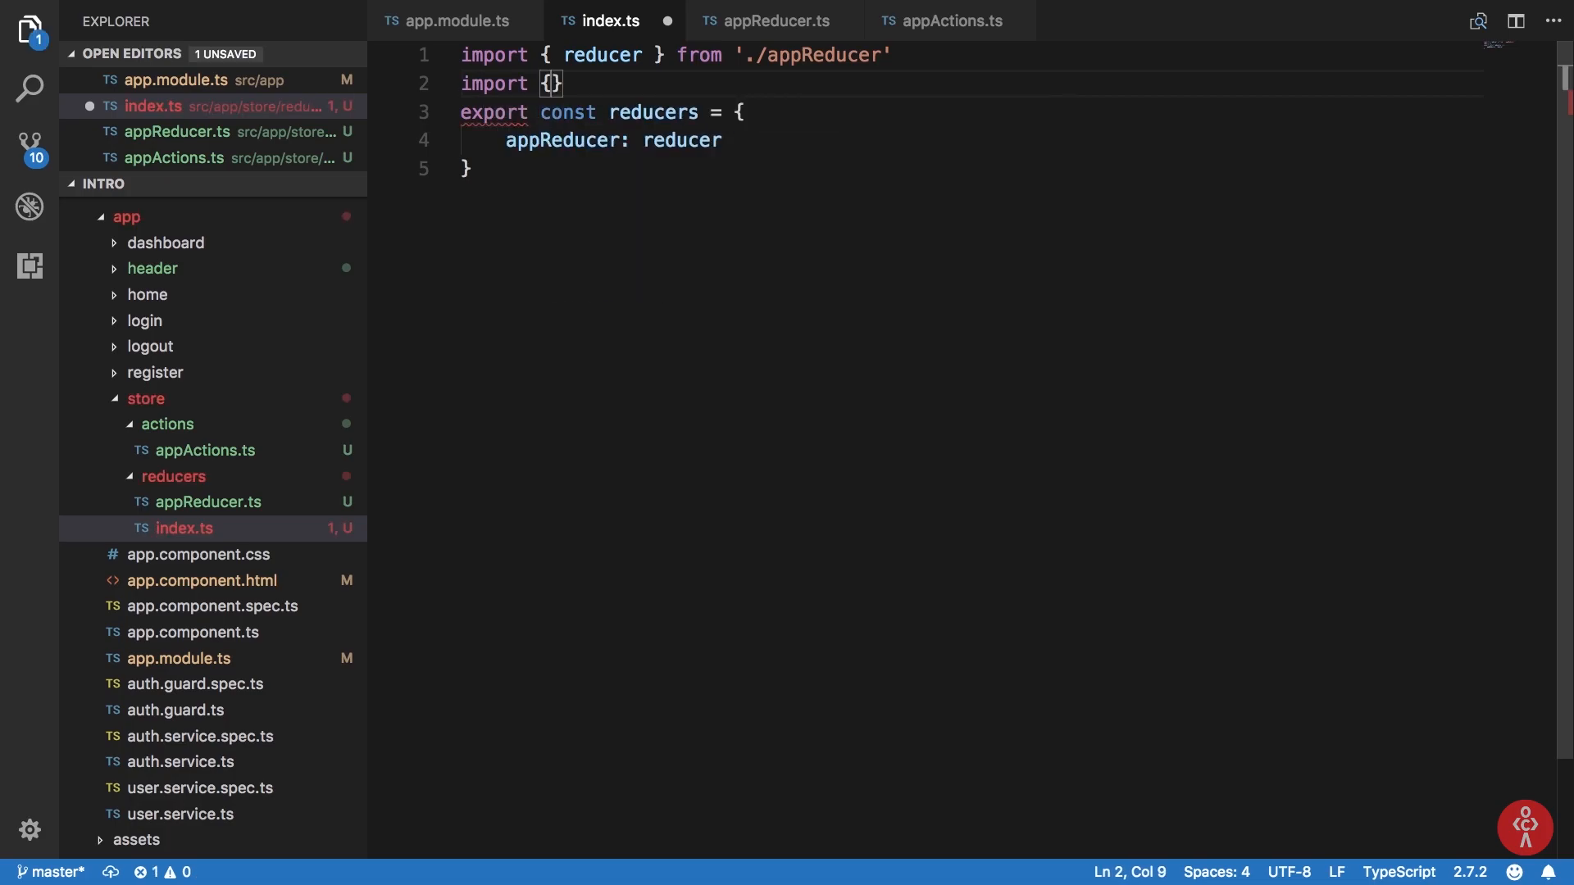
pyautogui.write('Action')
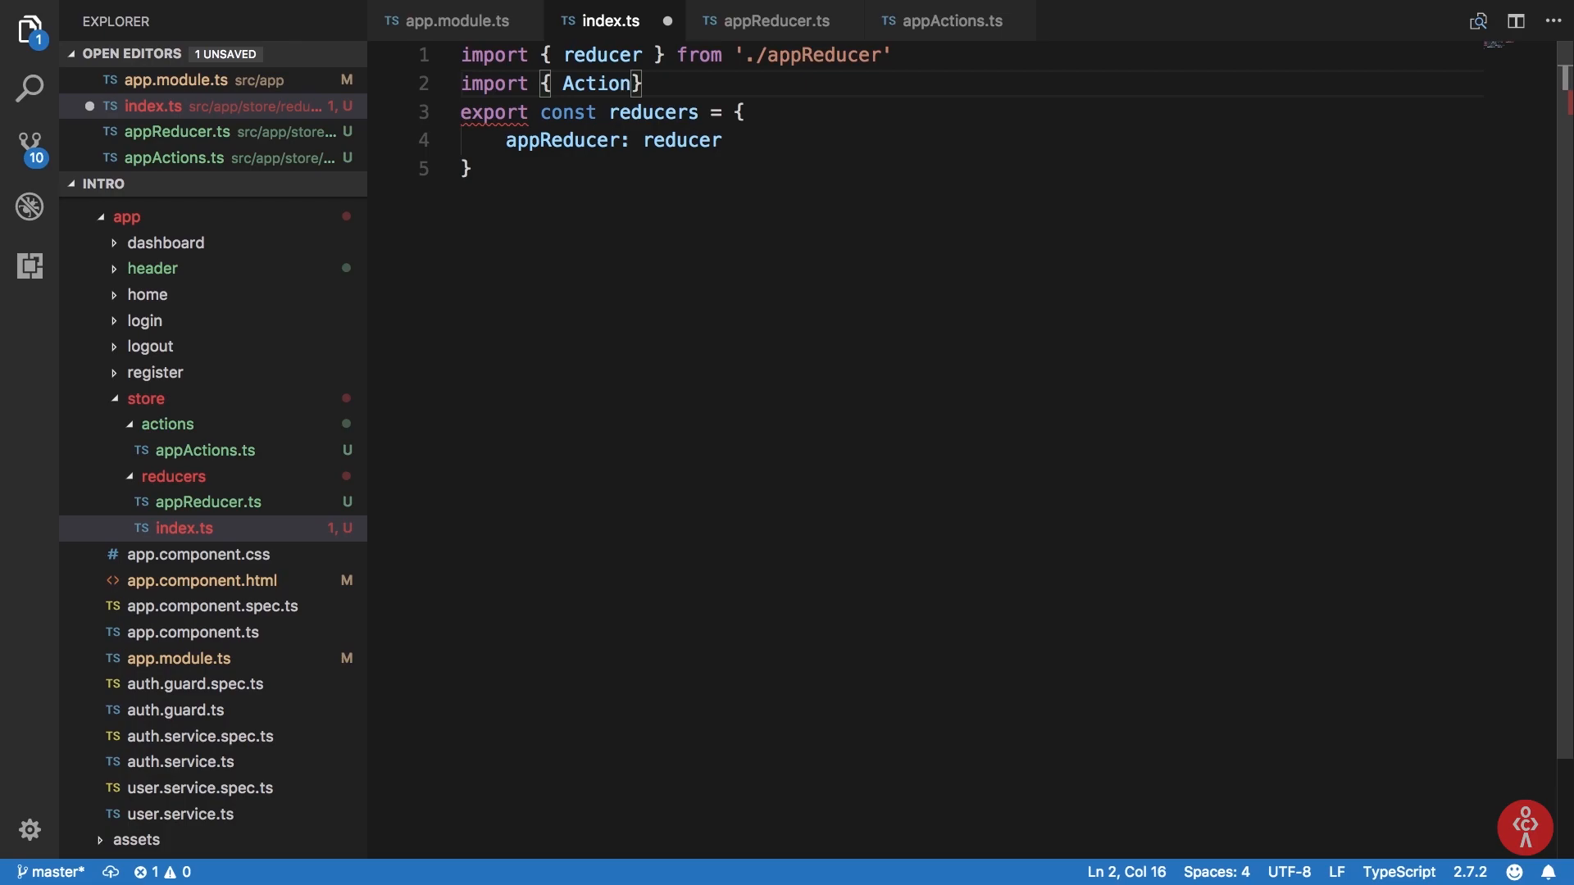
pyautogui.write('Reduce')
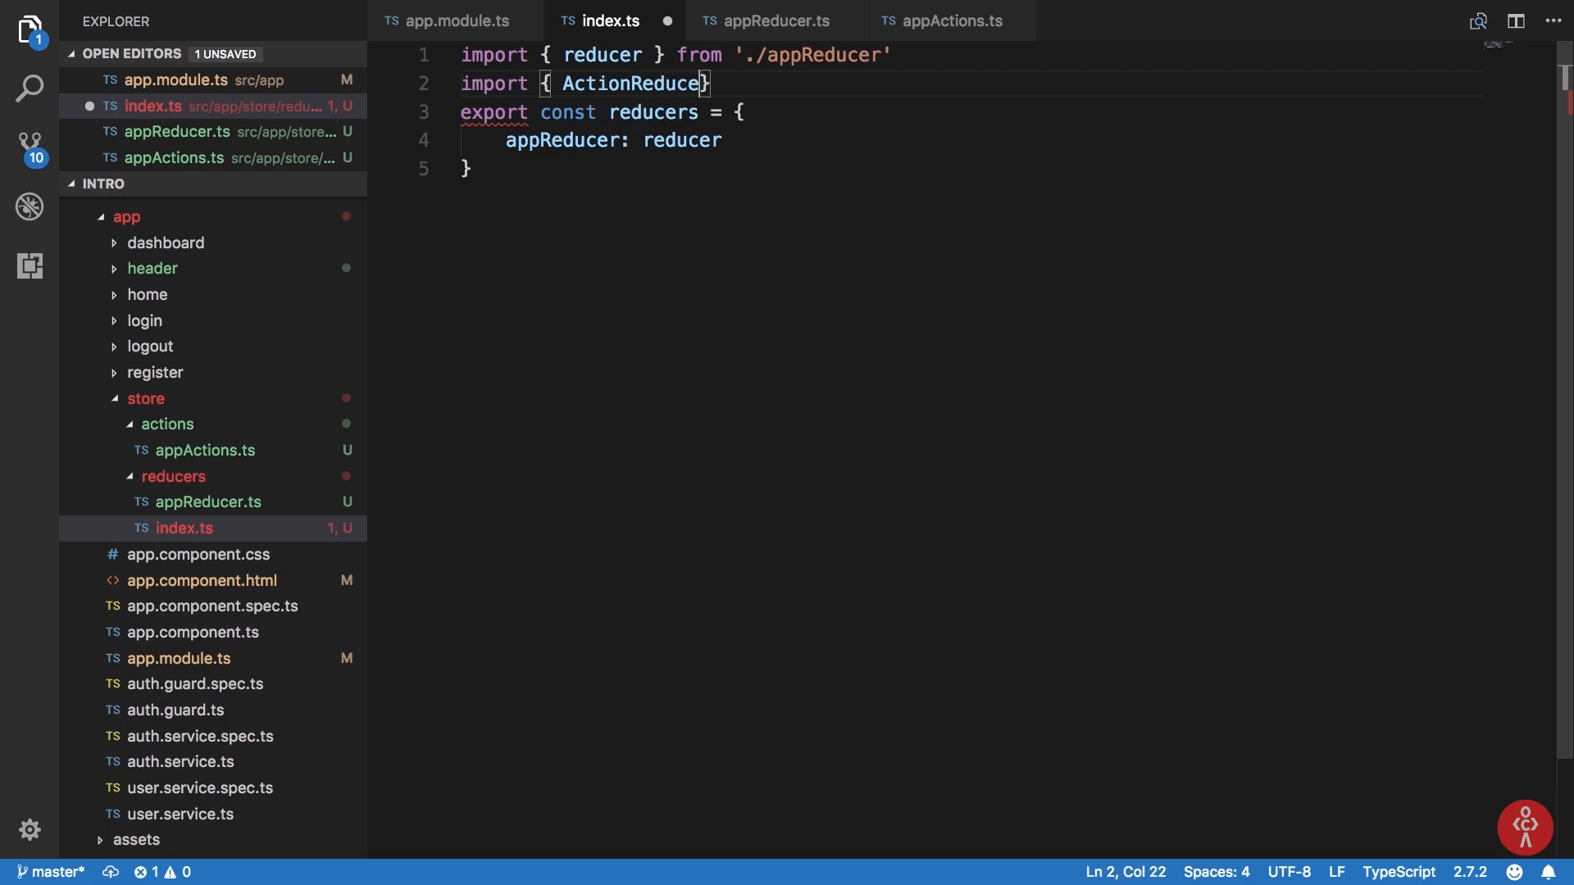
pyautogui.write('Map')
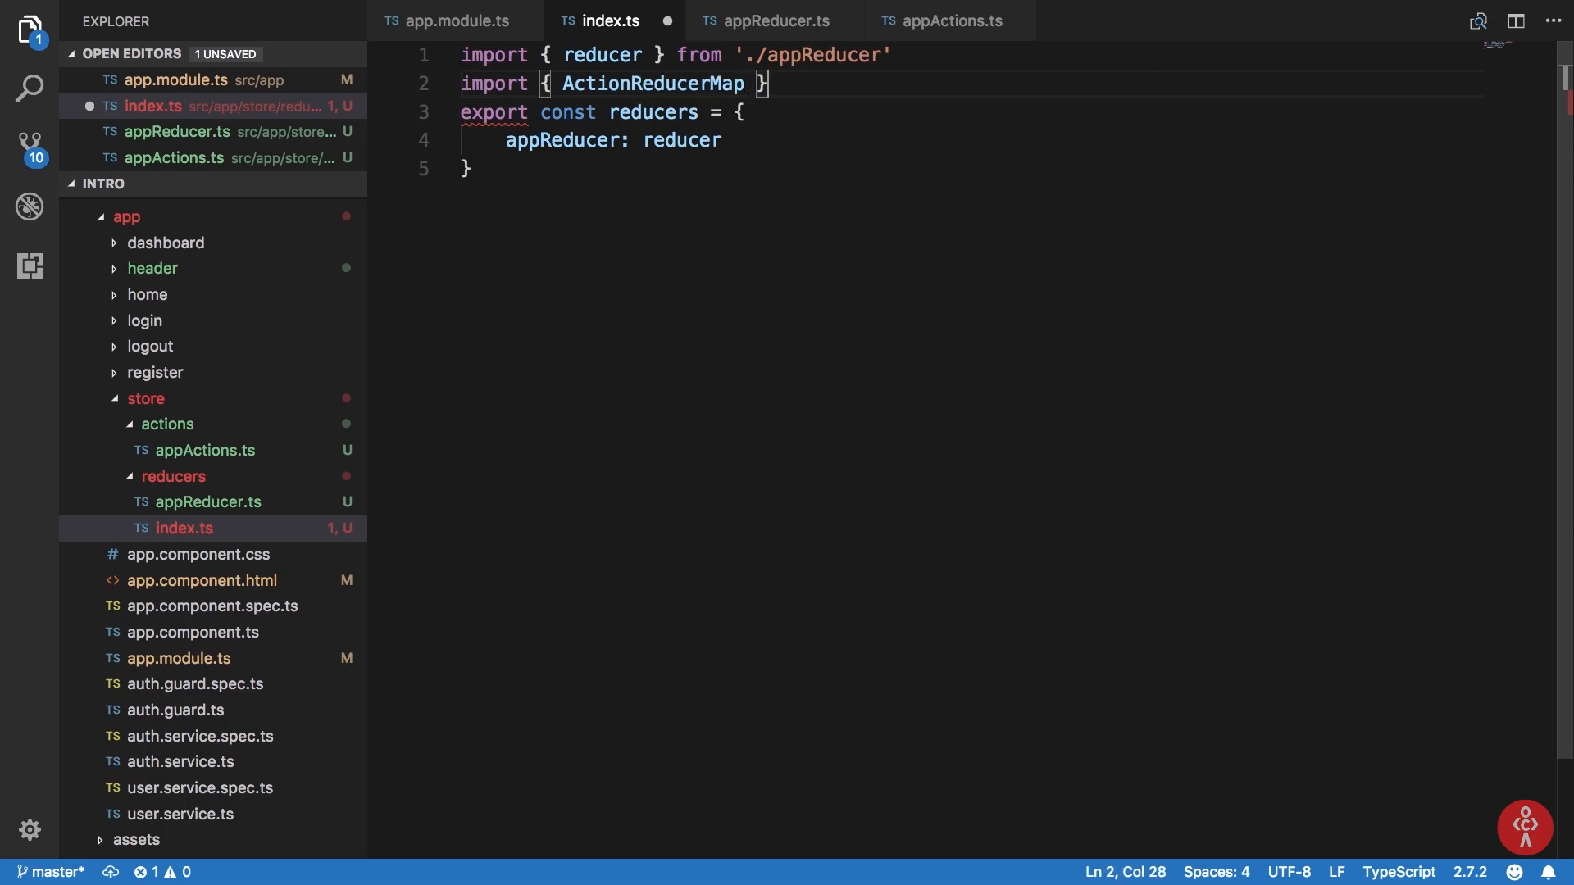
pyautogui.write('f')
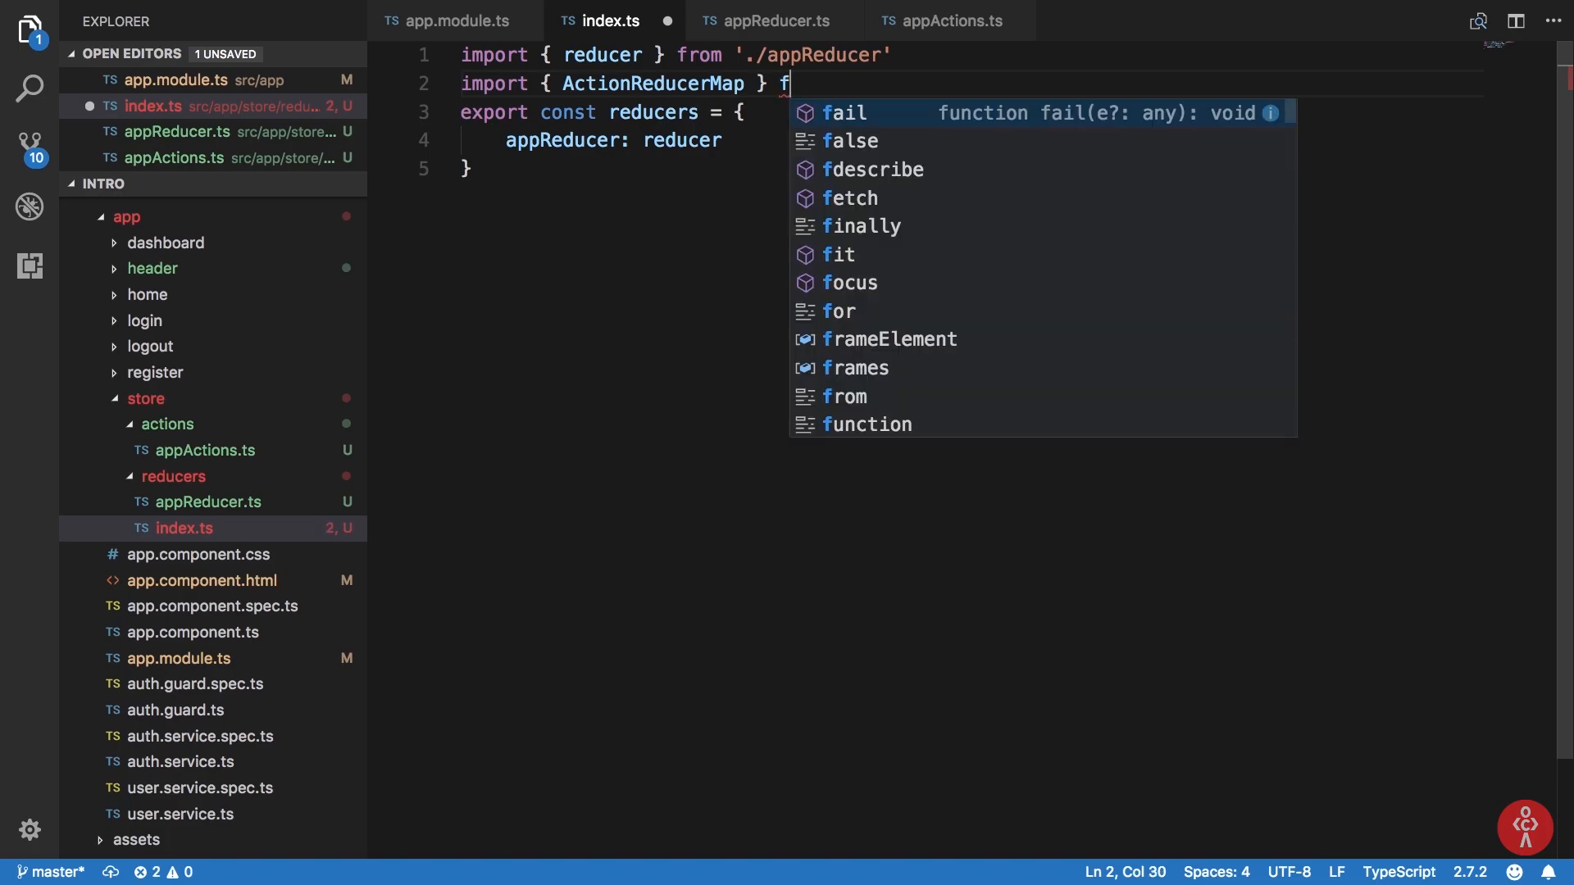
pyautogui.write('rom')
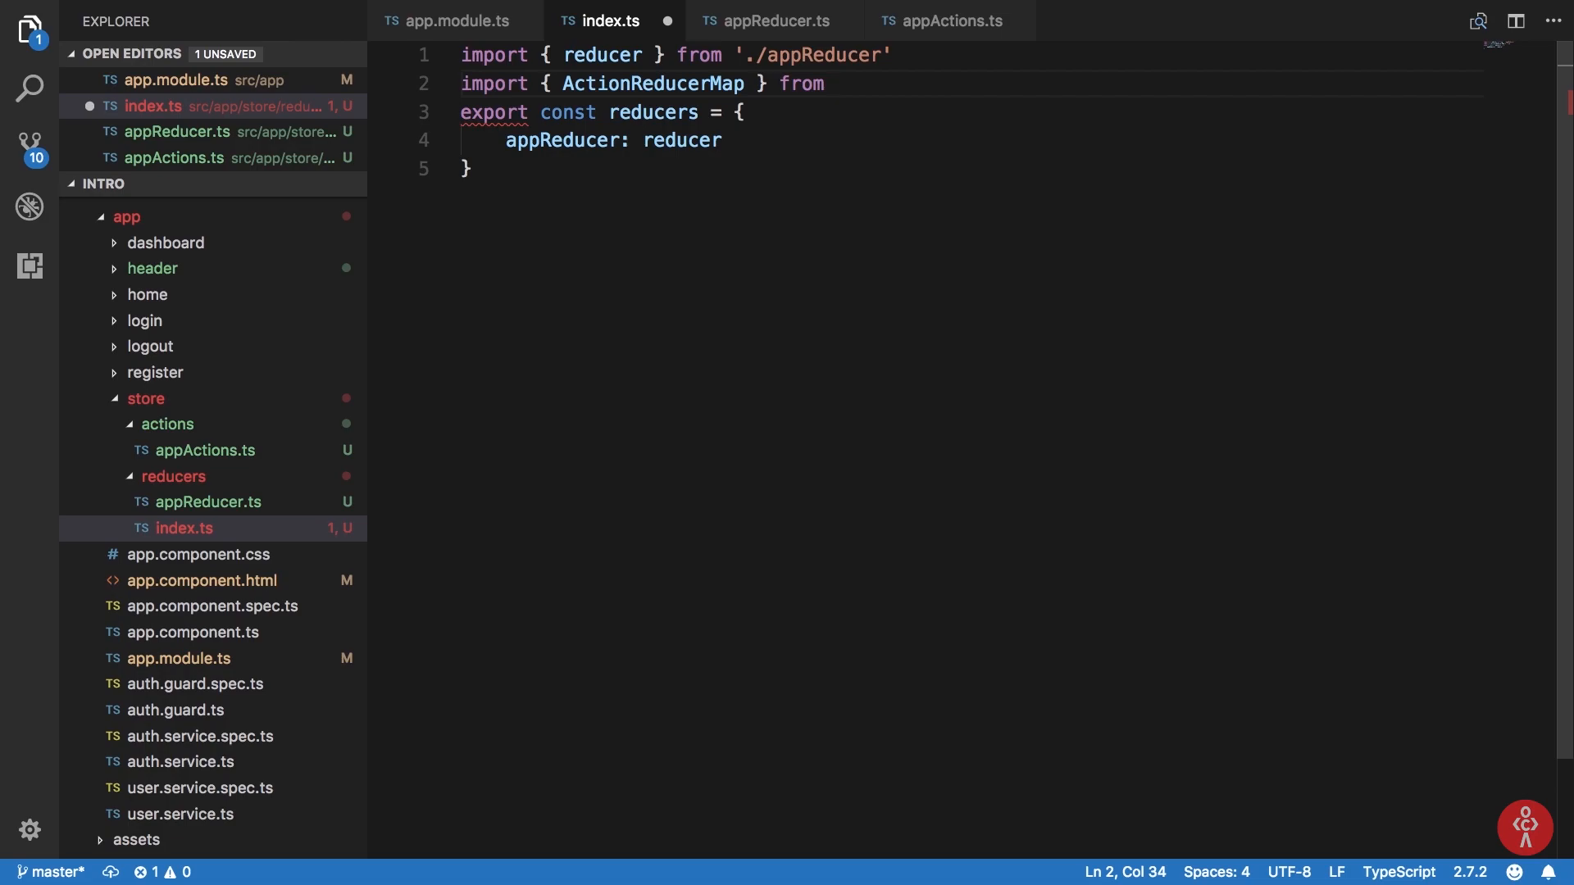
pyautogui.write("'@ngrx/store")
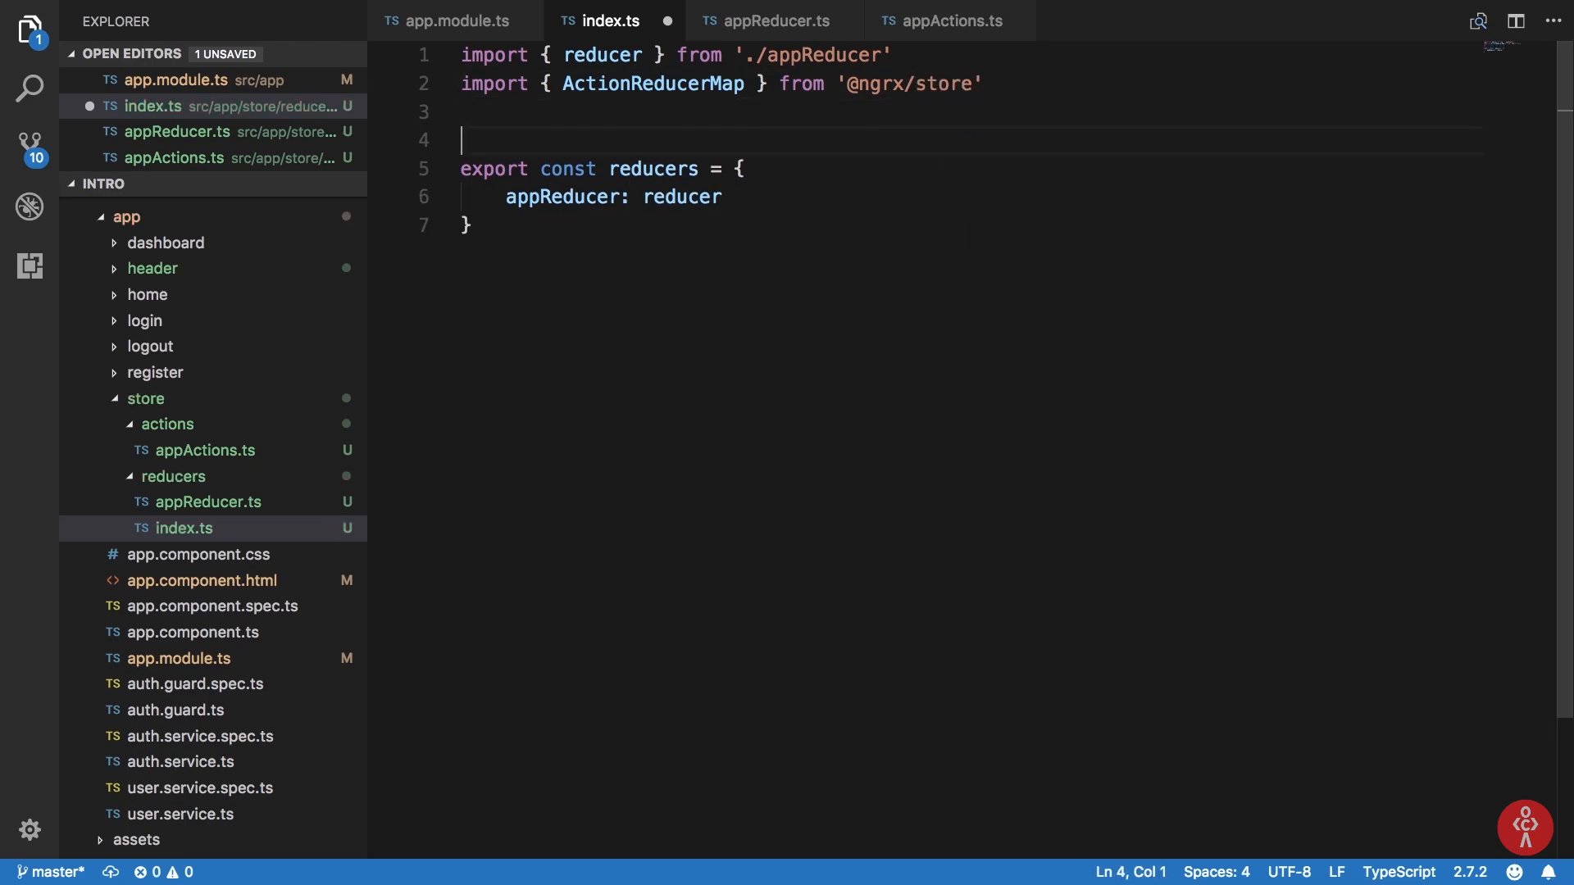
# Type the reducers constant as ActionReducerMap<AppState>.
pyautogui.write(':')
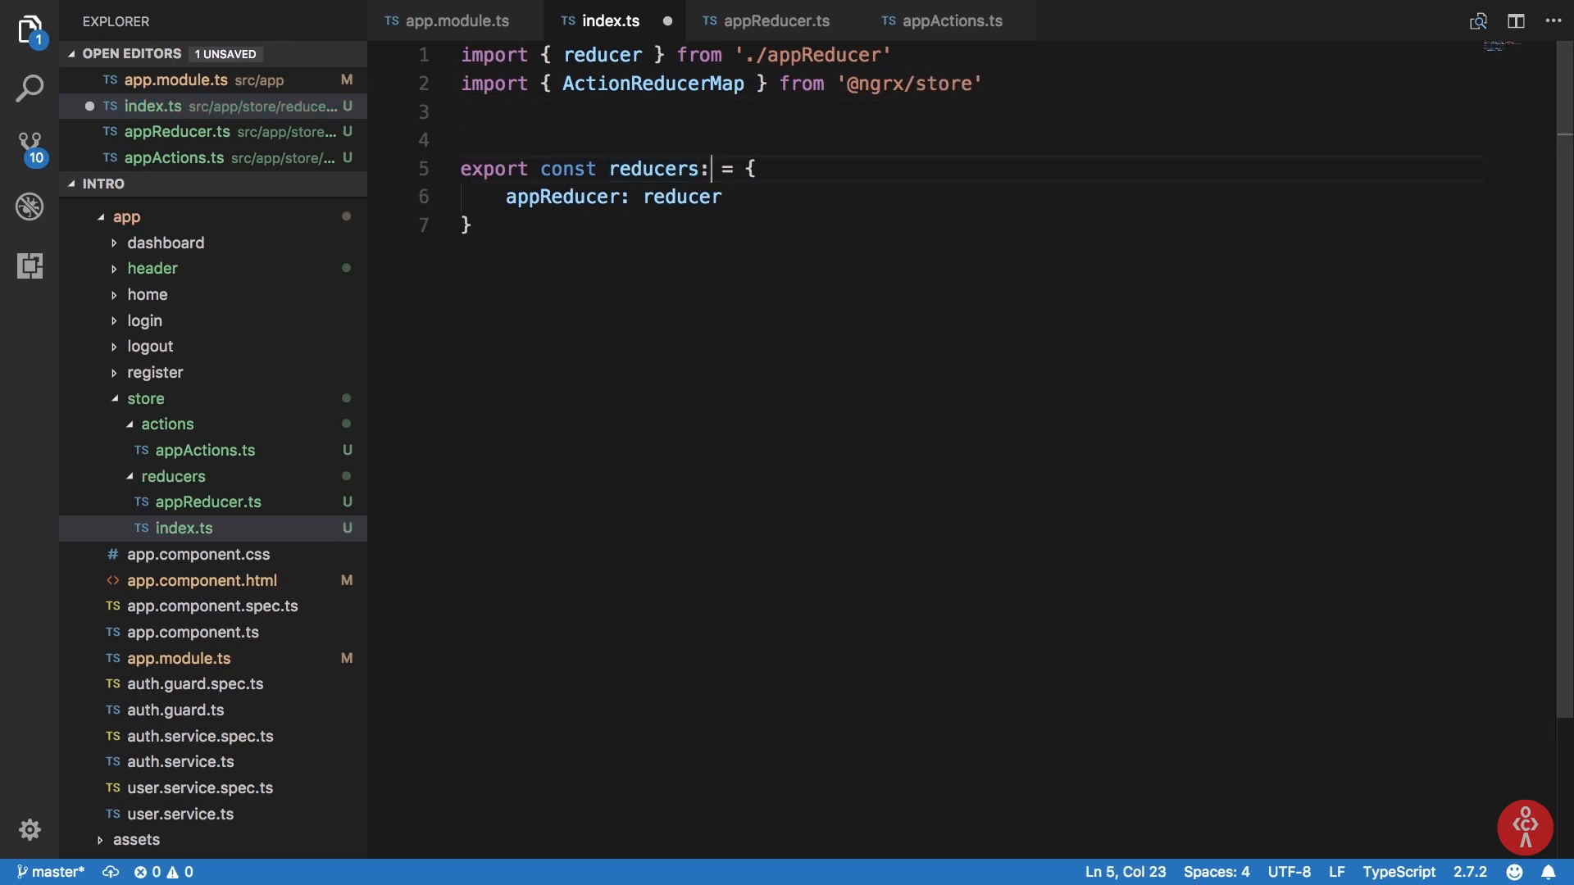
pyautogui.write('A')
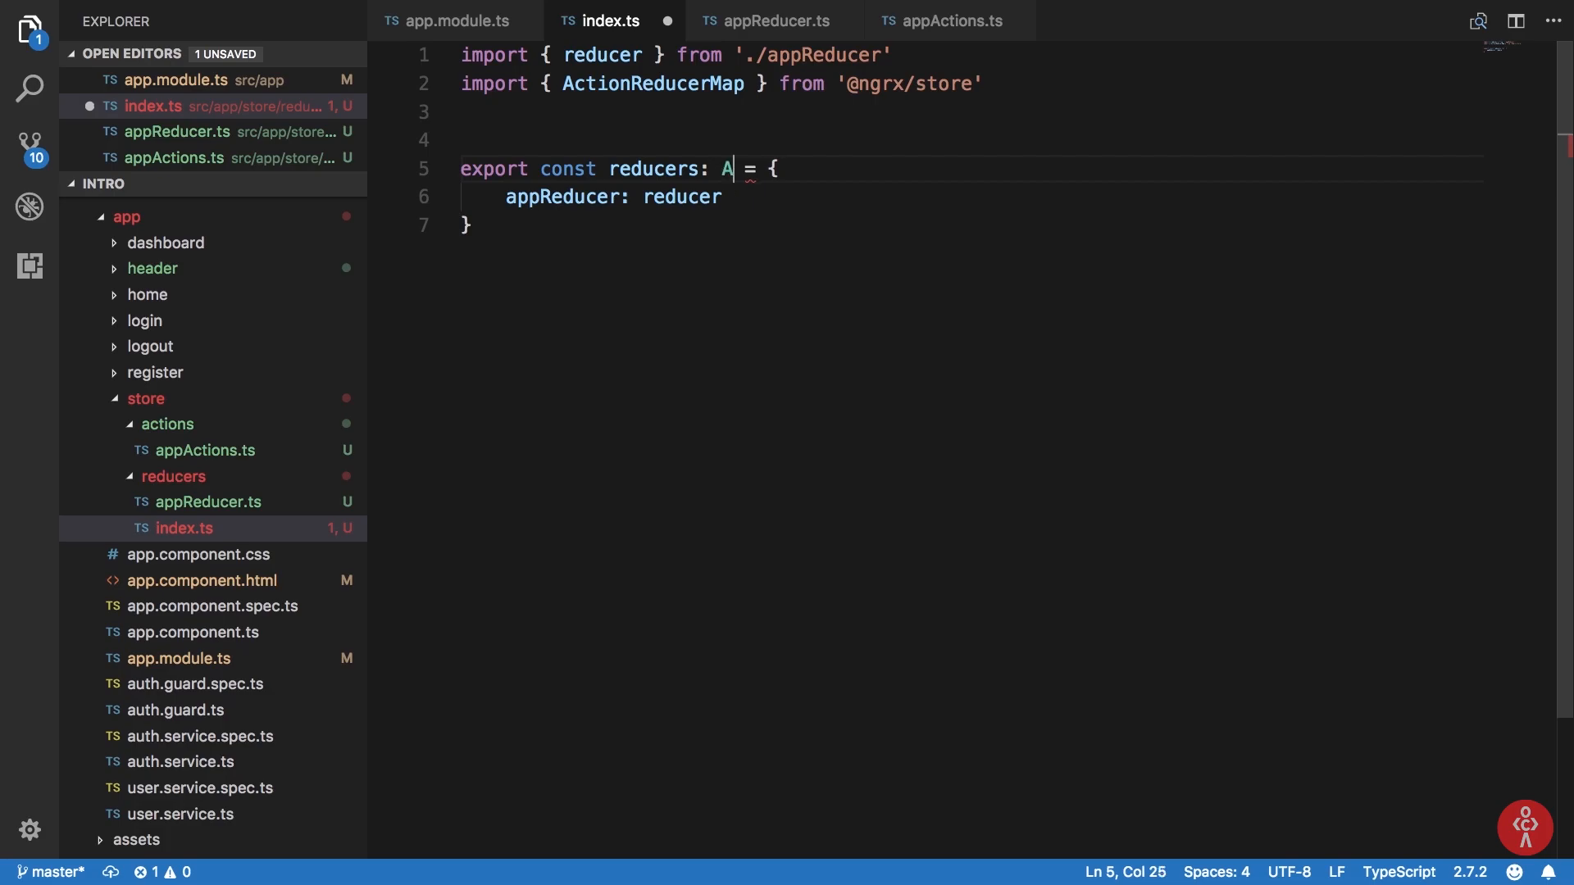
pyautogui.write('ction')
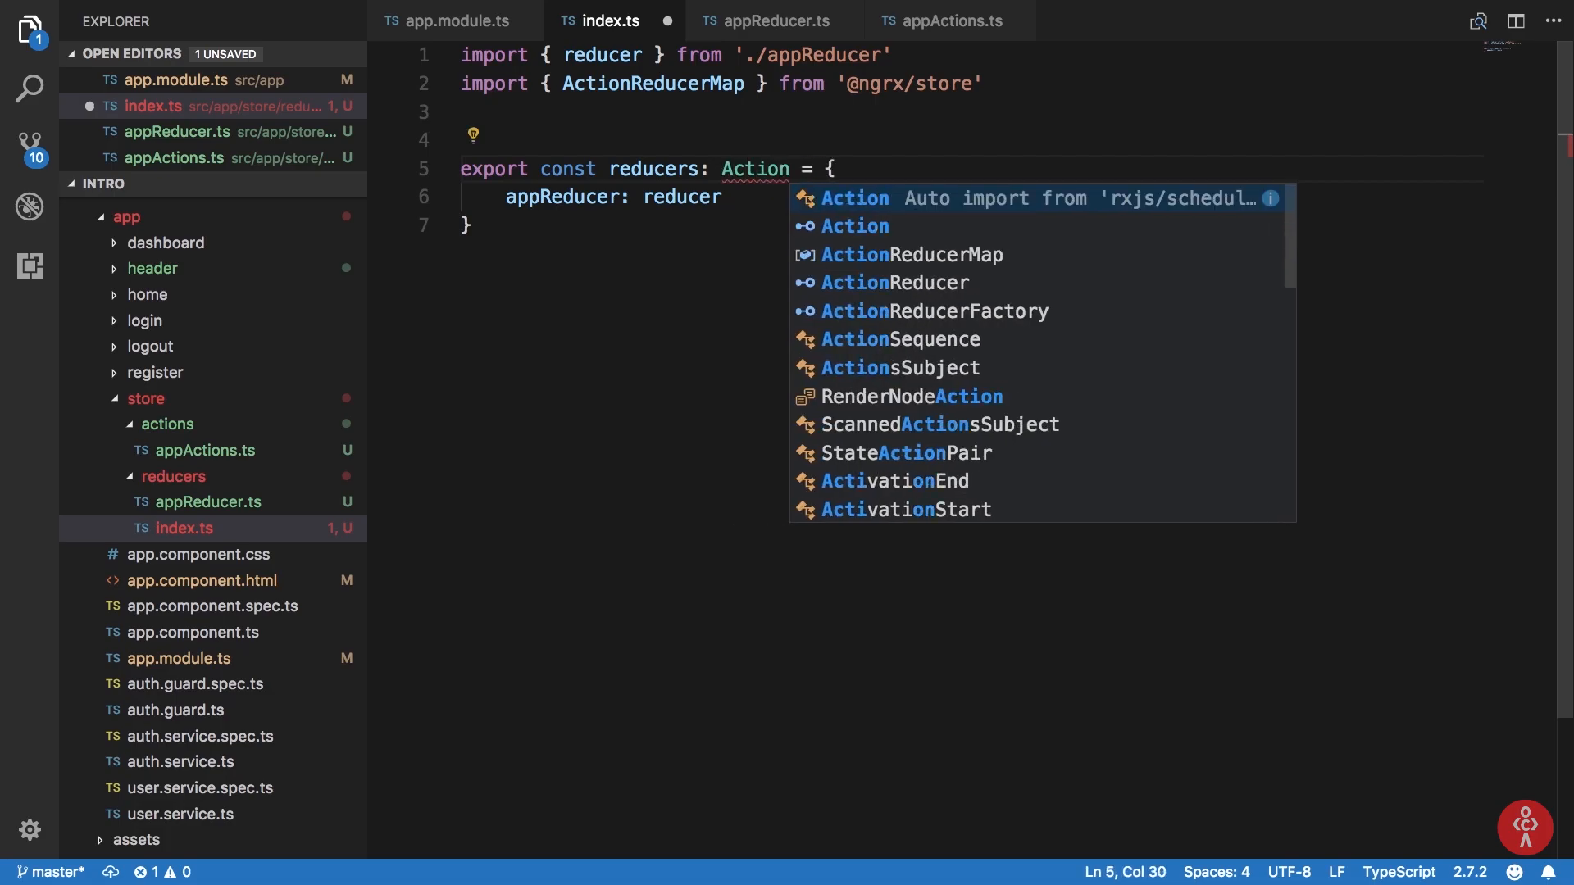
pyautogui.write('ReducerMap')
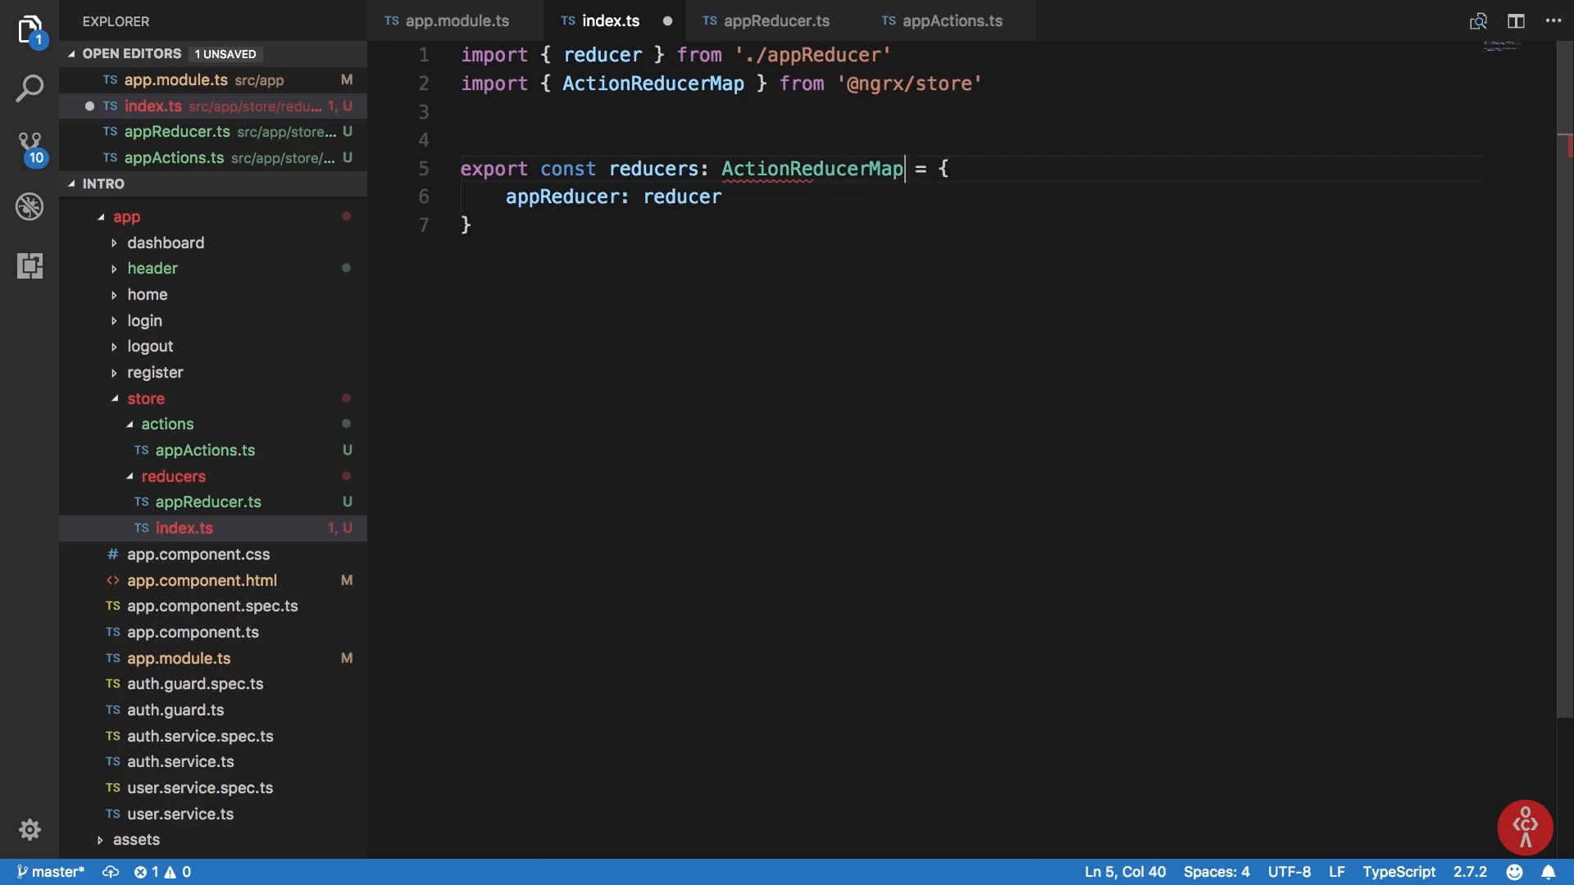
pyautogui.write('<')
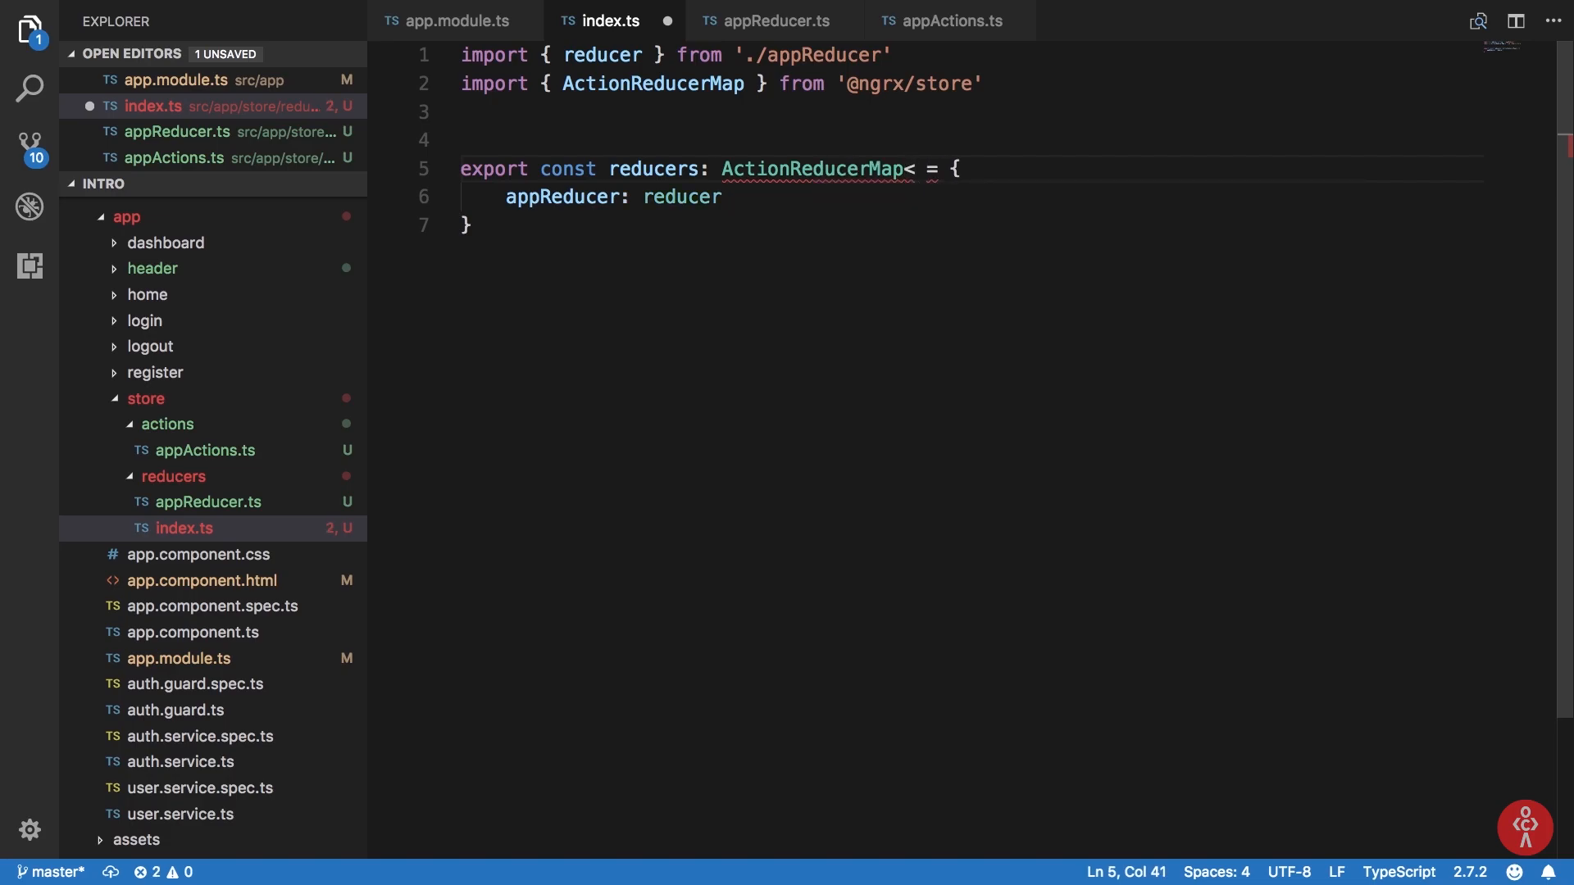
pyautogui.write('>')
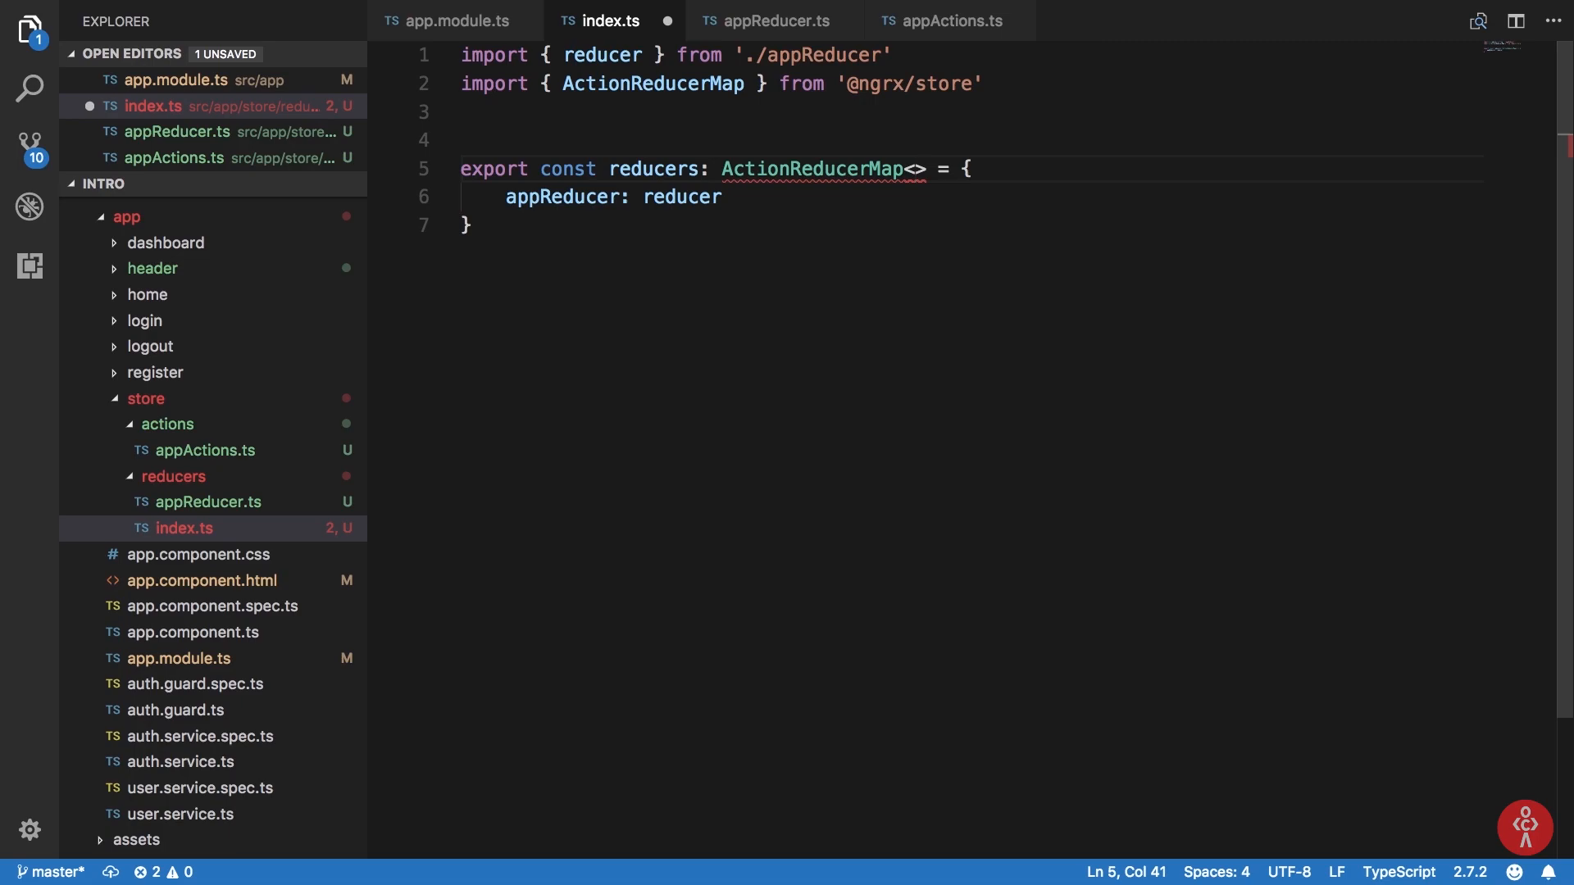
pyautogui.write('AppState')
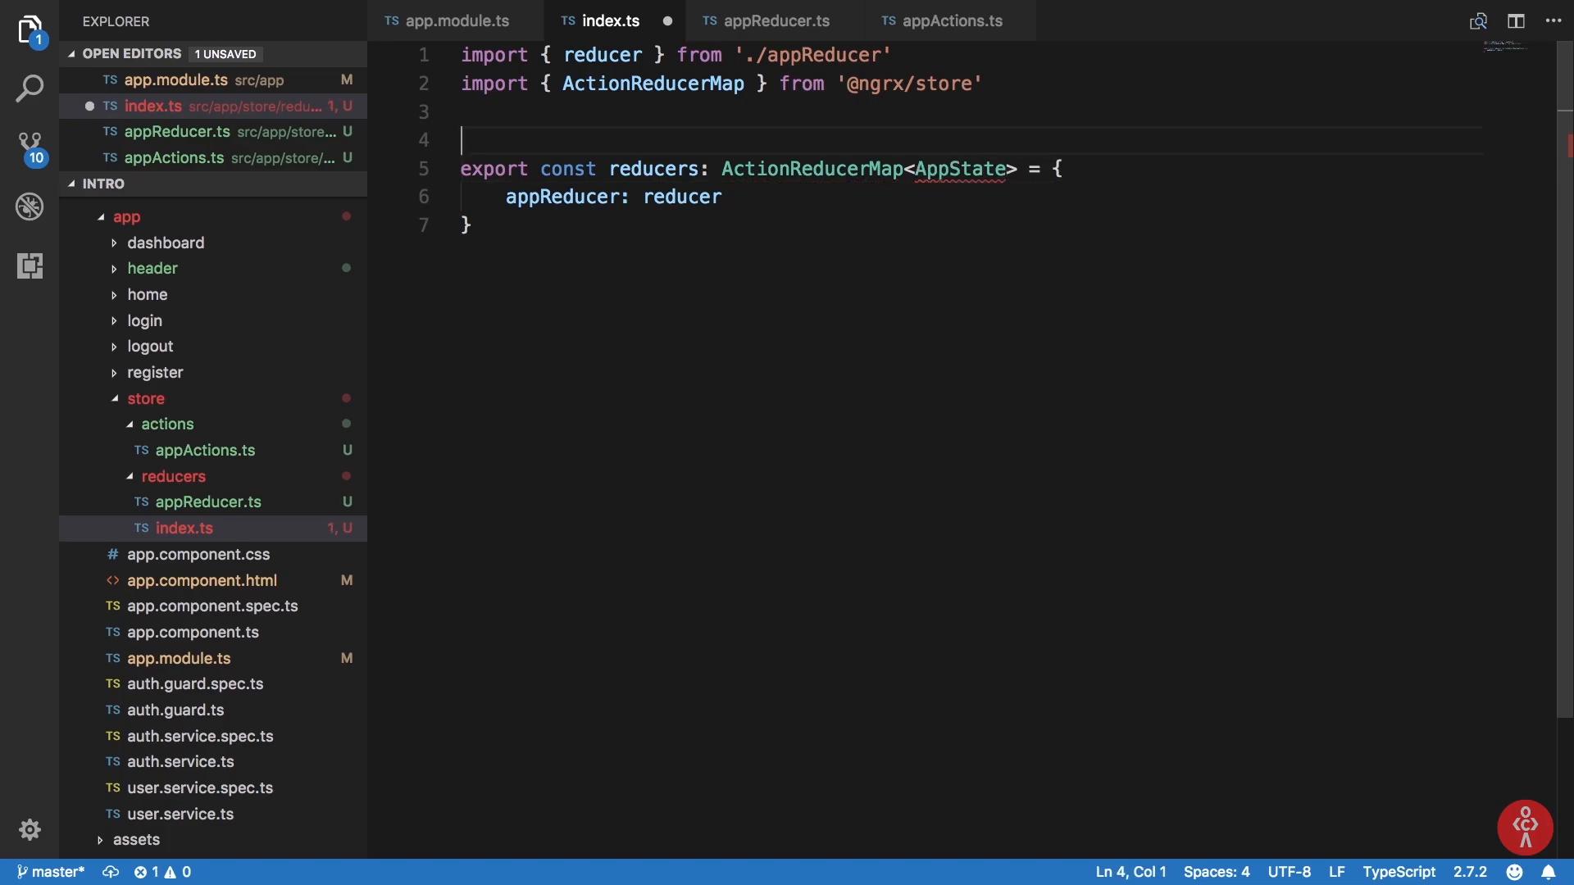
# Add an AppState interface with an appReducer: property above the reducers export.
pyautogui.write('int')
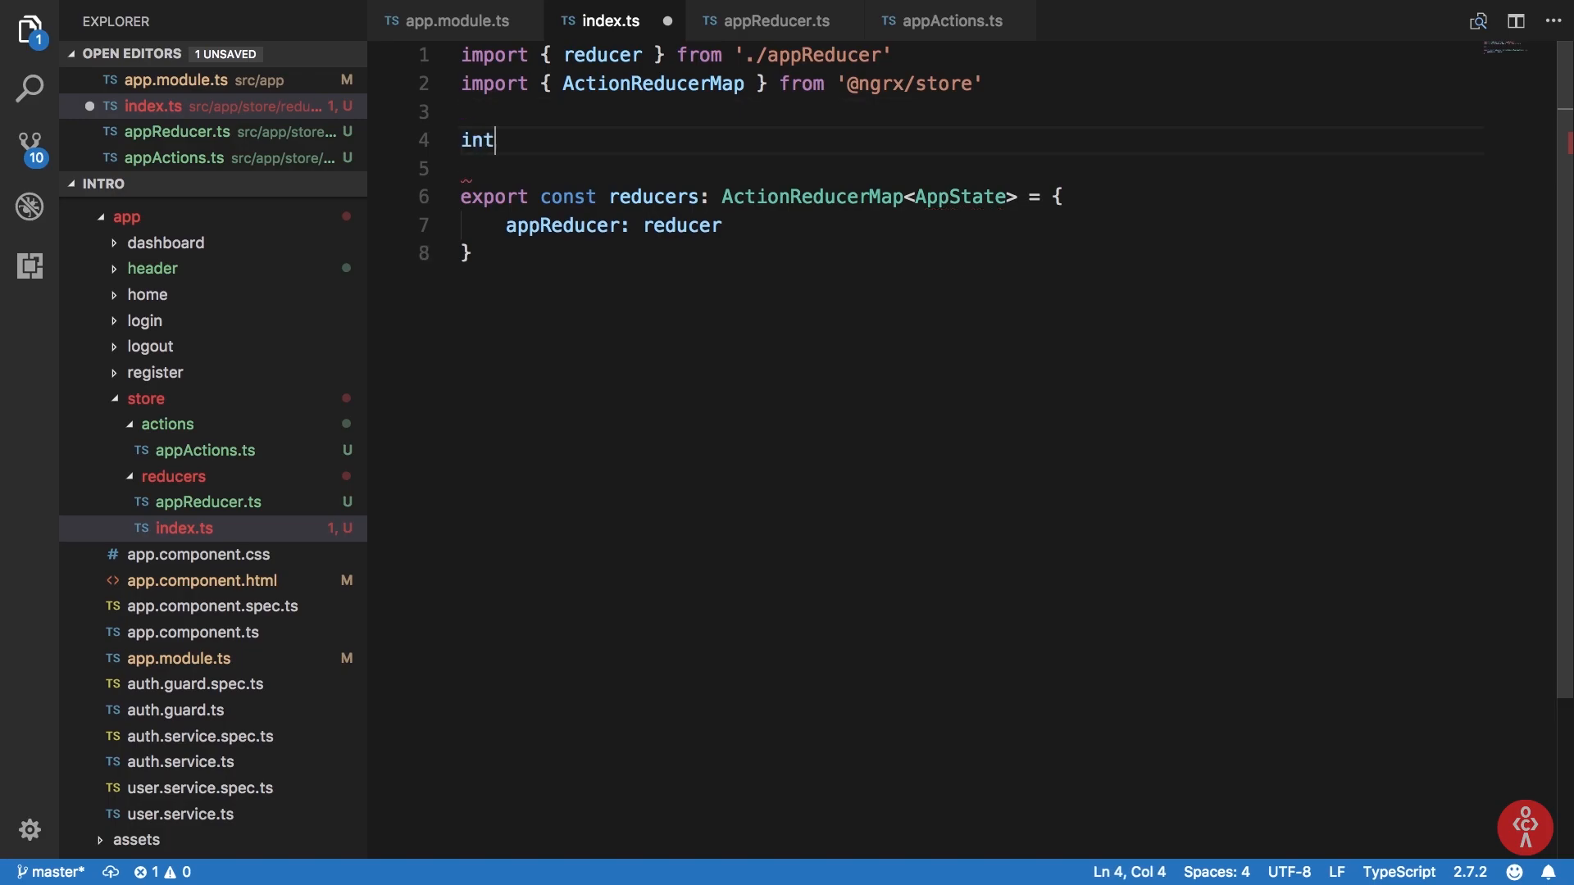
pyautogui.write('erface AppState {')
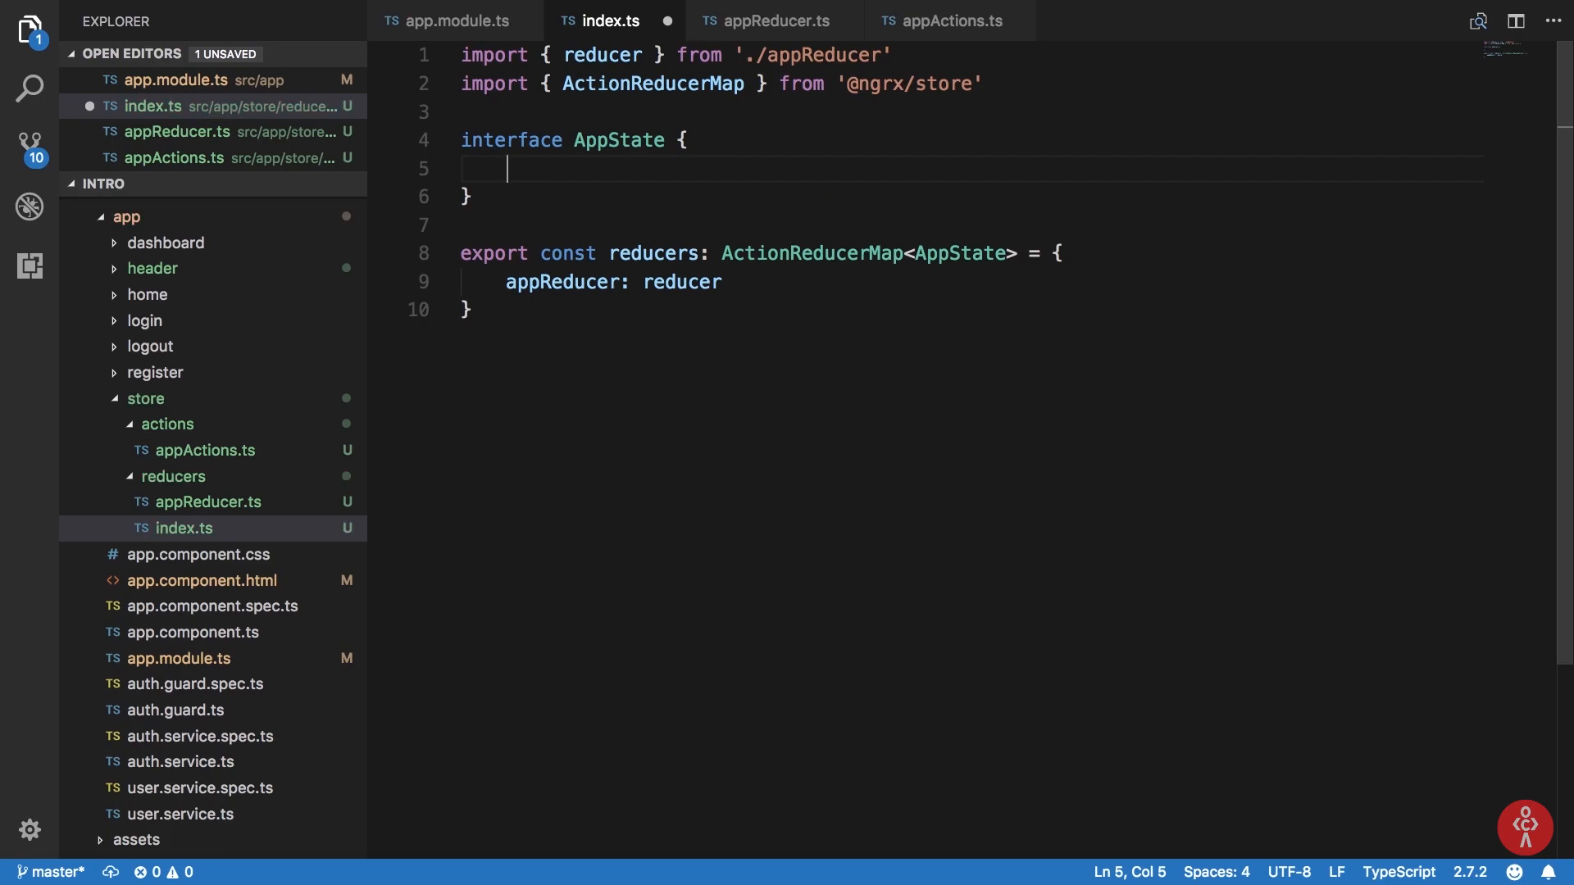
pyautogui.write('appReducer:')
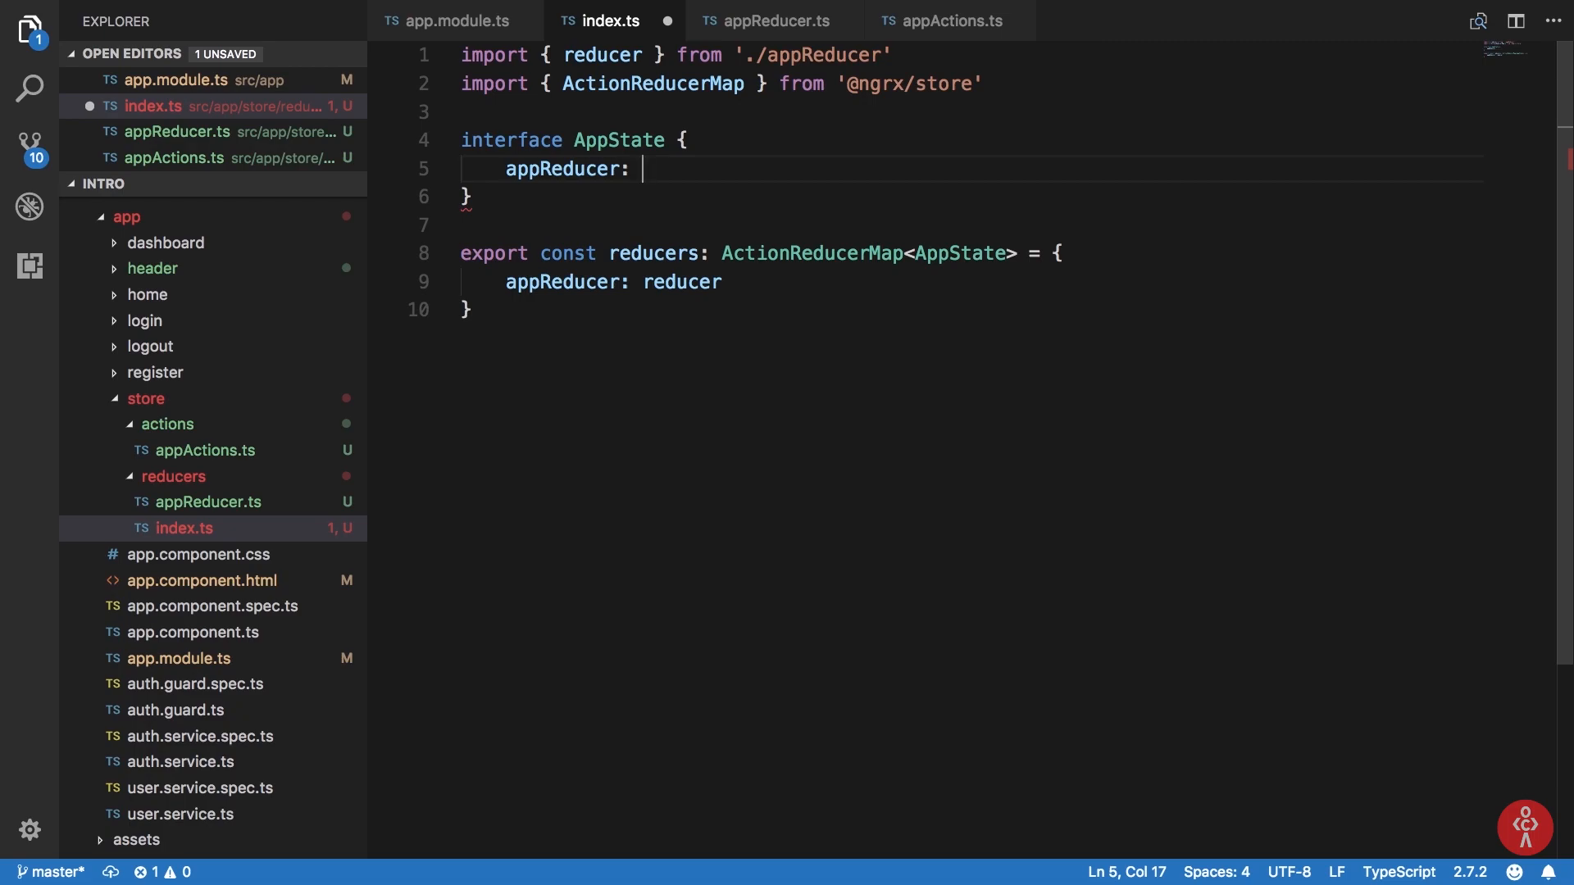
pyautogui.moveTo(642, 204)
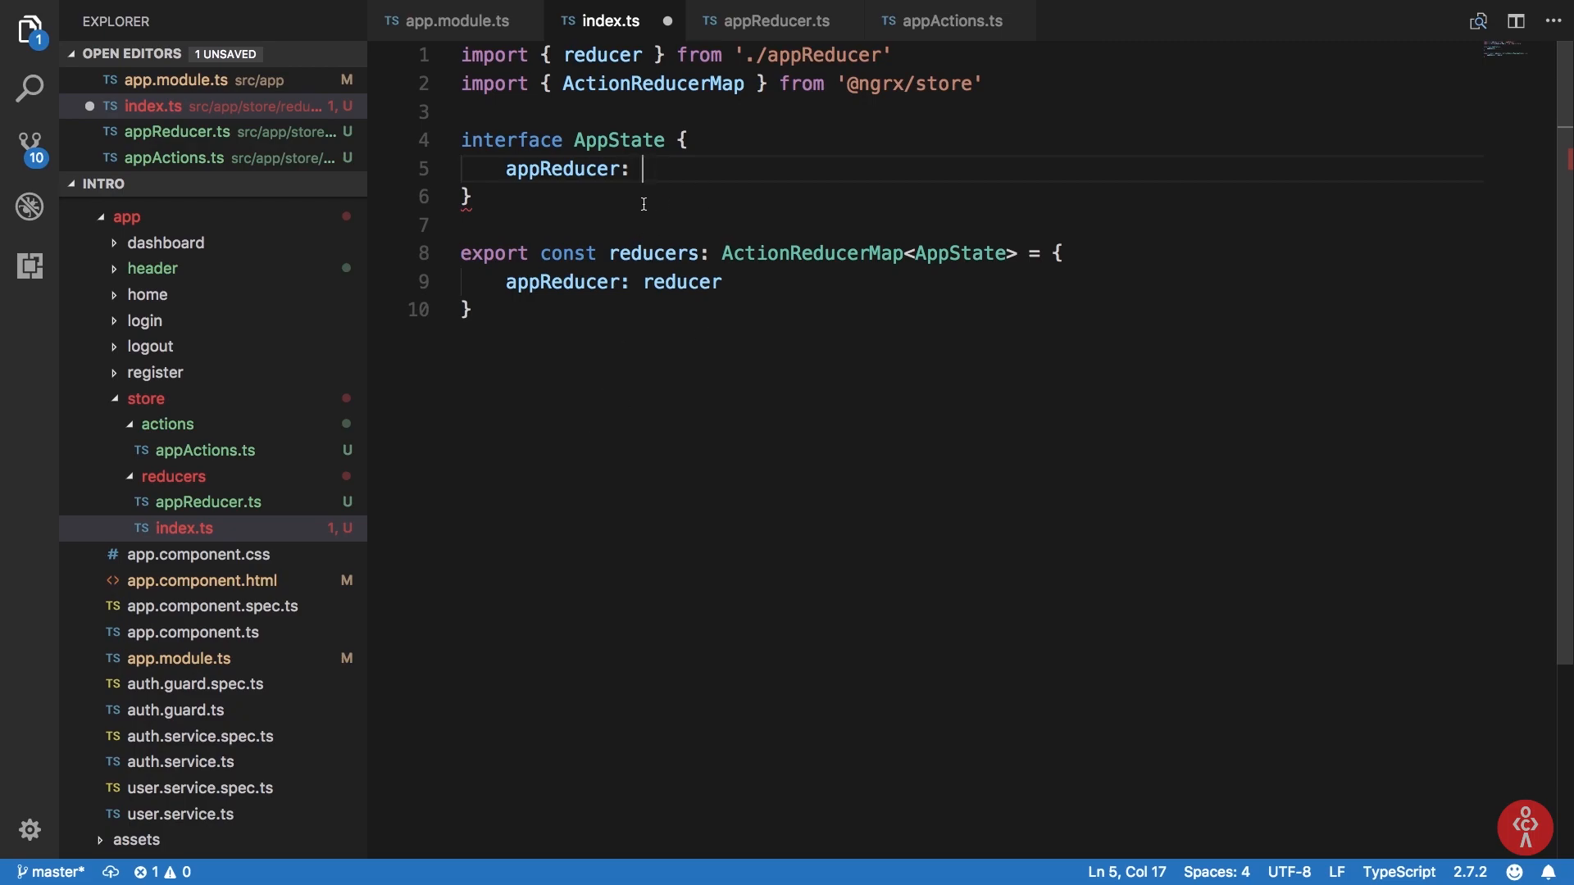
pyautogui.doubleClick(563, 168)
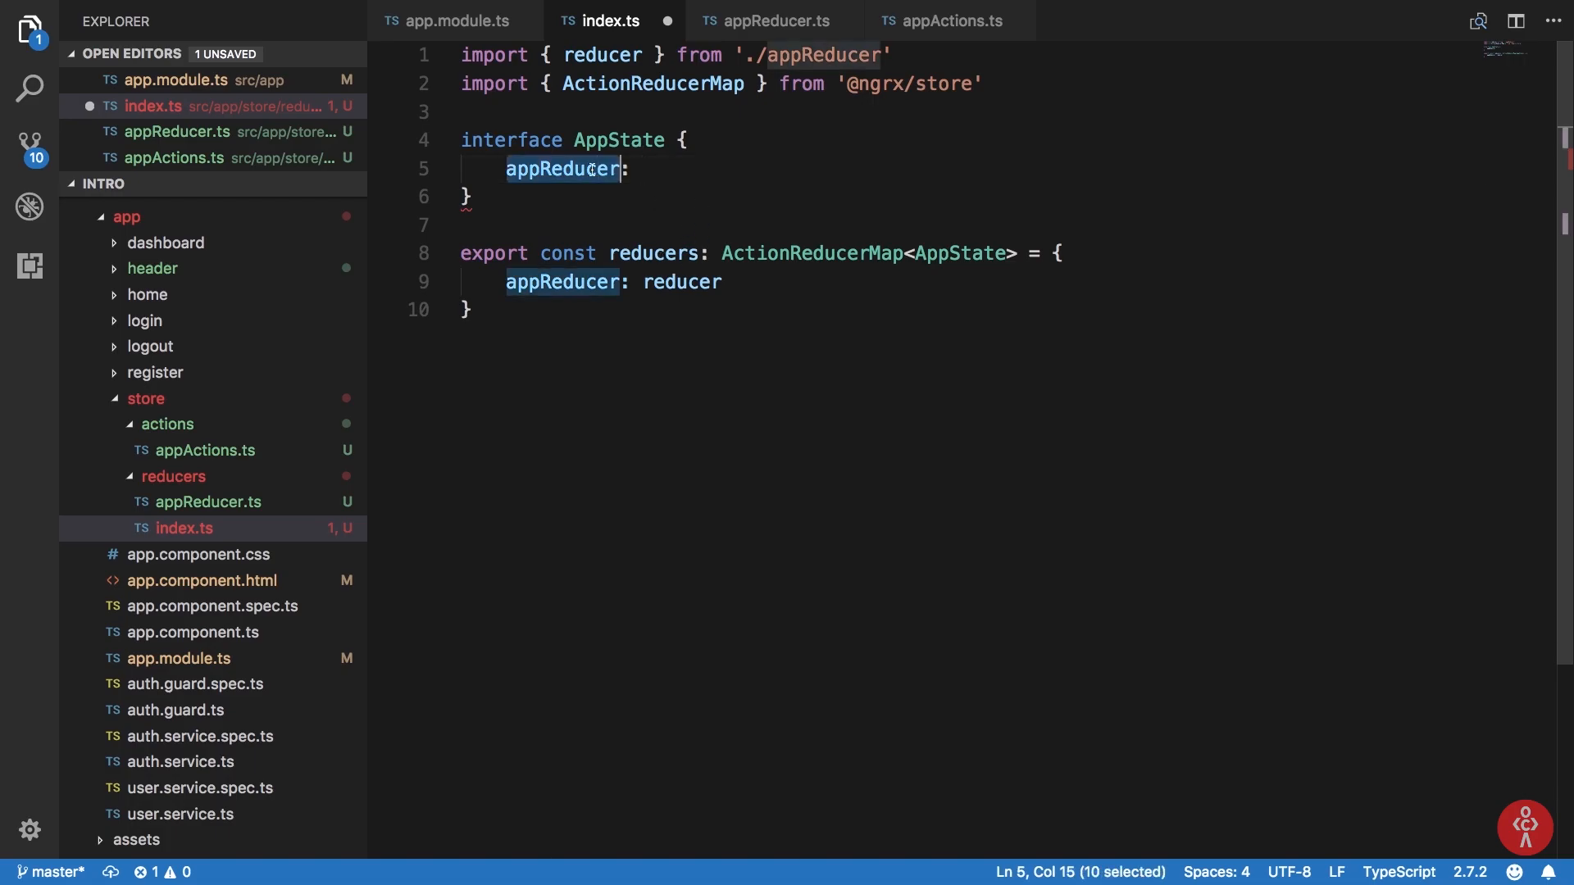
# In appReducer.ts, make the reducer return appReducerState and export that interface.
pyautogui.click(778, 19)
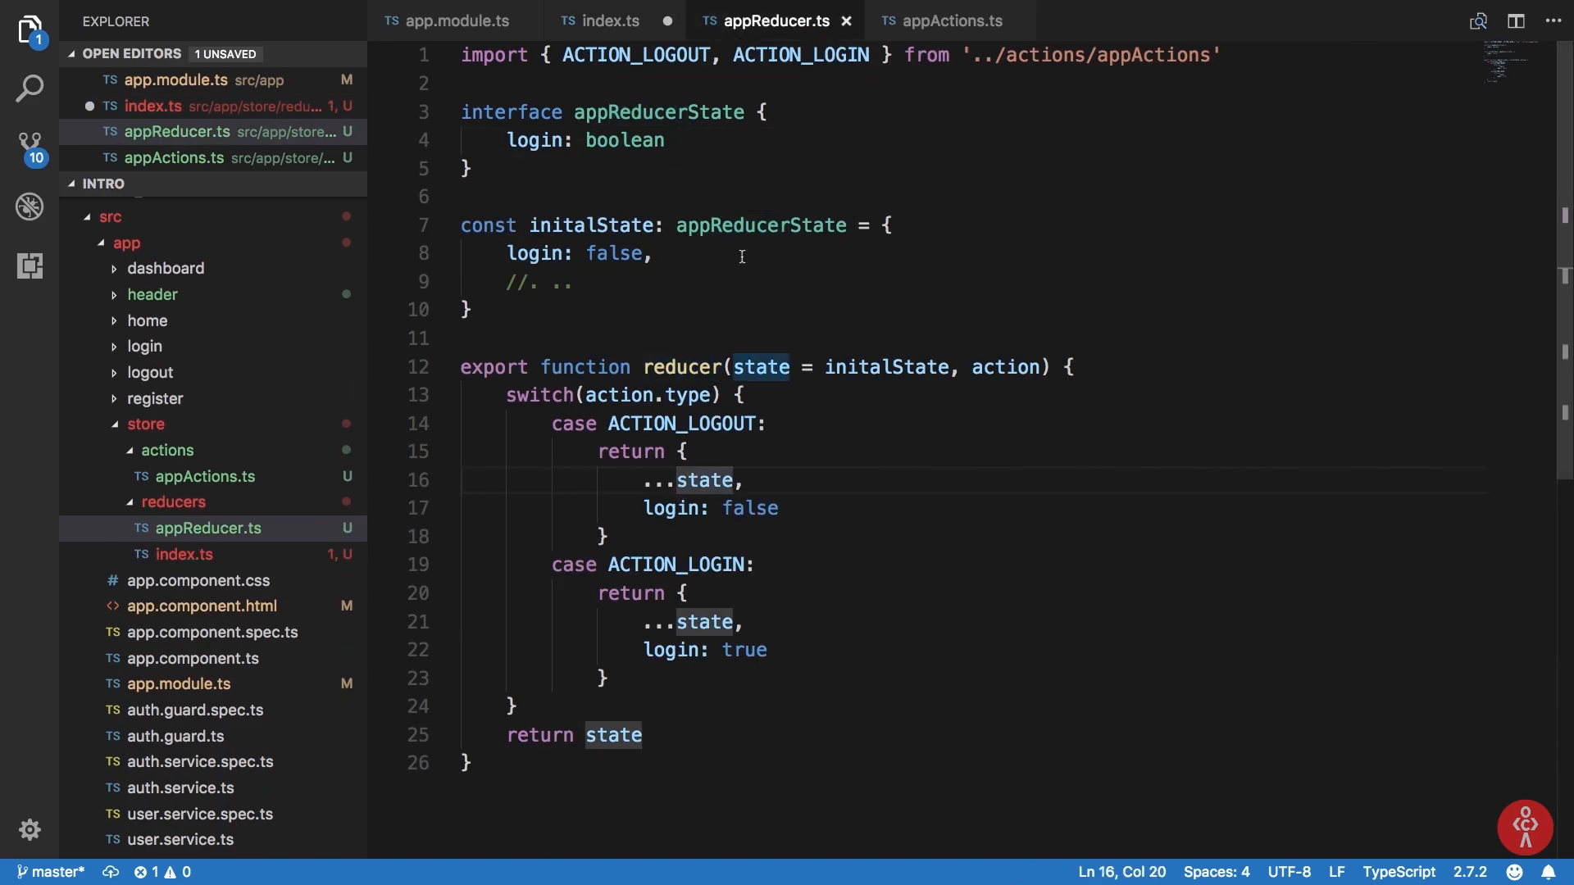
pyautogui.doubleClick(657, 112)
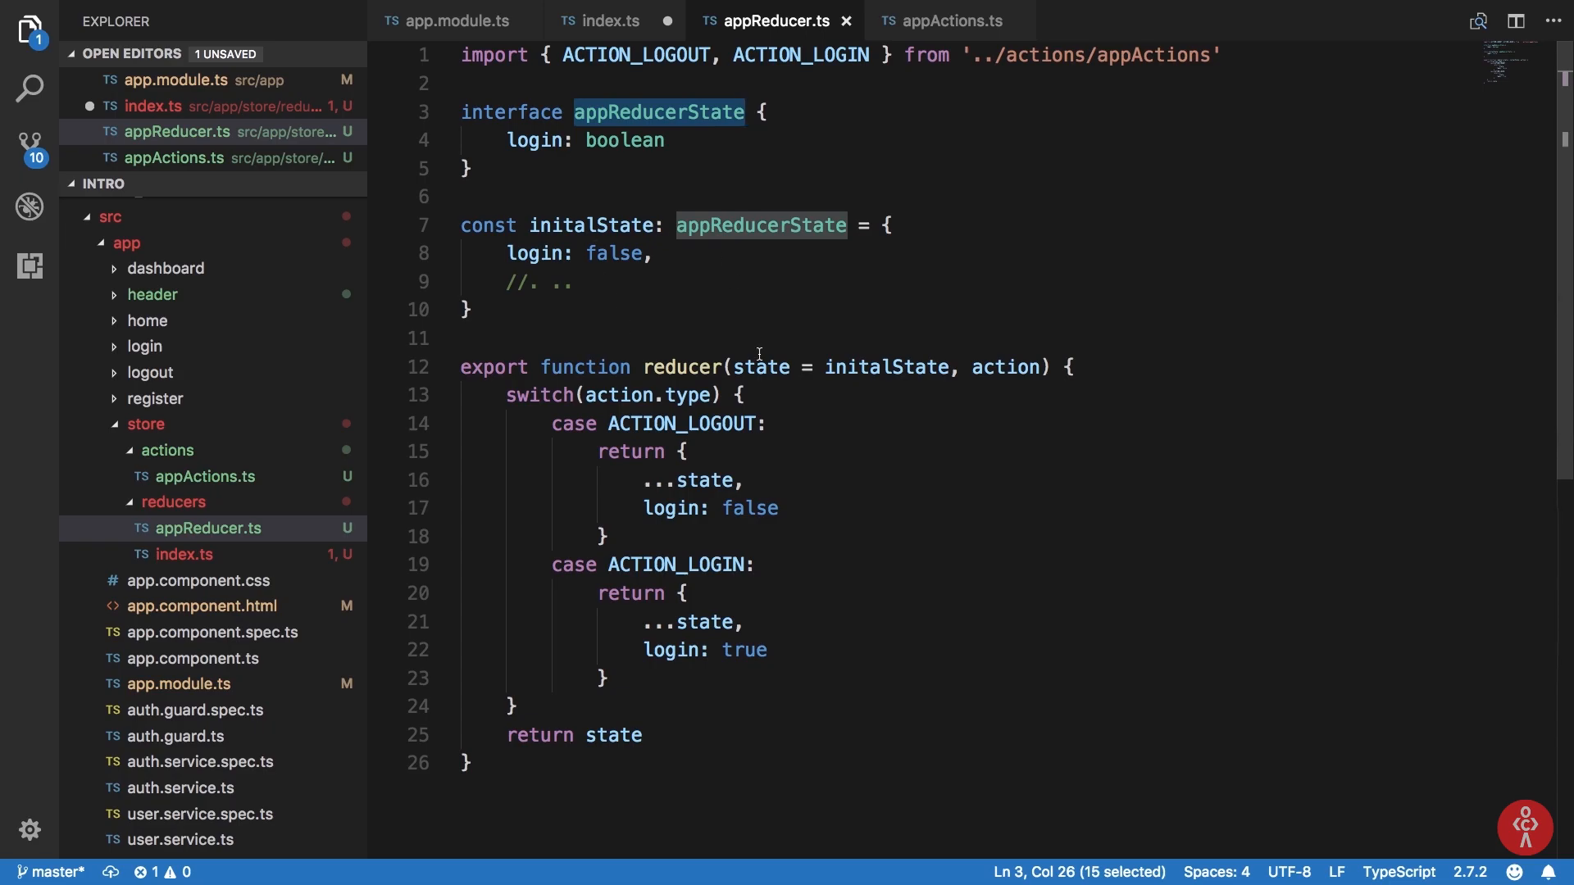
pyautogui.moveTo(759, 367)
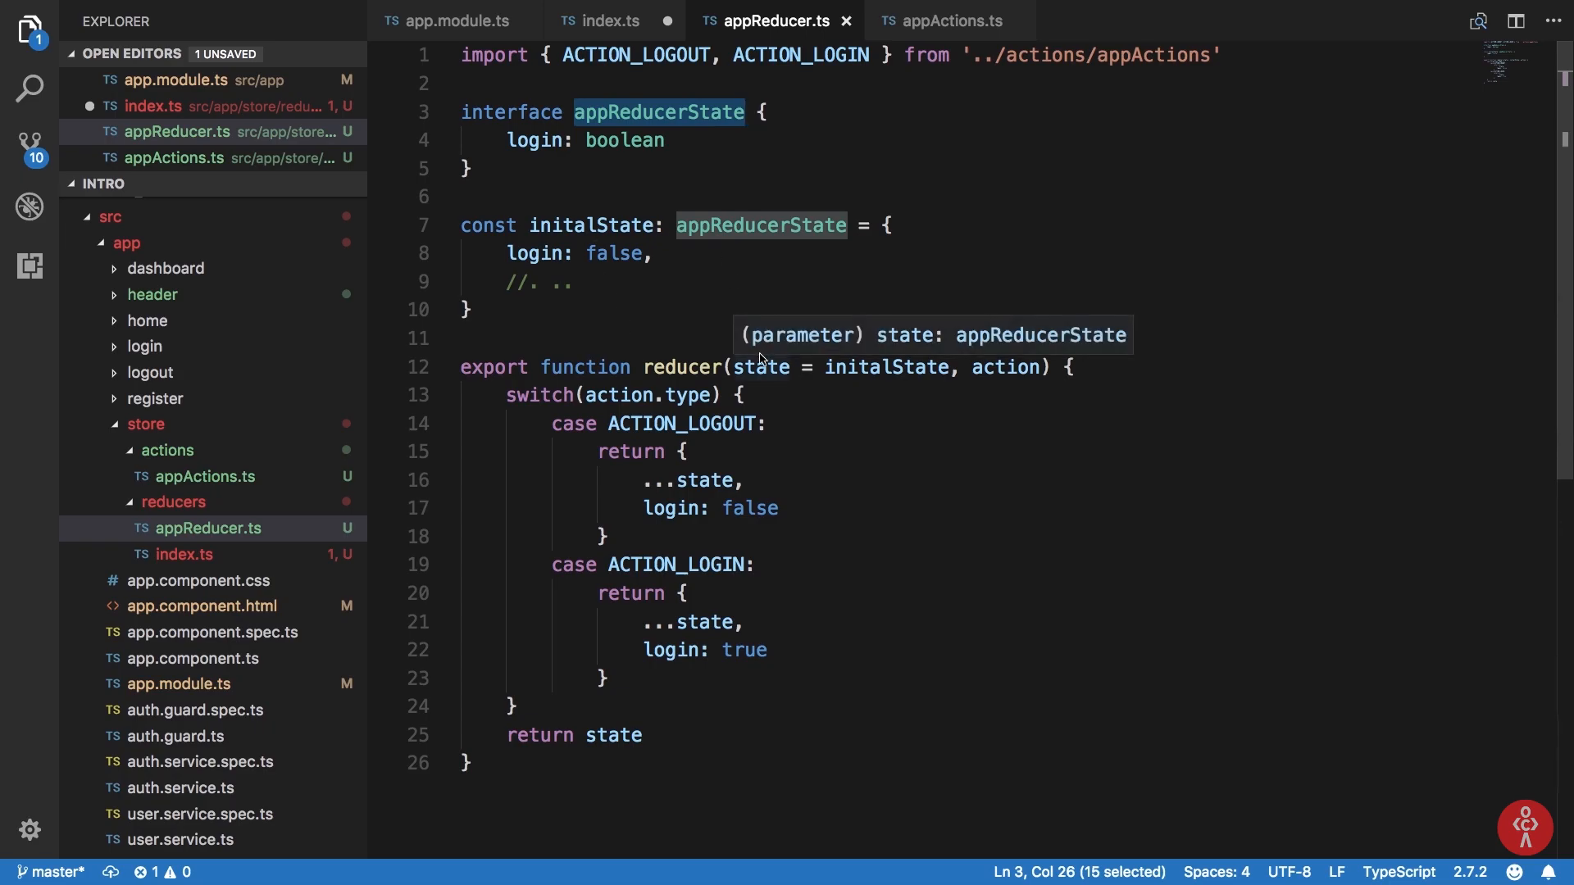
pyautogui.moveTo(1005, 366)
pyautogui.write(': appReducerStat')
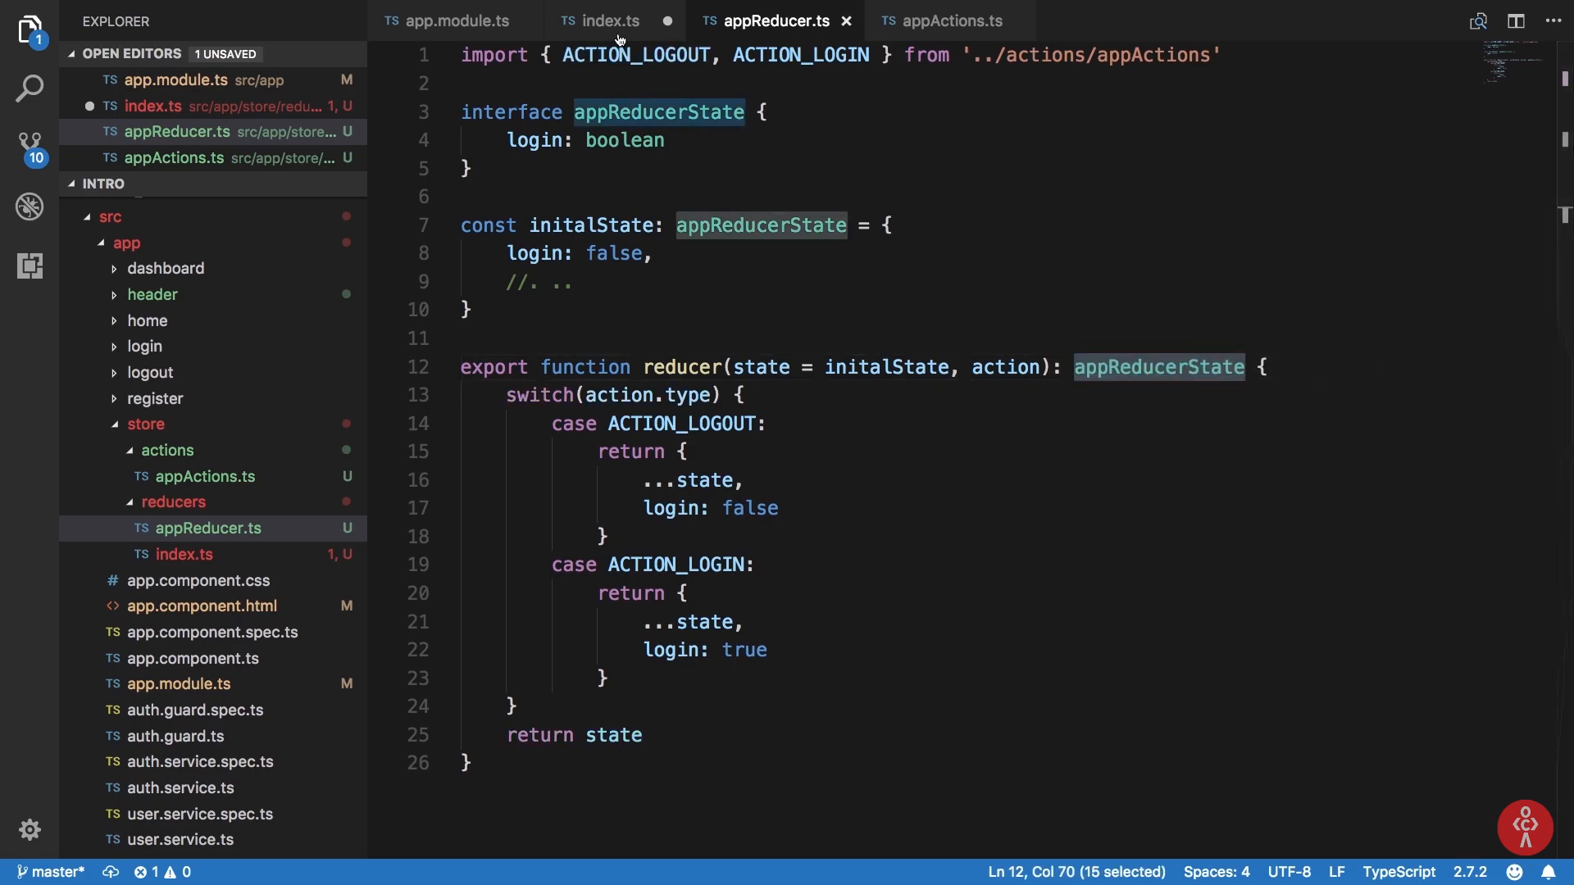
pyautogui.write('export')
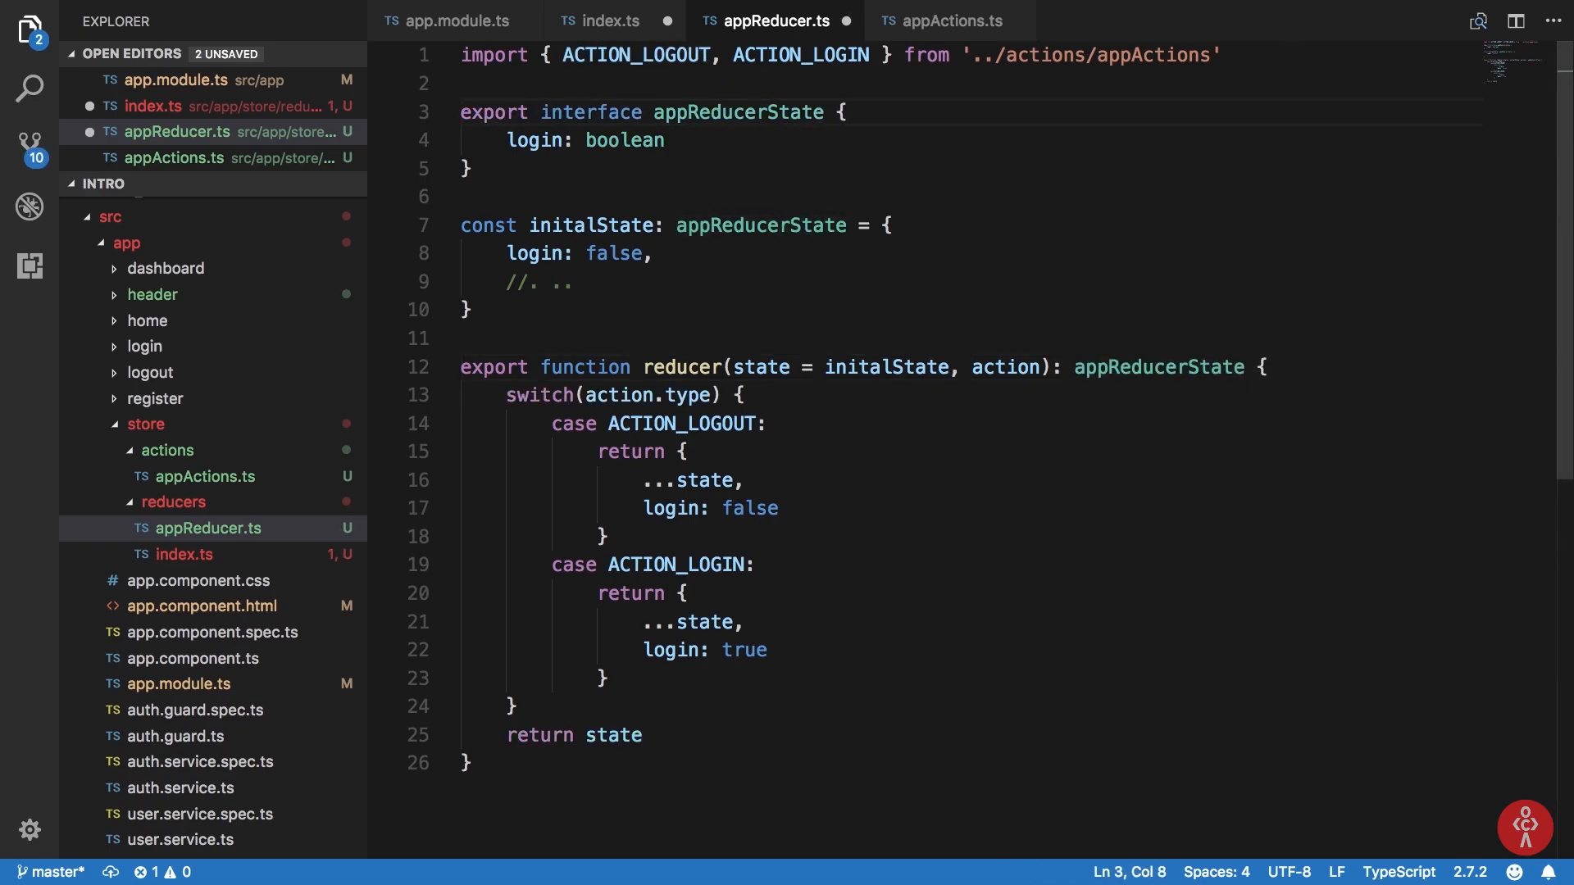
# Import appReducerState from './appReducer' in index.ts and type AppState's appReducer with it.
pyautogui.click(610, 20)
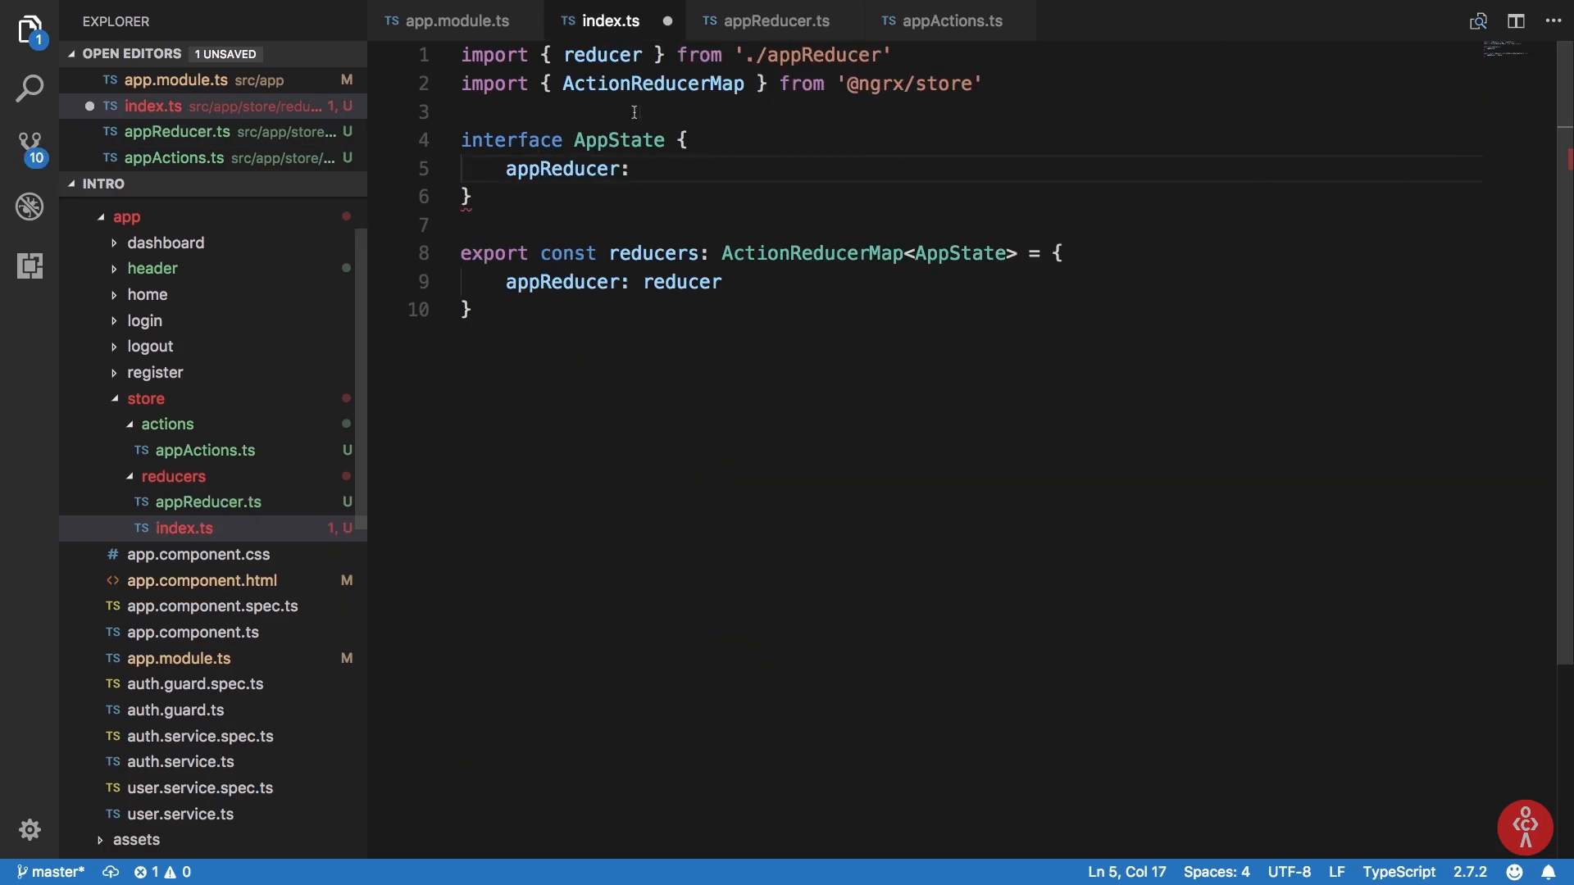
pyautogui.write(', appReducerState')
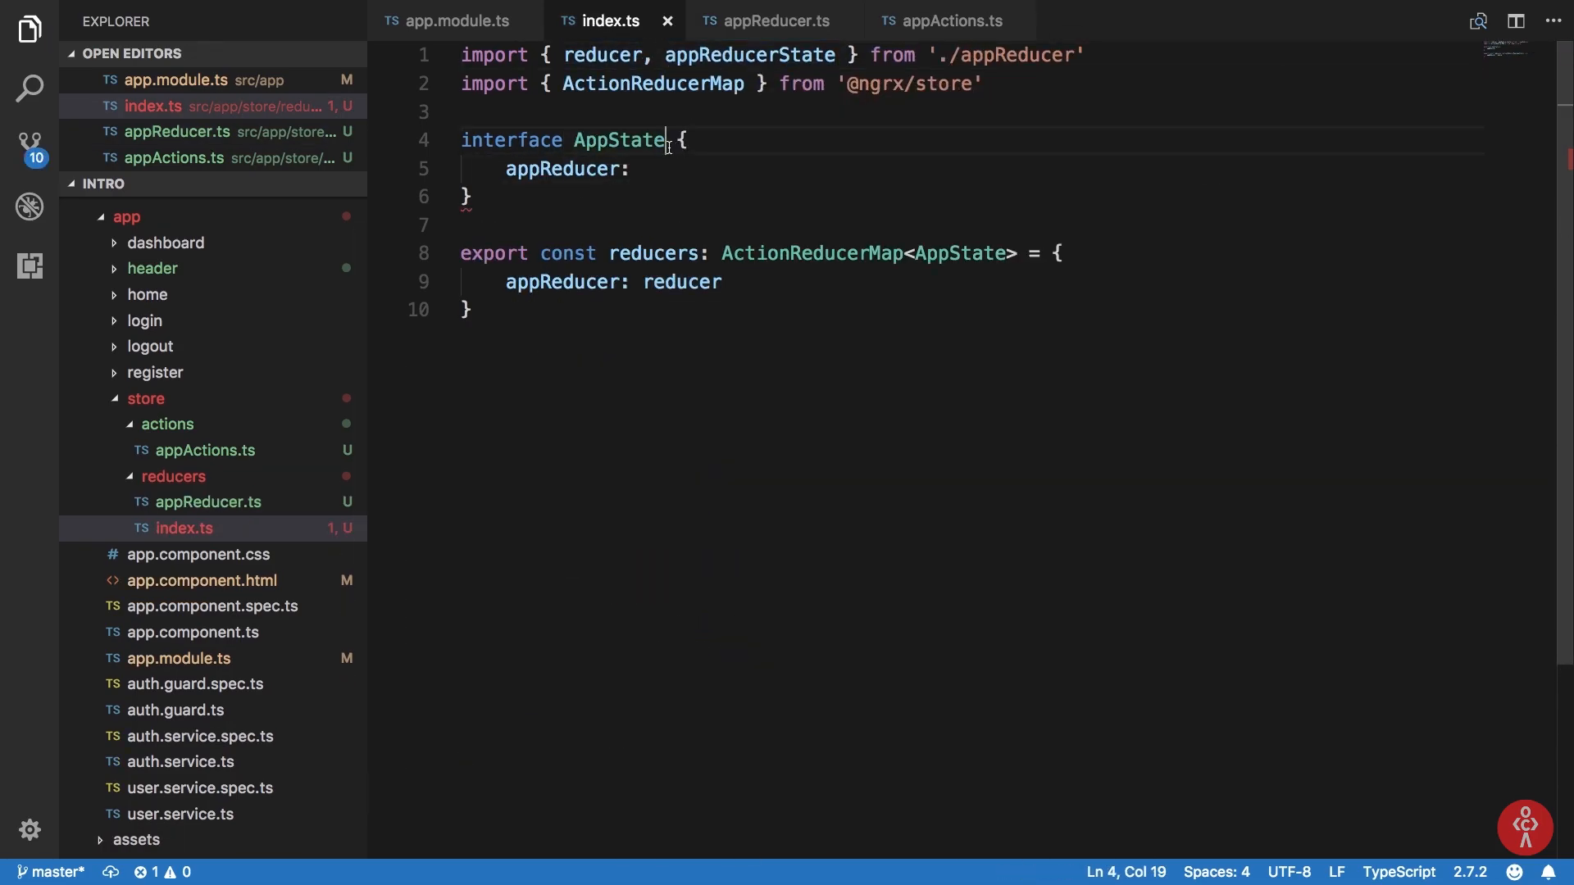
pyautogui.write('appReducerState')
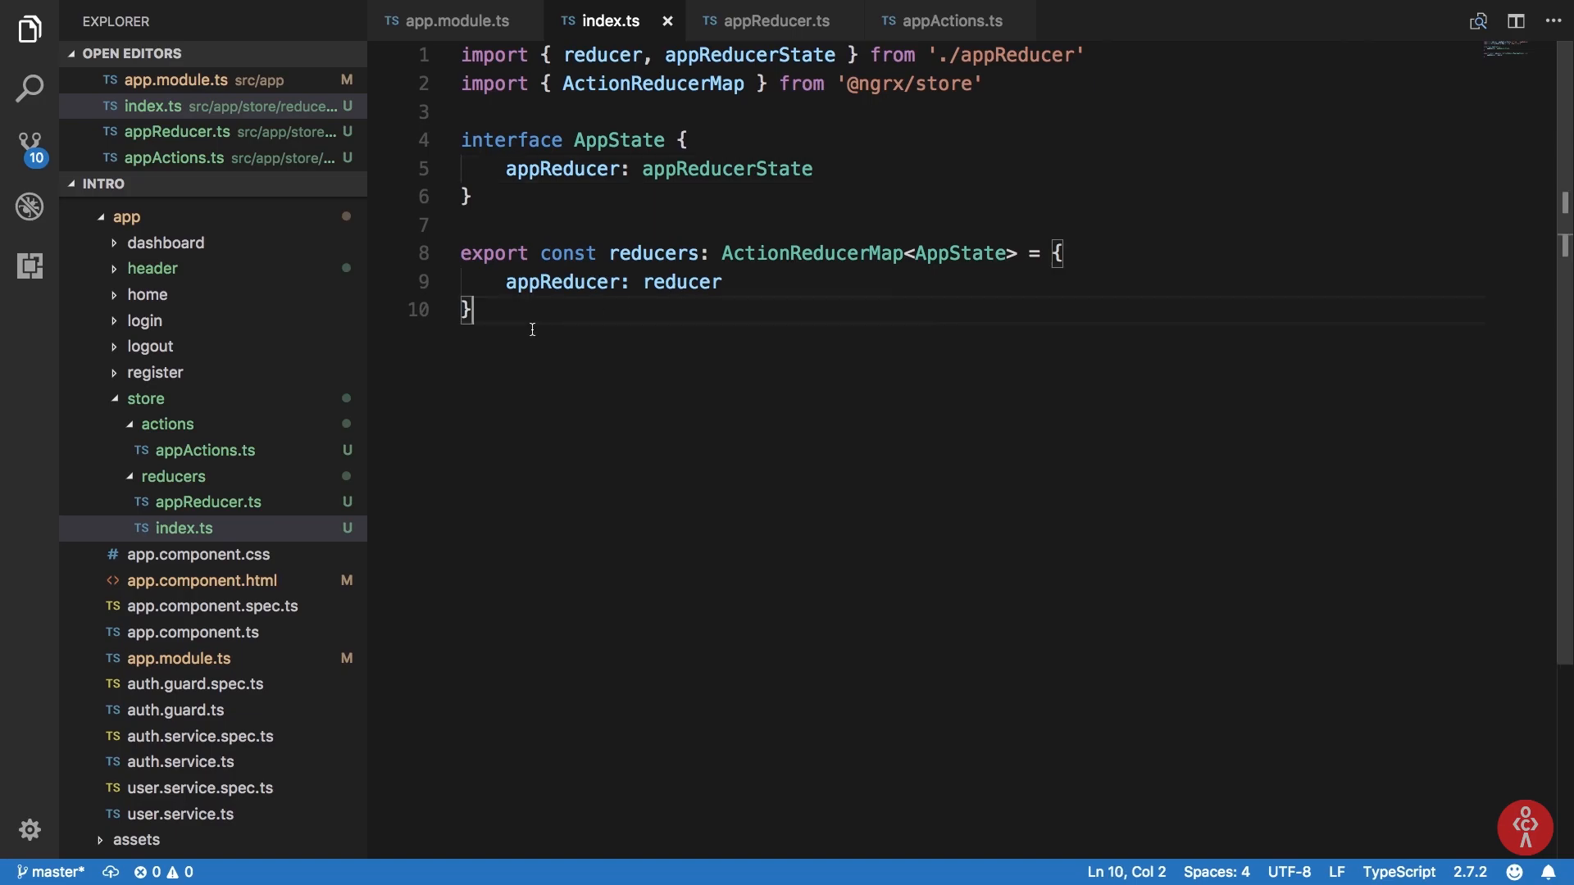
pyautogui.click(585, 282)
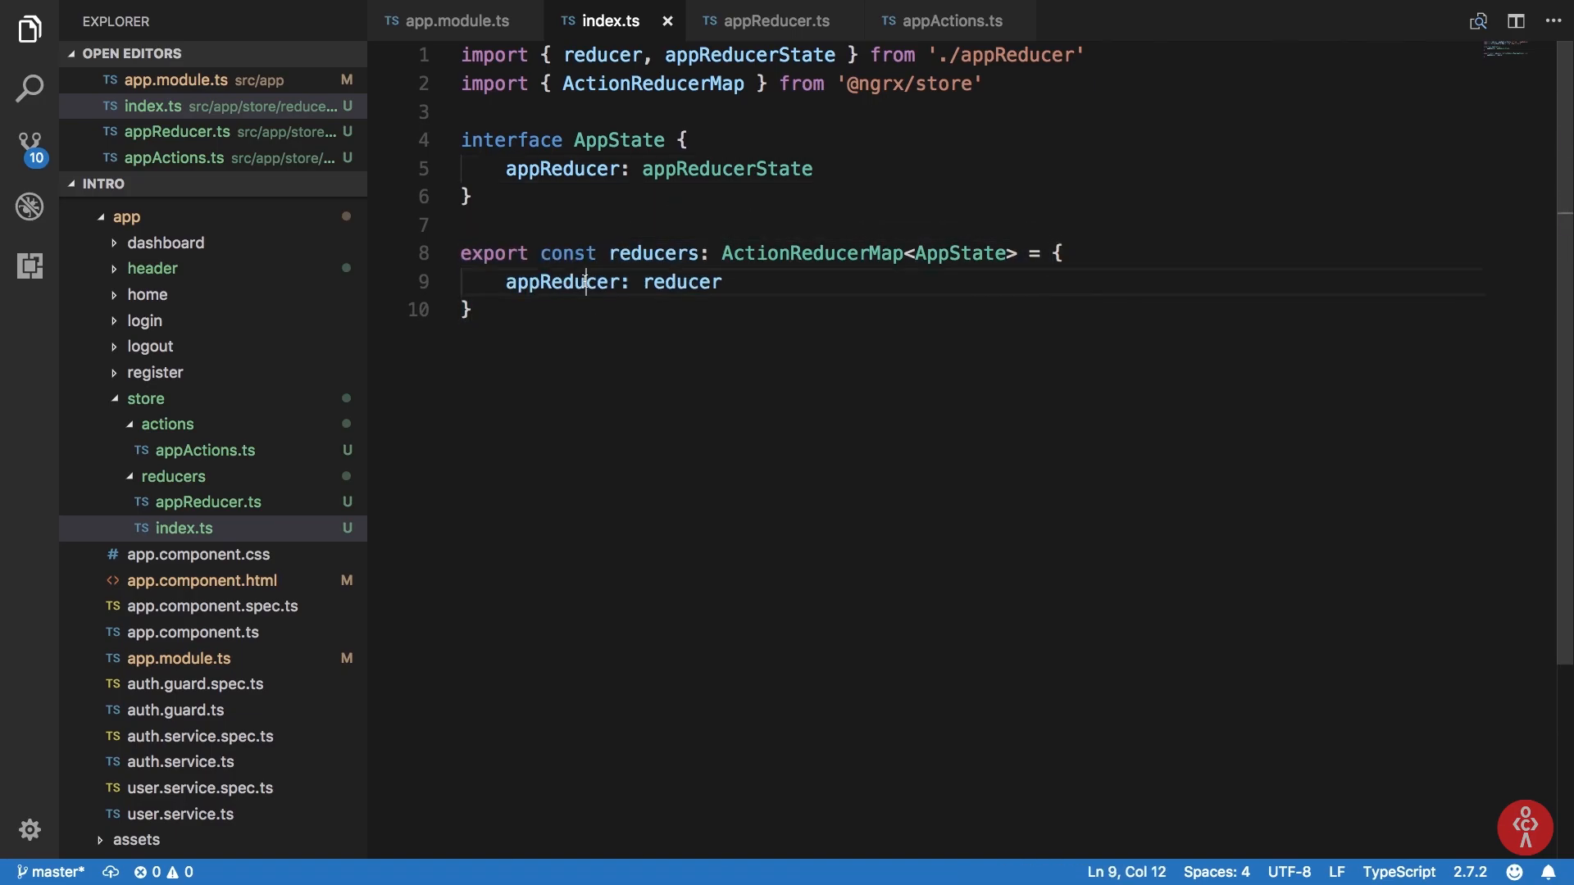
pyautogui.doubleClick(681, 282)
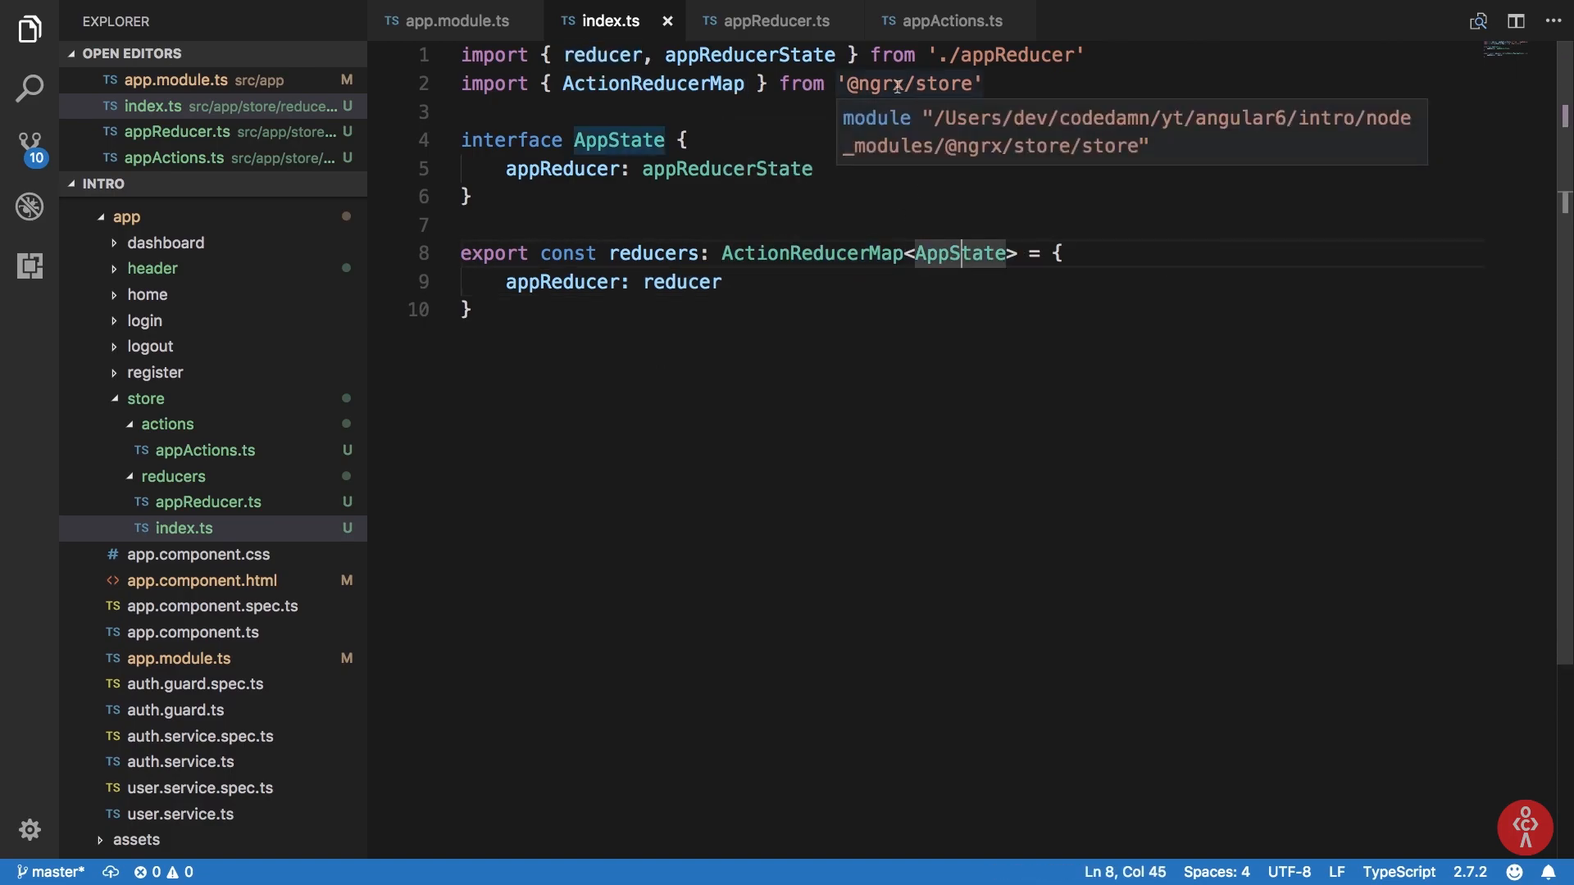
pyautogui.moveTo(961, 253)
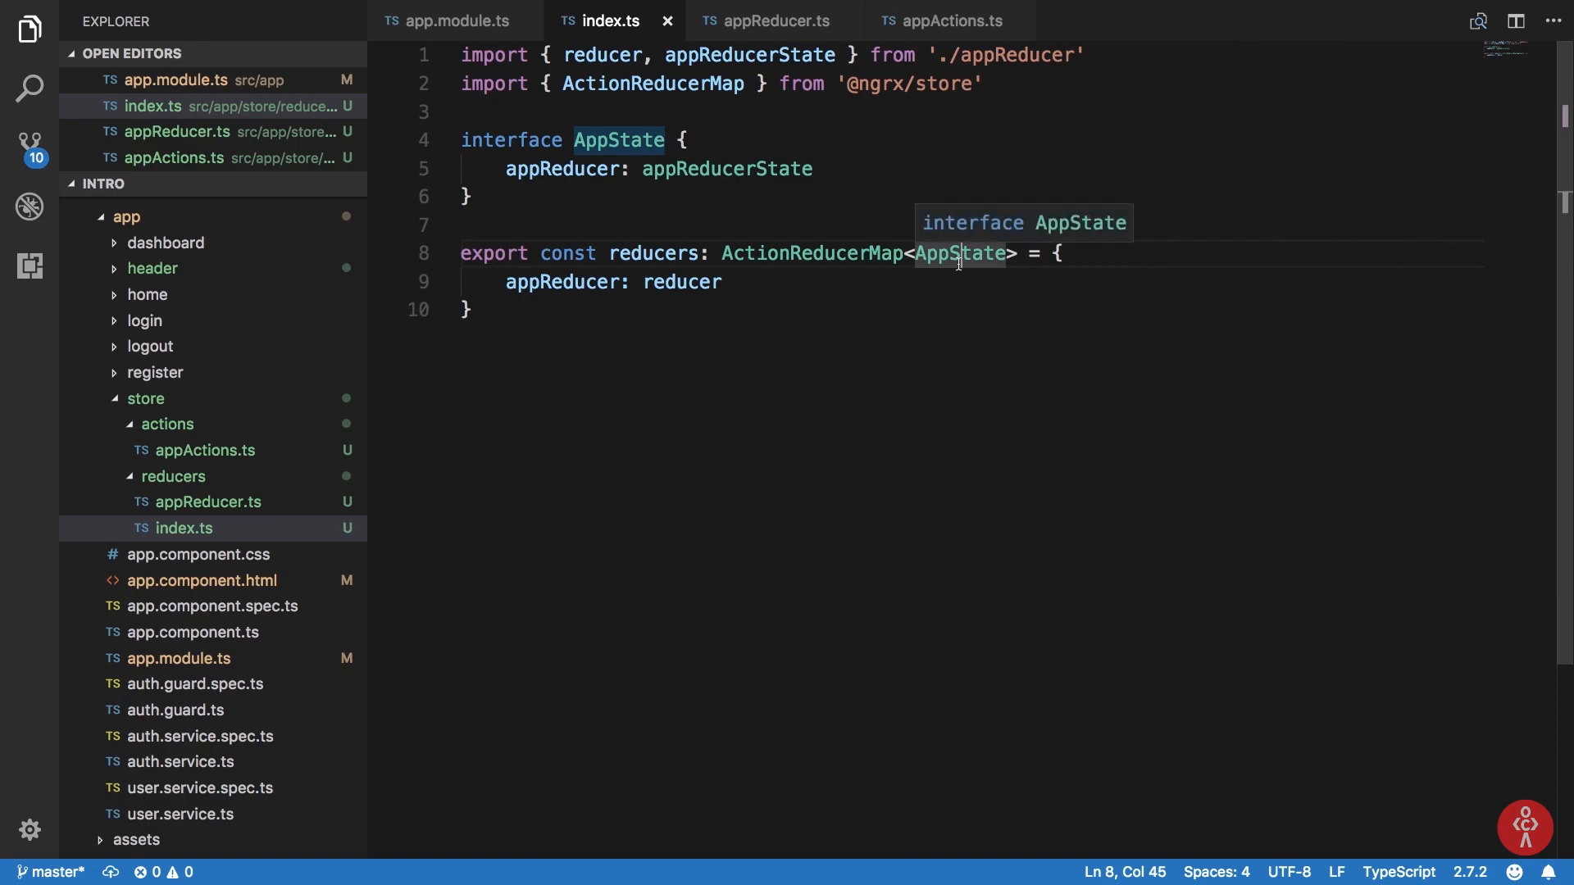
pyautogui.doubleClick(960, 253)
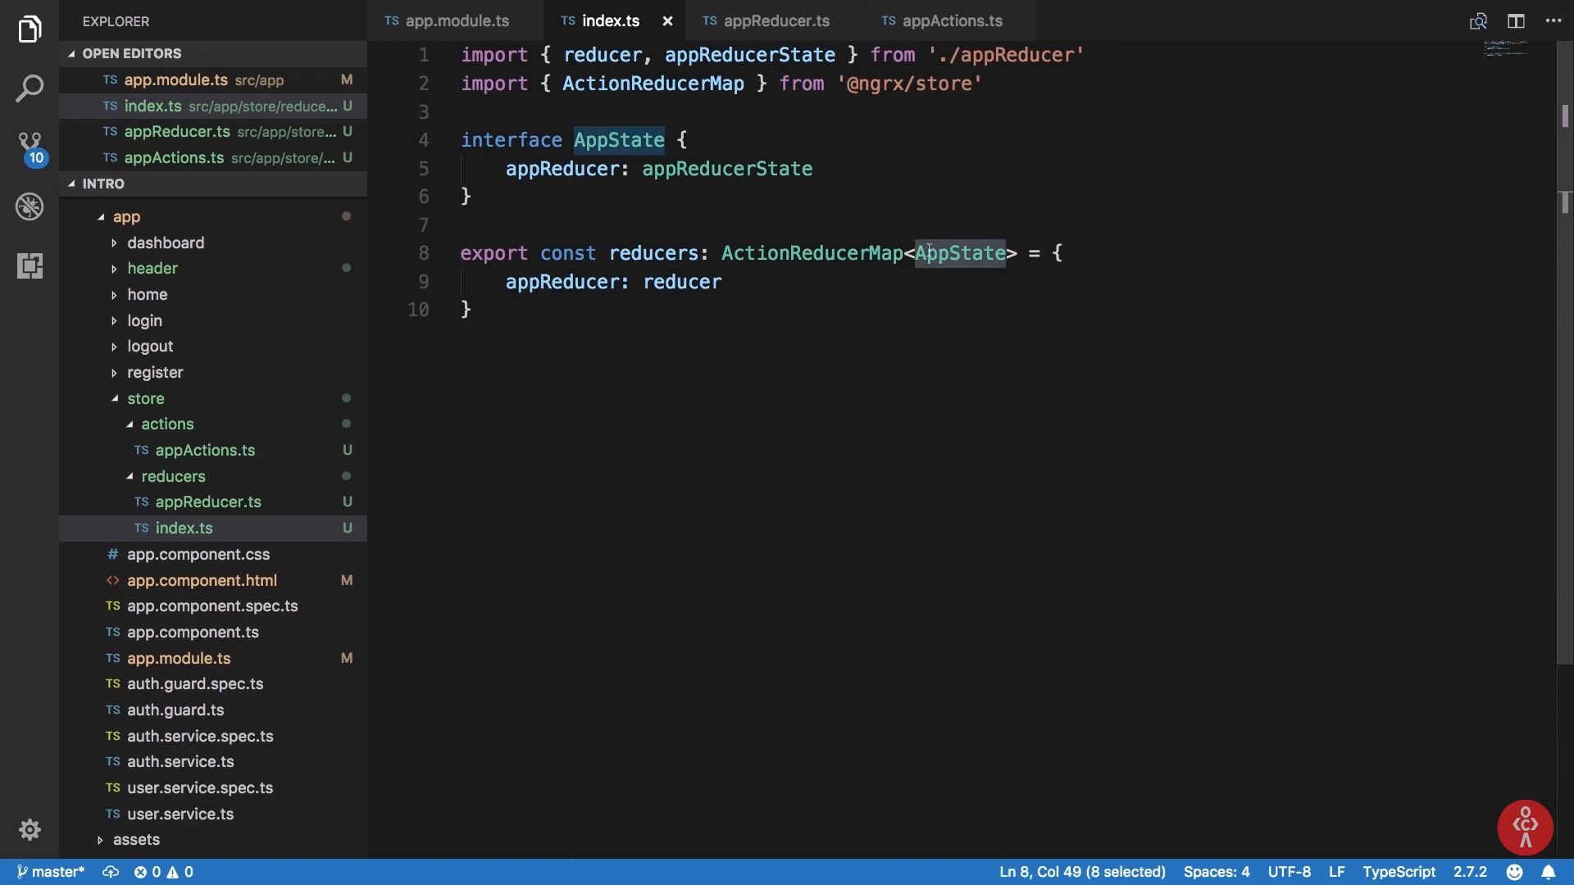
pyautogui.moveTo(601, 187)
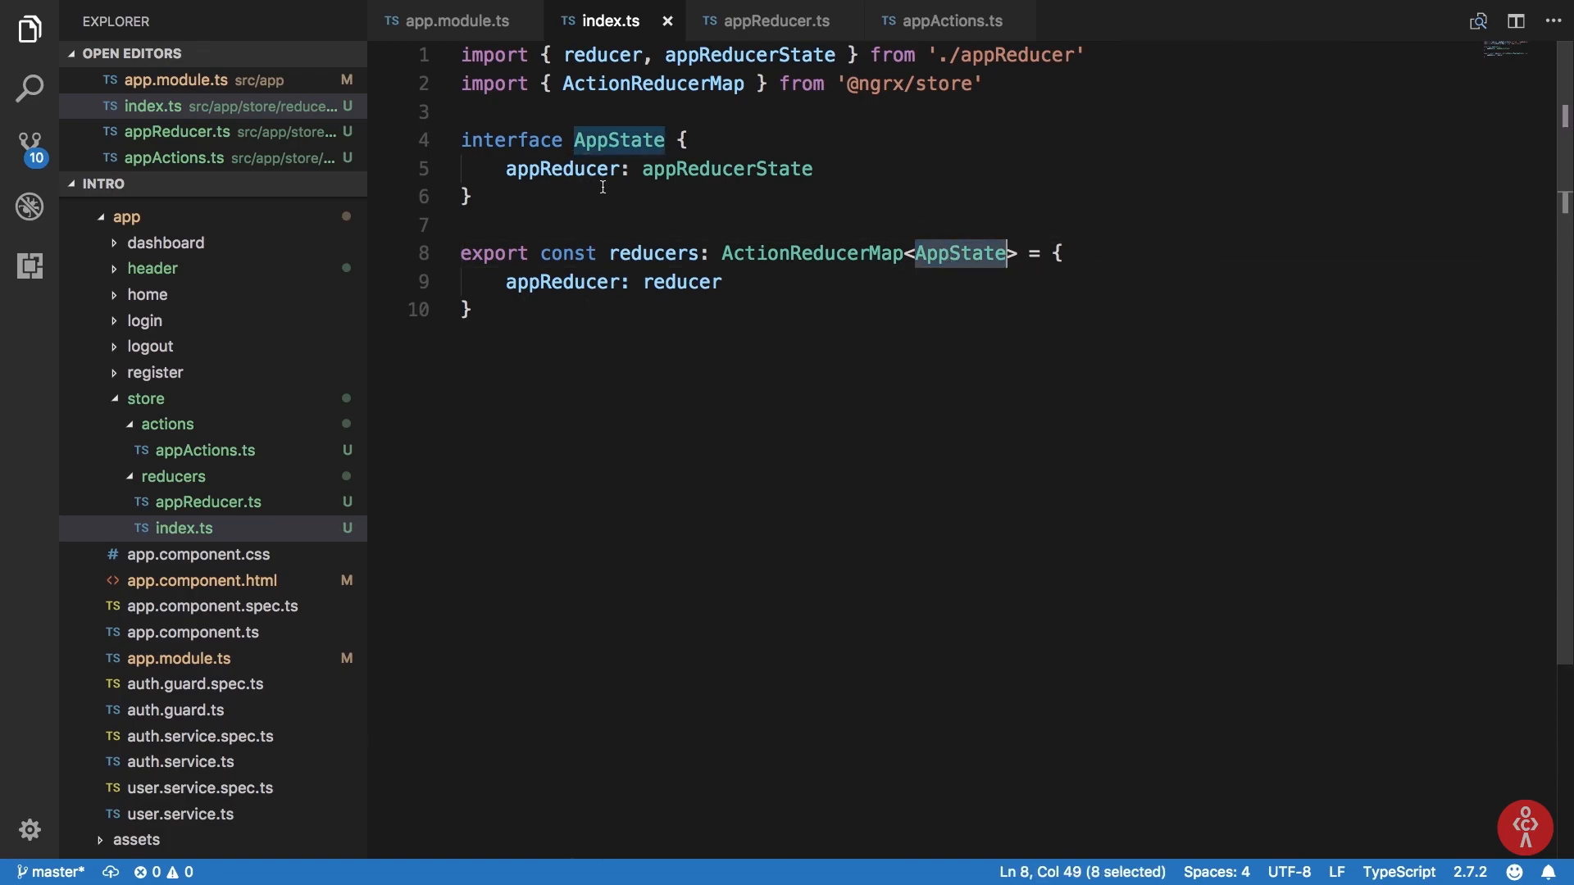
# Check appReducer.ts and index.ts, then view the './store/reducers' import in app.module.ts.
pyautogui.click(777, 20)
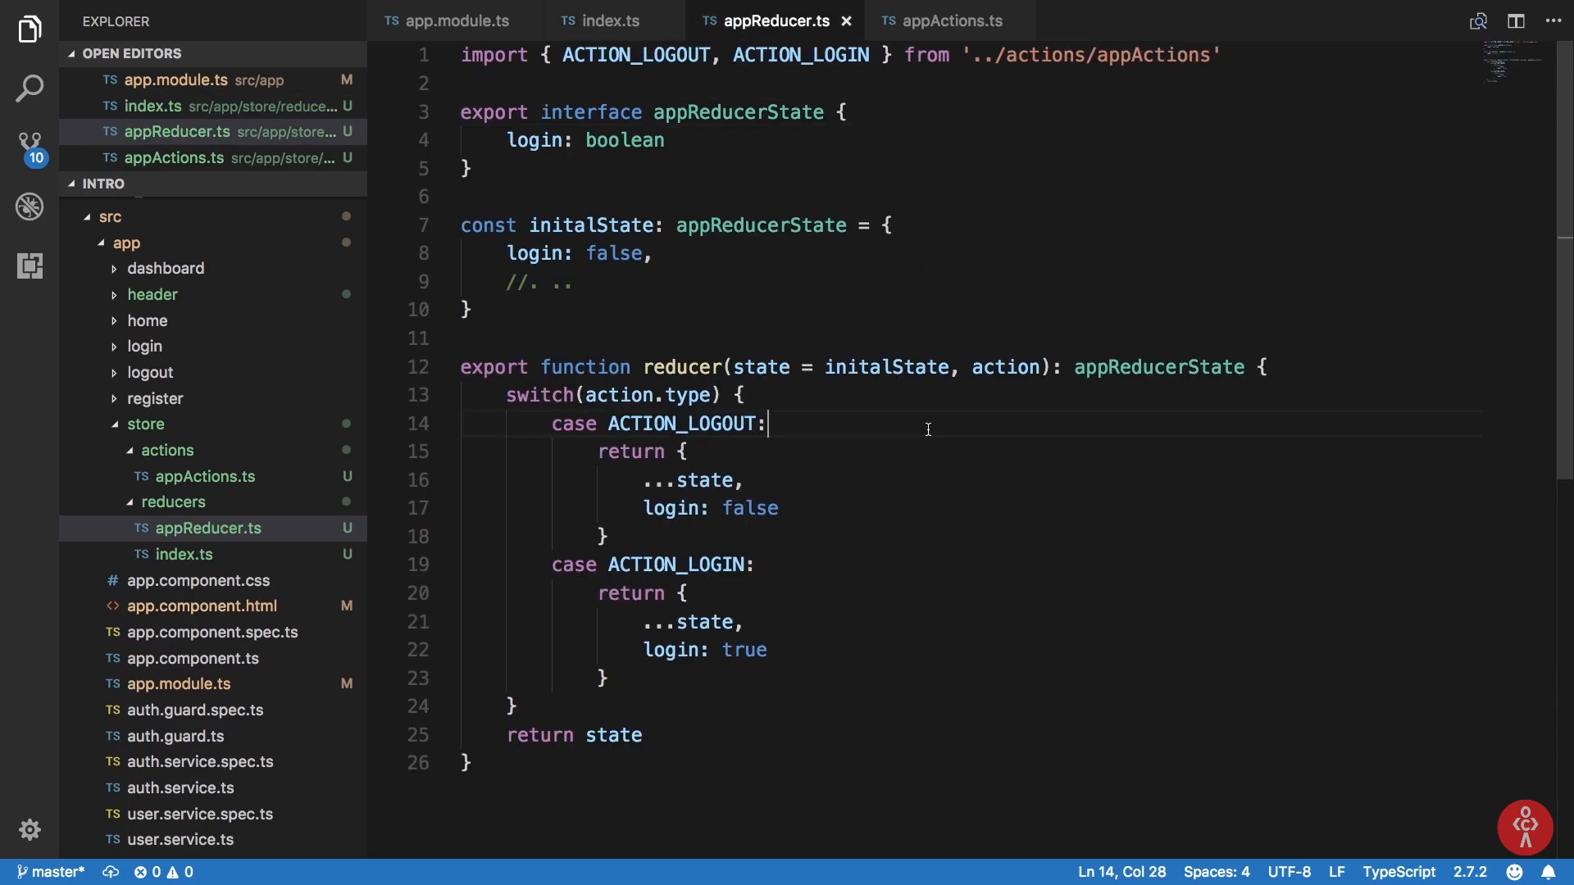
pyautogui.click(600, 19)
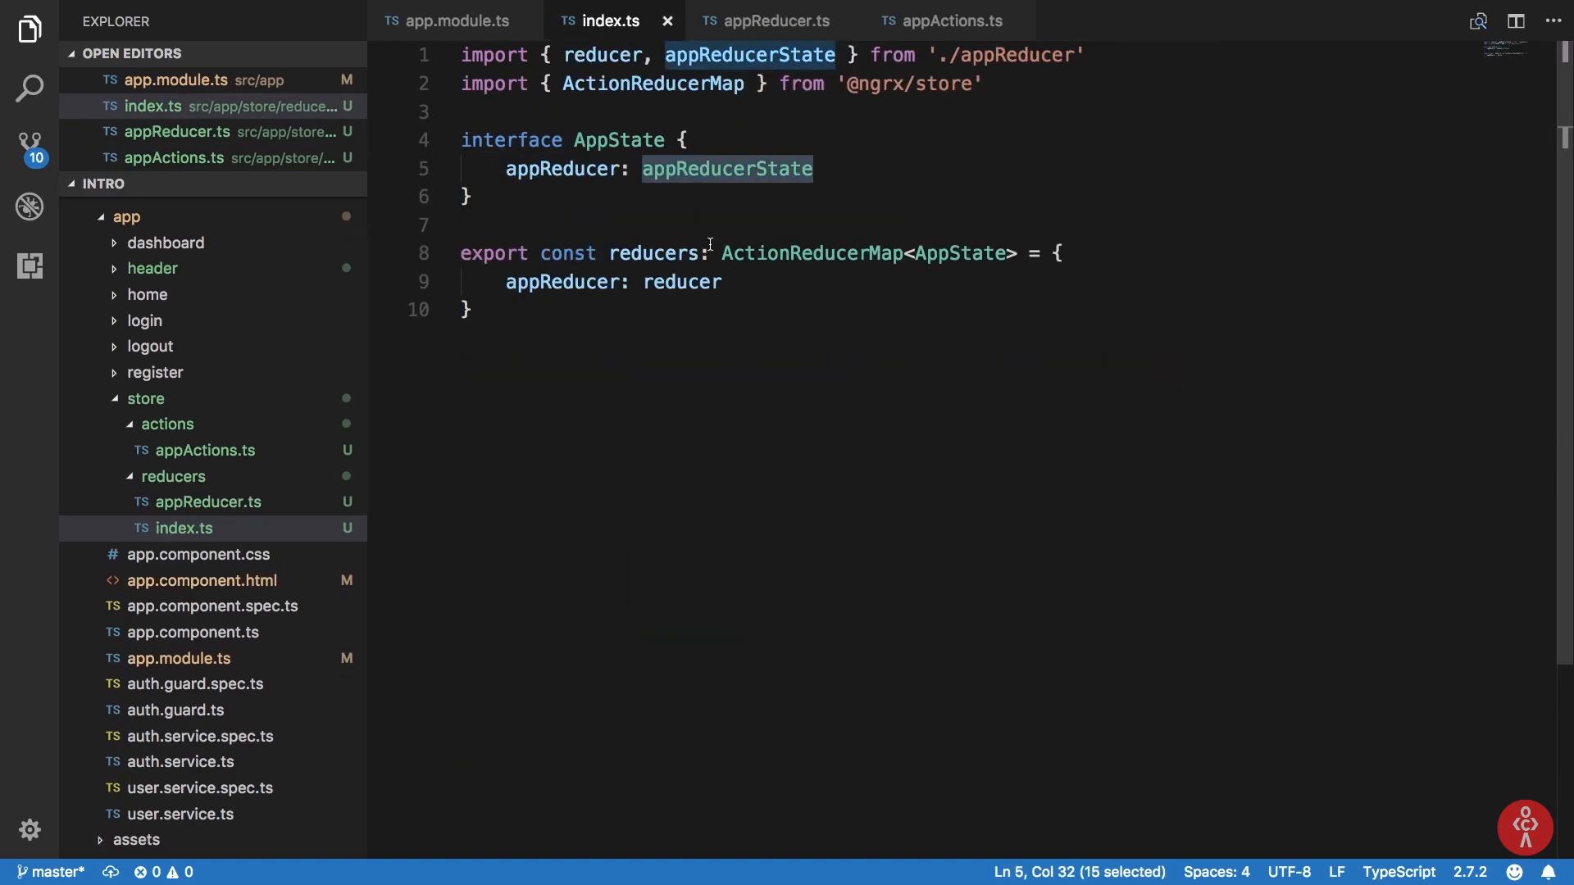
pyautogui.click(450, 20)
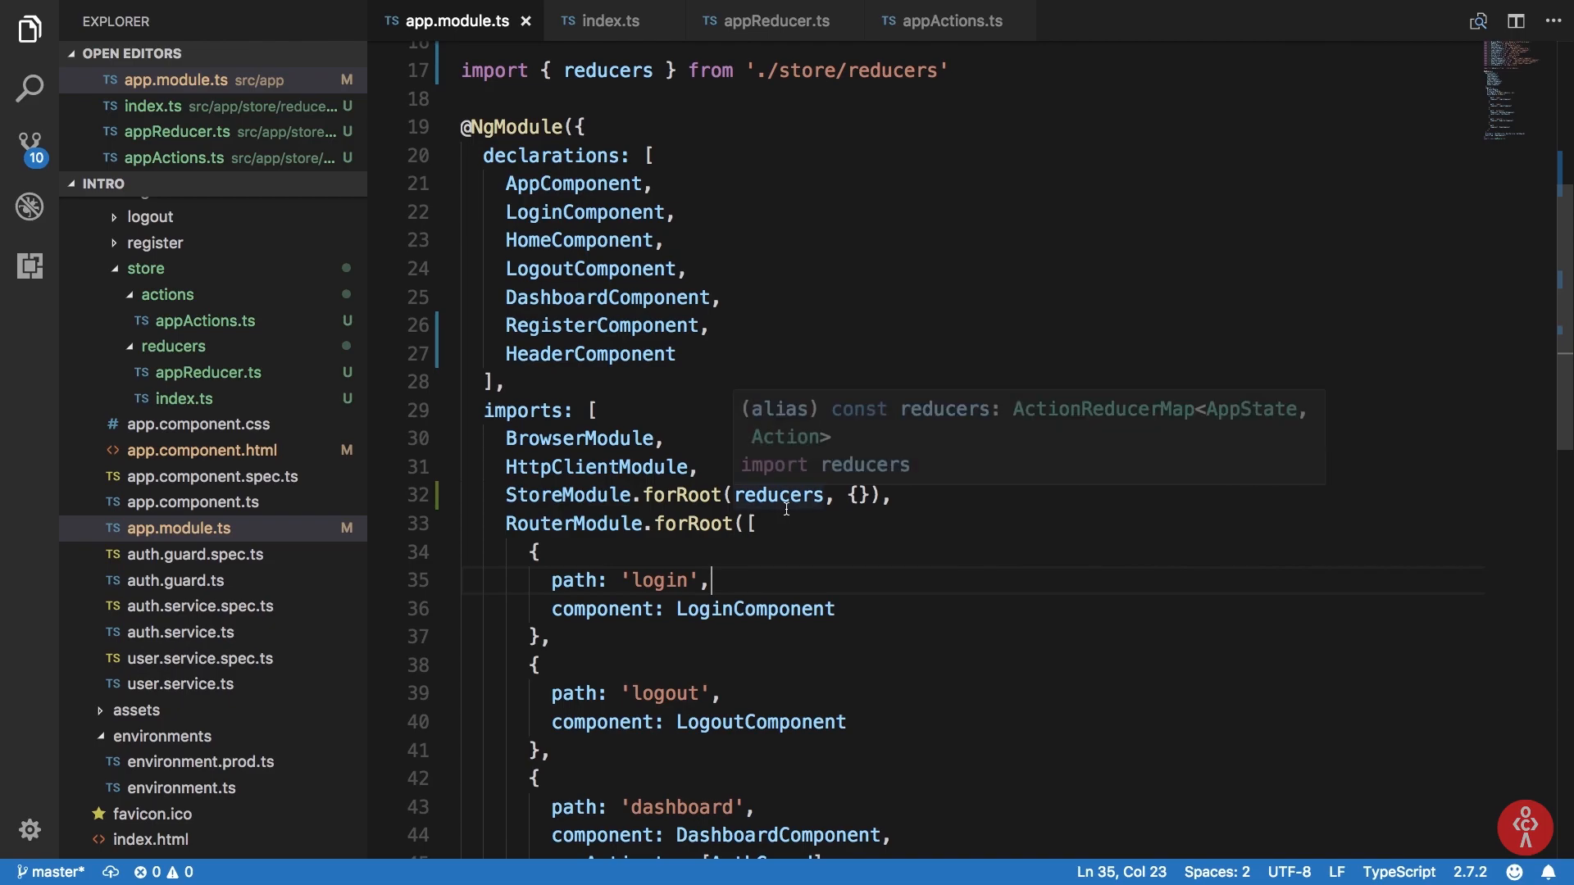
pyautogui.scroll(3)
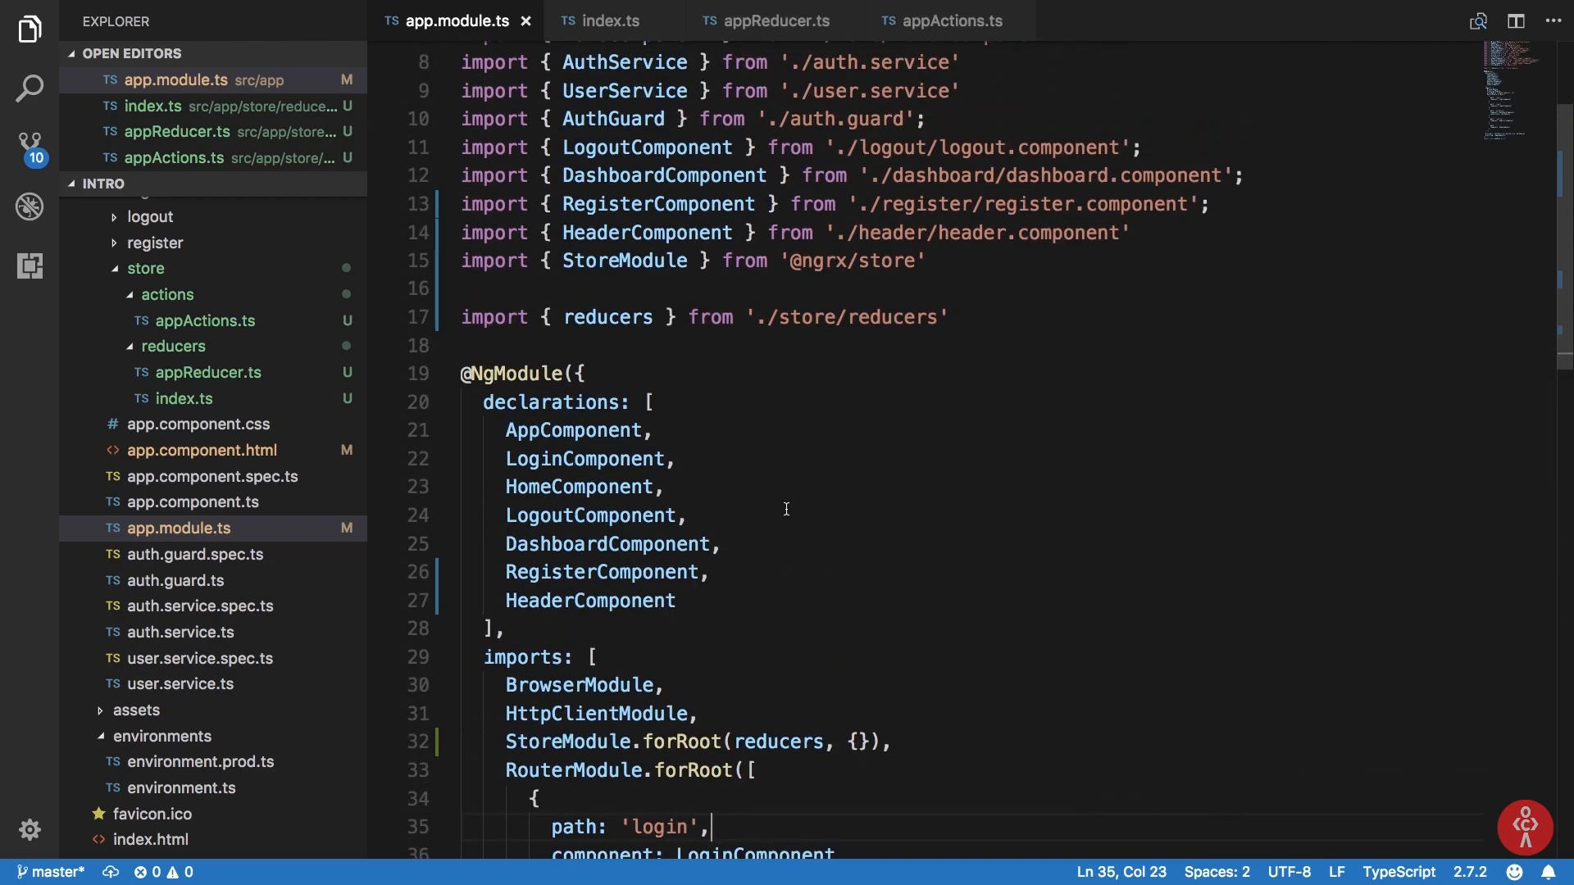